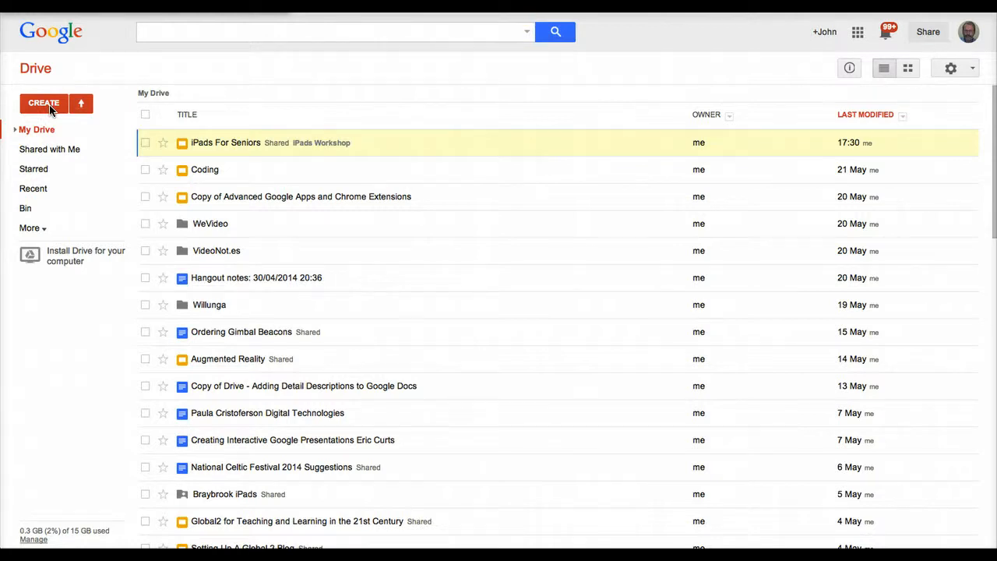
# - Create a new blank Google Docs document from Drive's CREATE menu
pyautogui.click(44, 103)
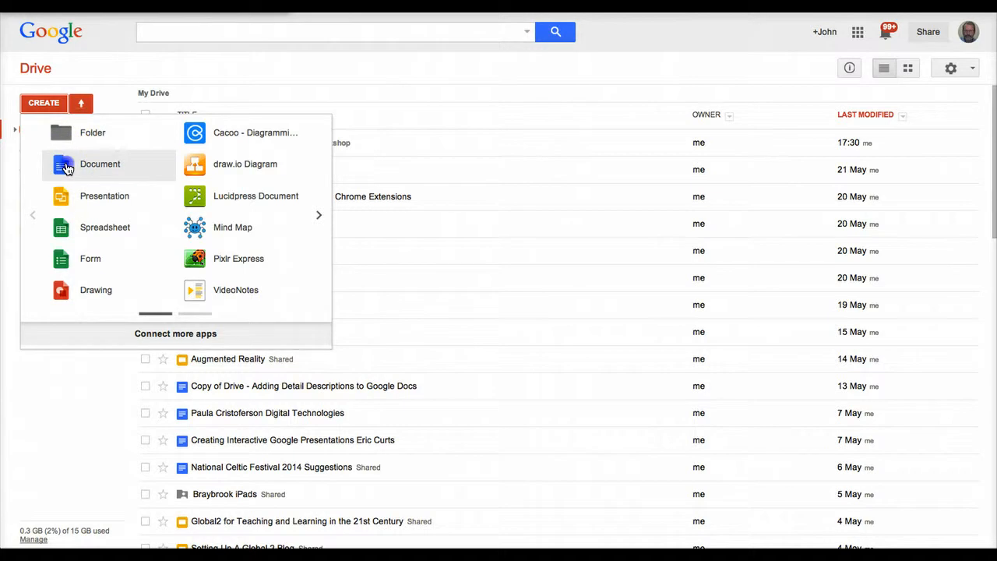
pyautogui.click(100, 164)
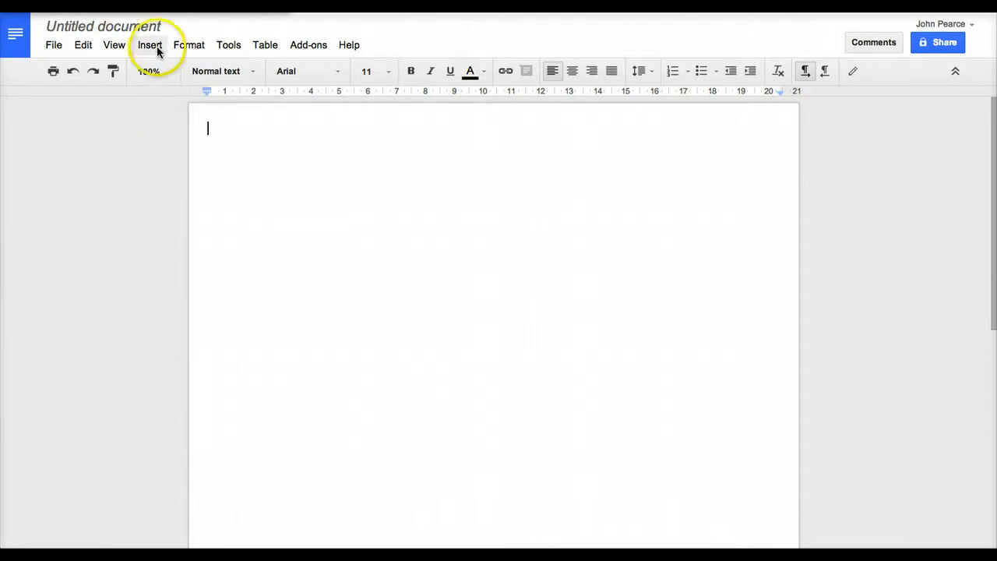
# - Rename the untitled document to 'Test Document'
pyautogui.click(103, 26)
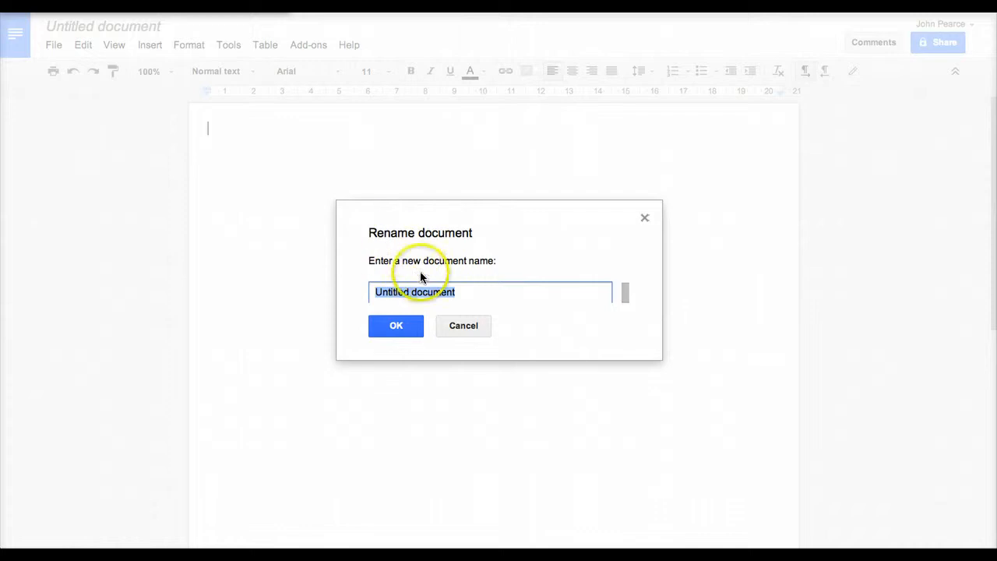
pyautogui.write('T')
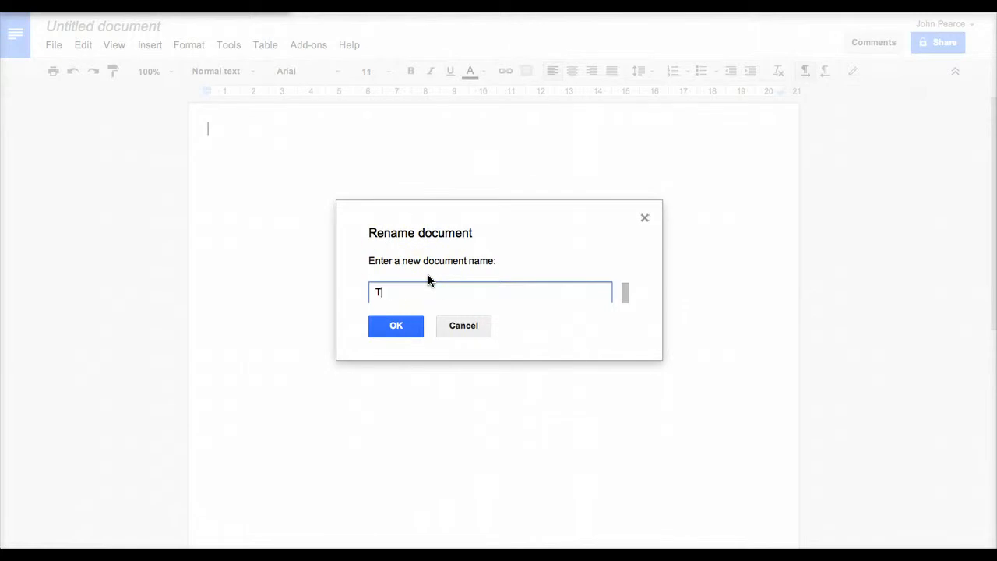
pyautogui.write('est Docu')
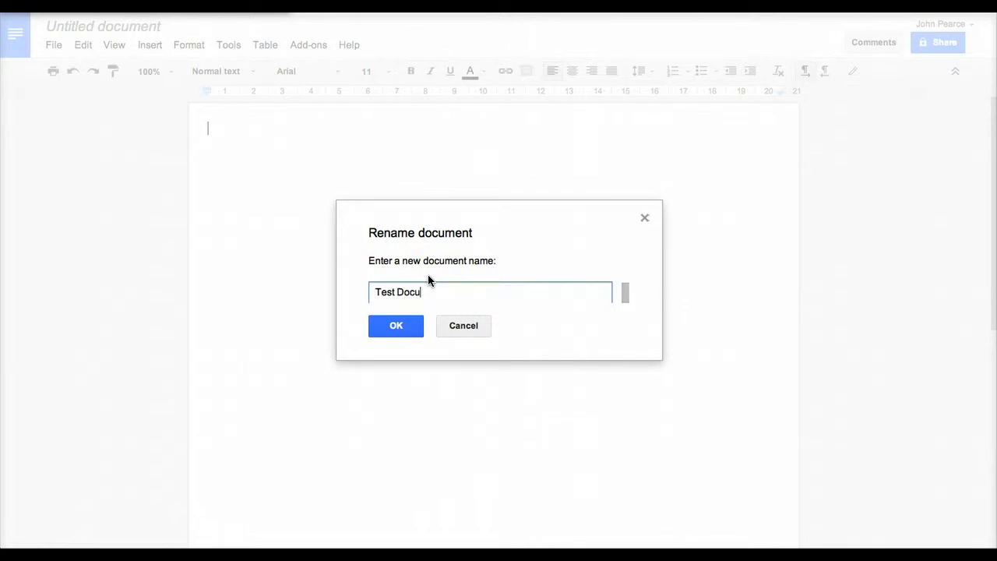
pyautogui.write('ment')
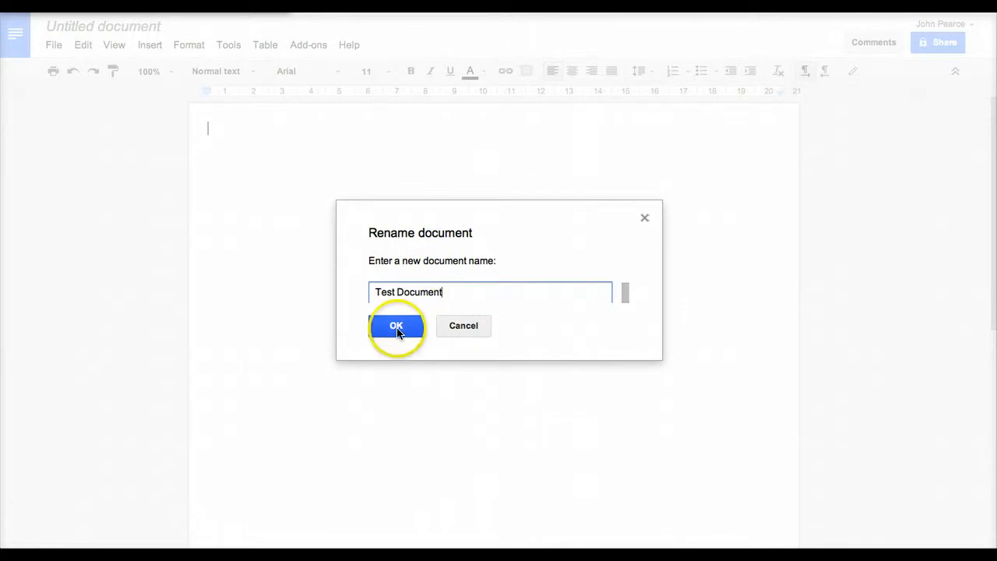
pyautogui.click(396, 325)
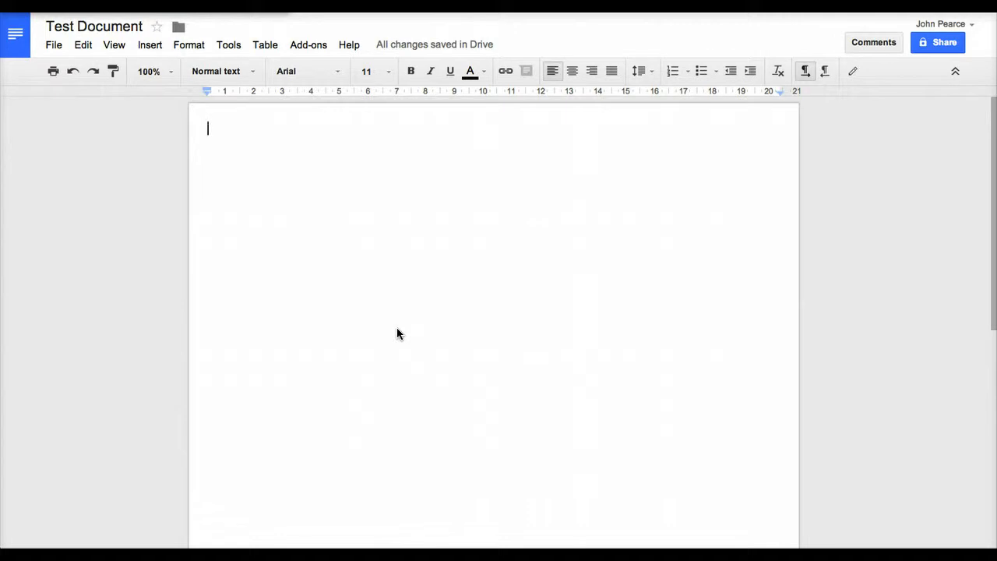
# - Type the opening lines introducing the document and comparing it to most word processors
pyautogui.write('Here')
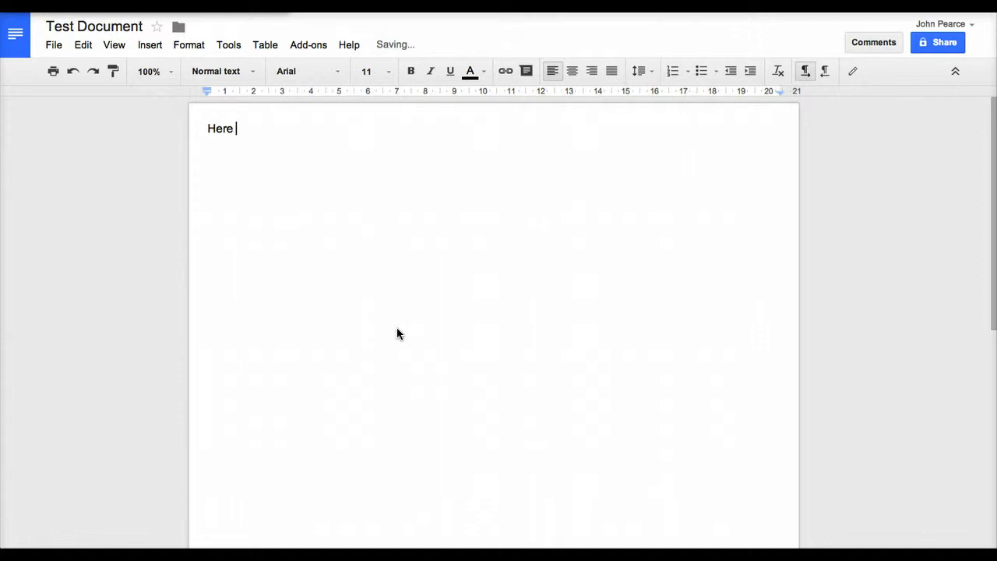
pyautogui.write('is the docum')
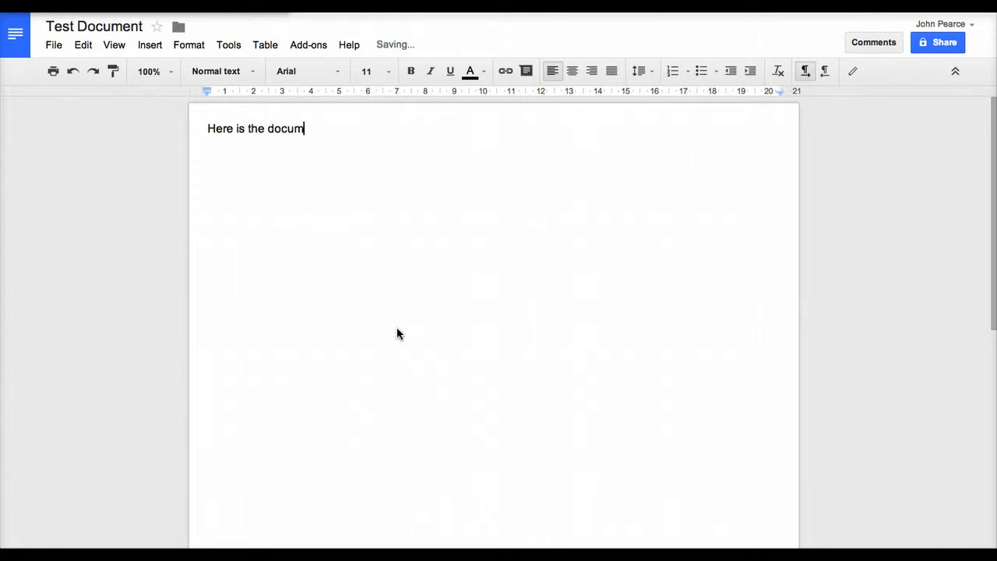
pyautogui.write('ent. It is not t')
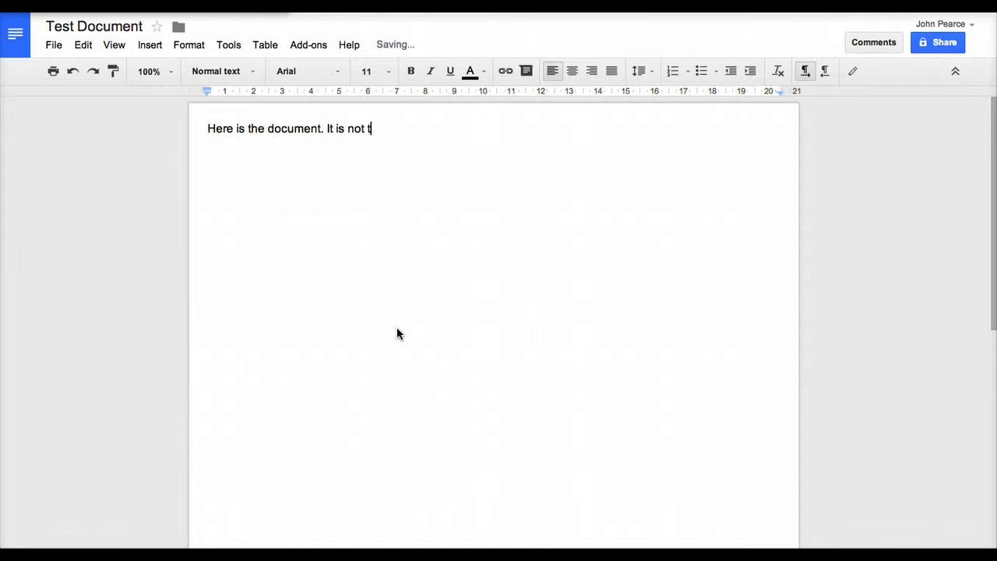
pyautogui.write('hat differe')
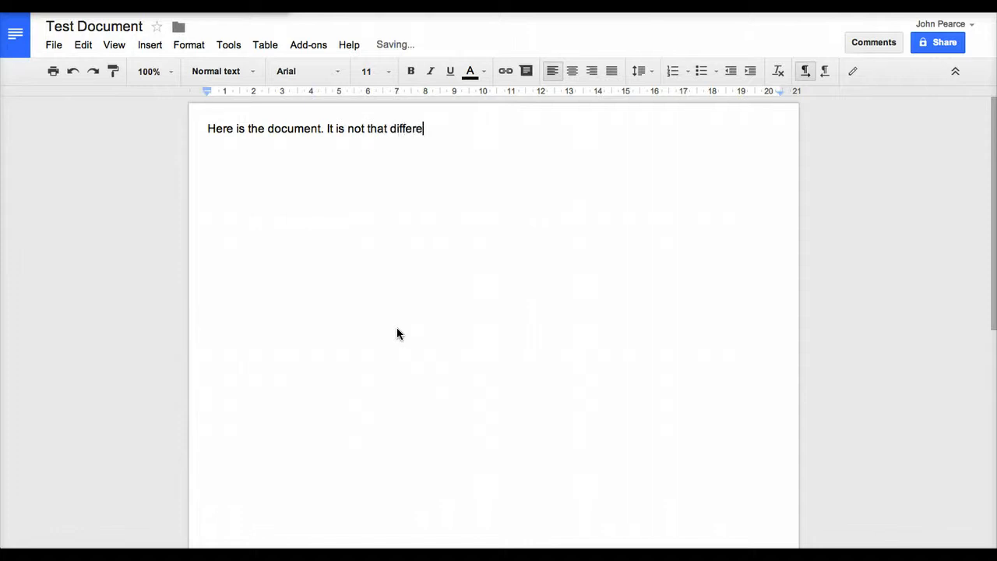
pyautogui.write('nt to most word pro')
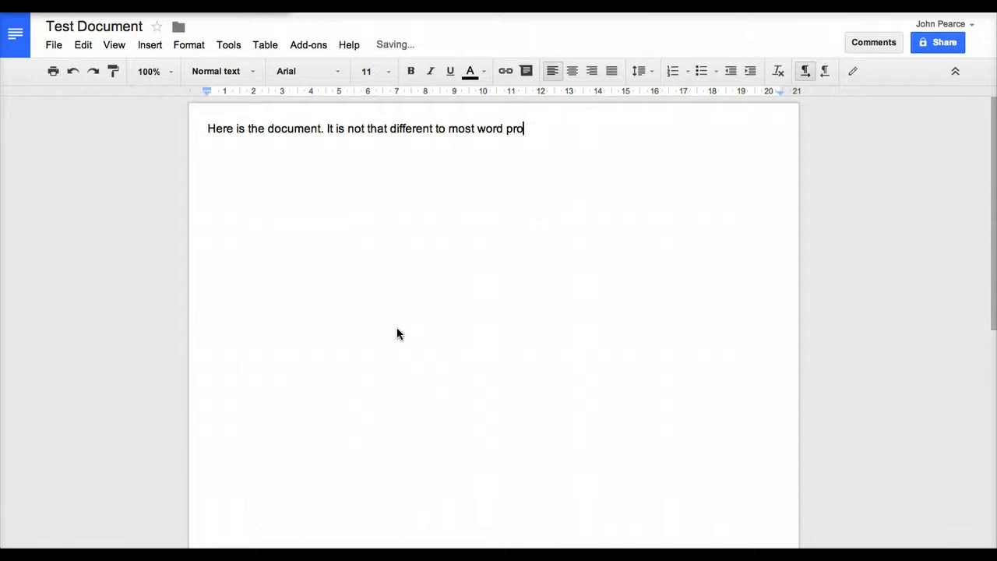
pyautogui.write('cessors ex')
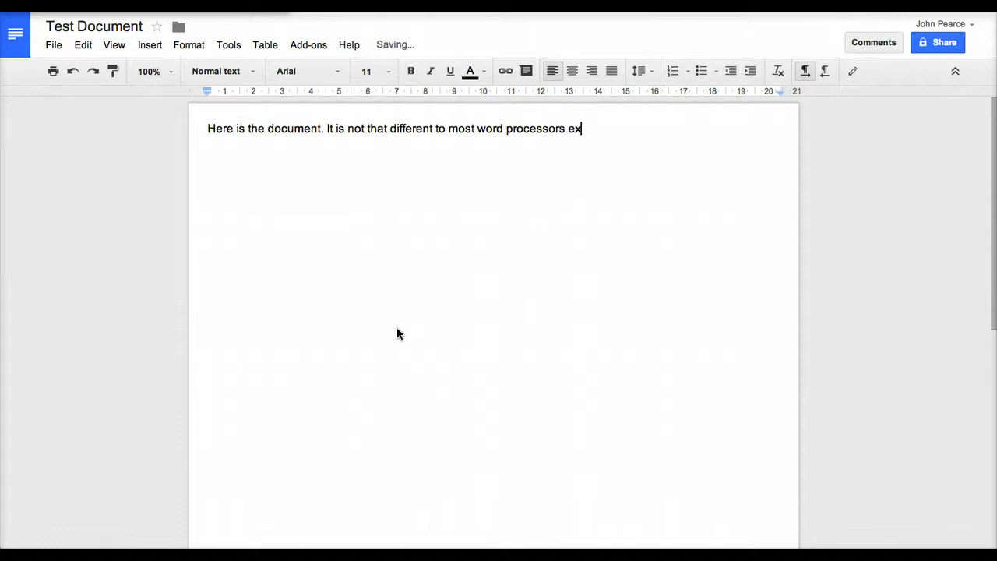
# - Type the clause saying it isn't as fully featured
pyautogui.write('ceppt')
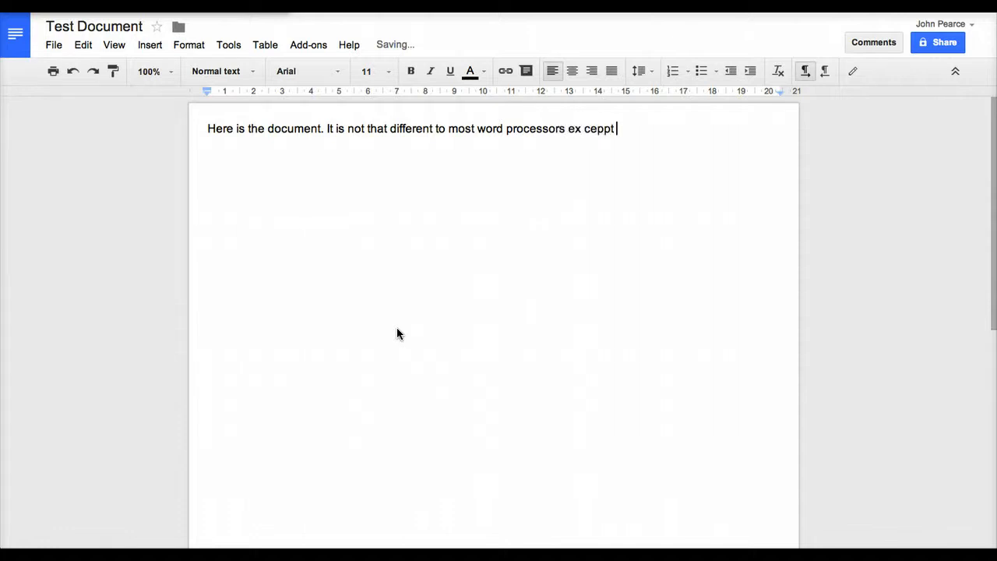
pyautogui.write('that')
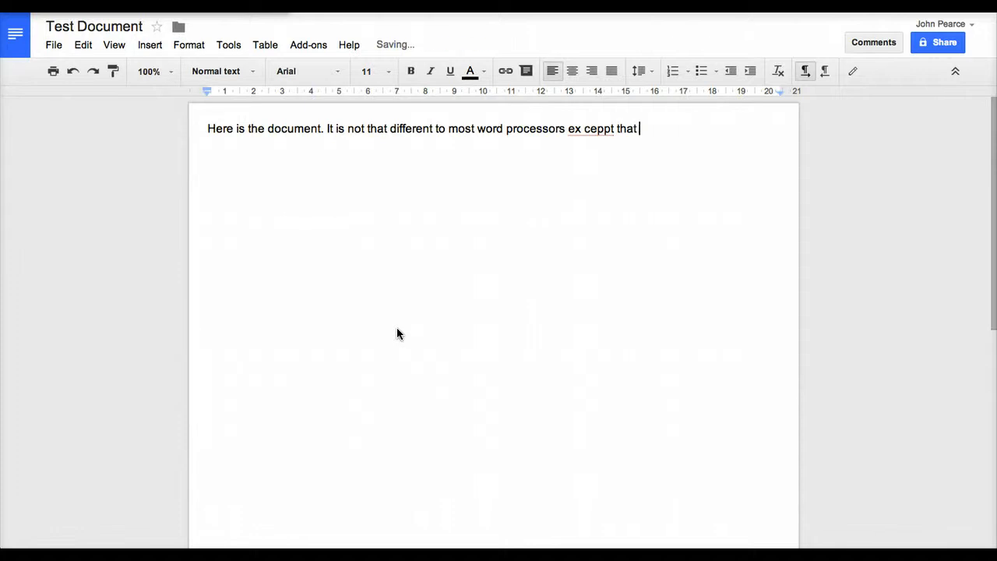
pyautogui.write('it')
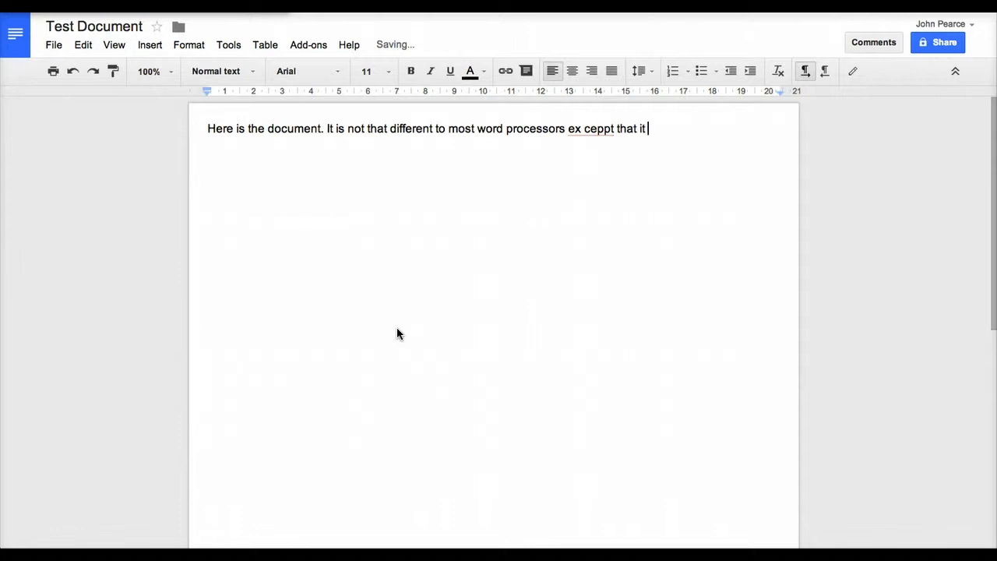
pyautogui.write('isdn')
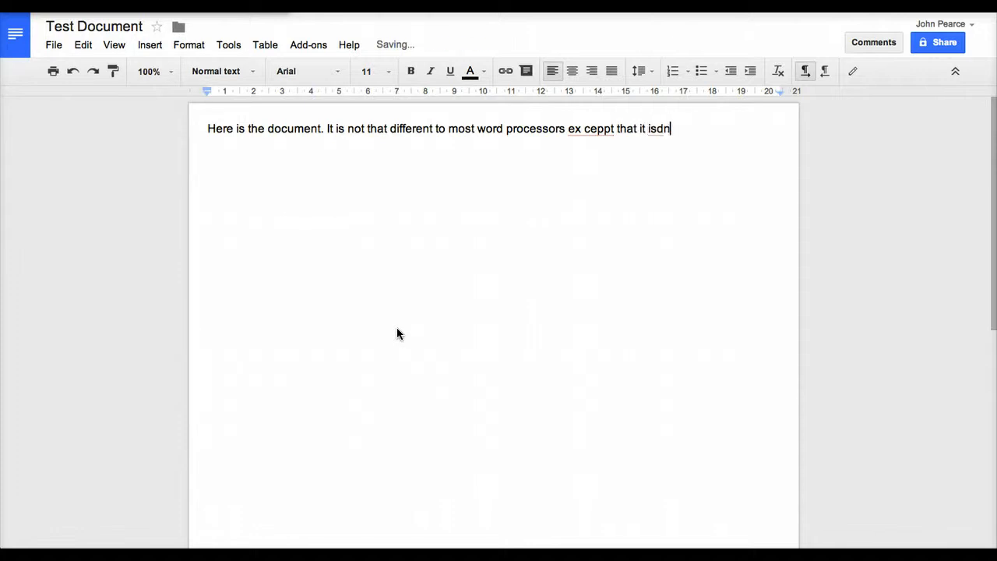
pyautogui.write("'t as")
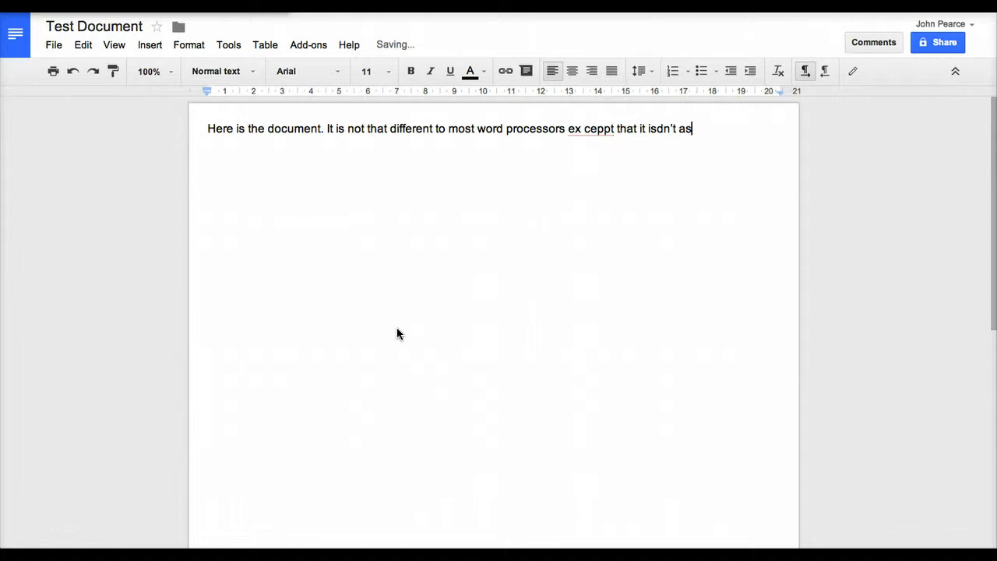
pyautogui.write('fully')
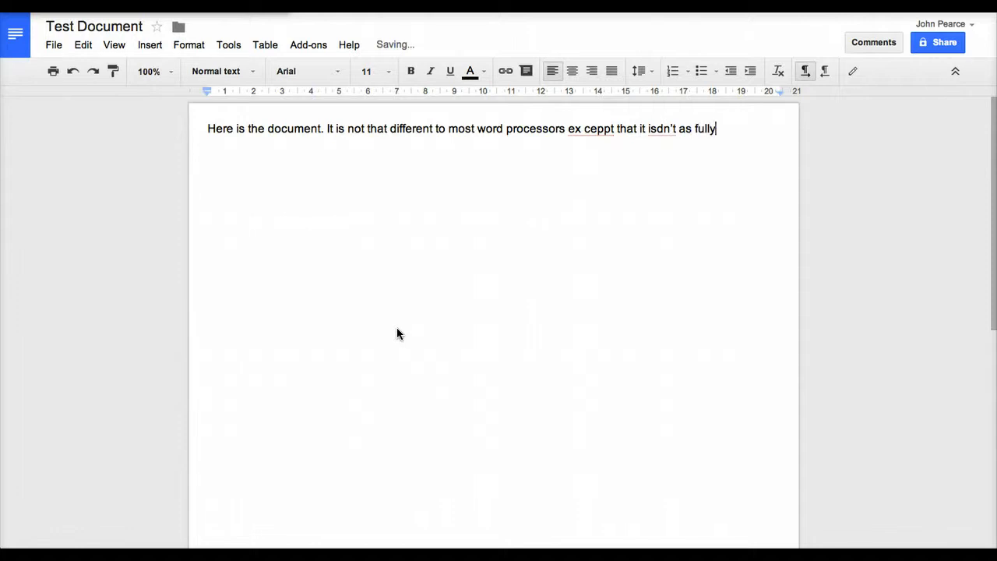
pyautogui.write('feature')
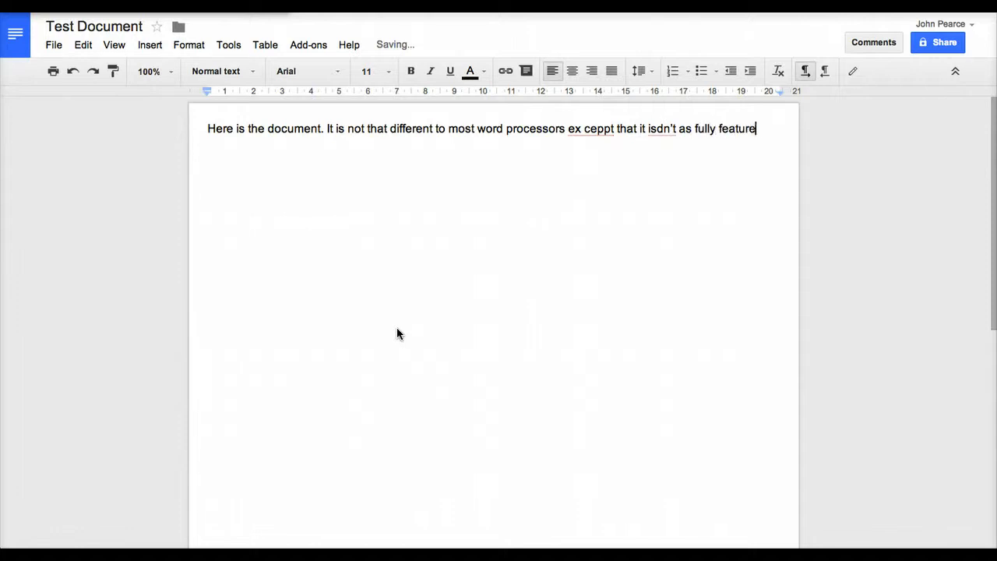
pyautogui.write('d.')
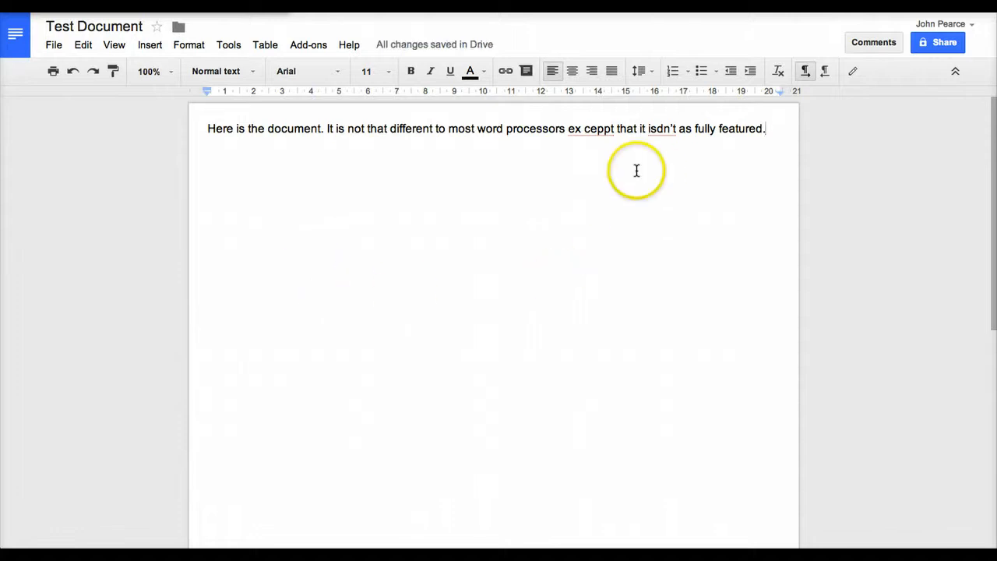
# - Fix the misspellings 'ceppt' to 'except' and 'isdn't' to 'isn't' via spelling suggestions
pyautogui.rightClick(601, 129)
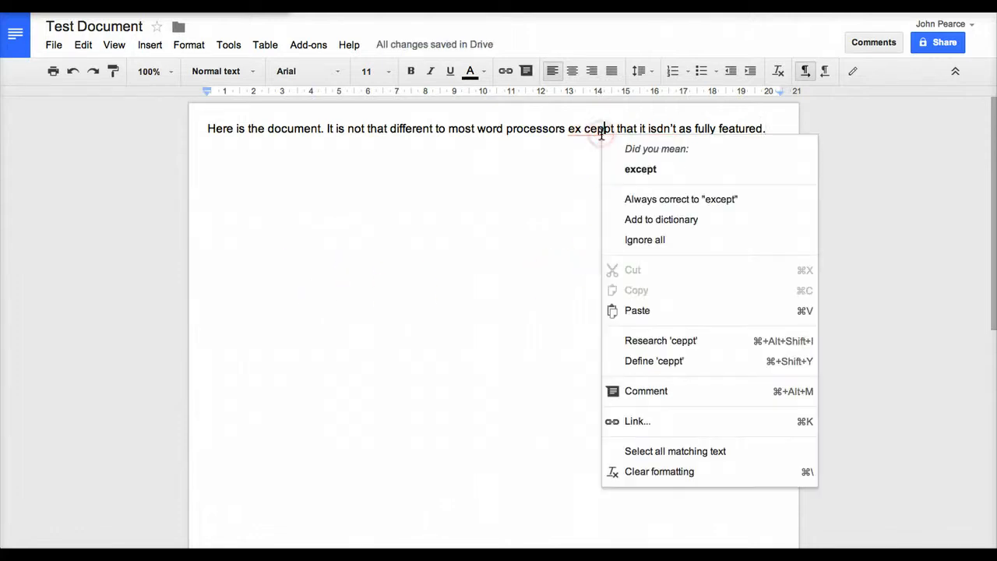
pyautogui.click(640, 169)
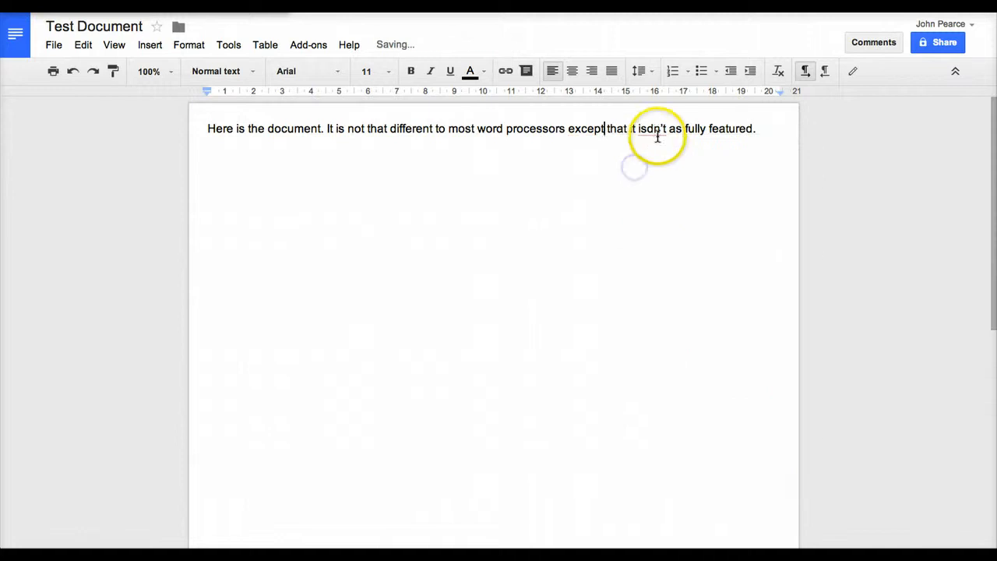
pyautogui.rightClick(651, 129)
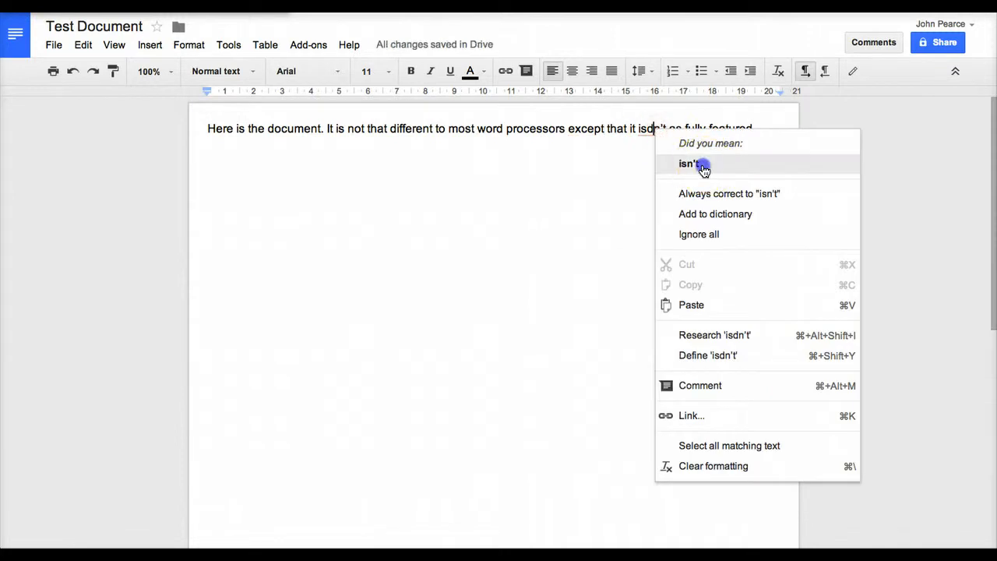
pyautogui.click(687, 164)
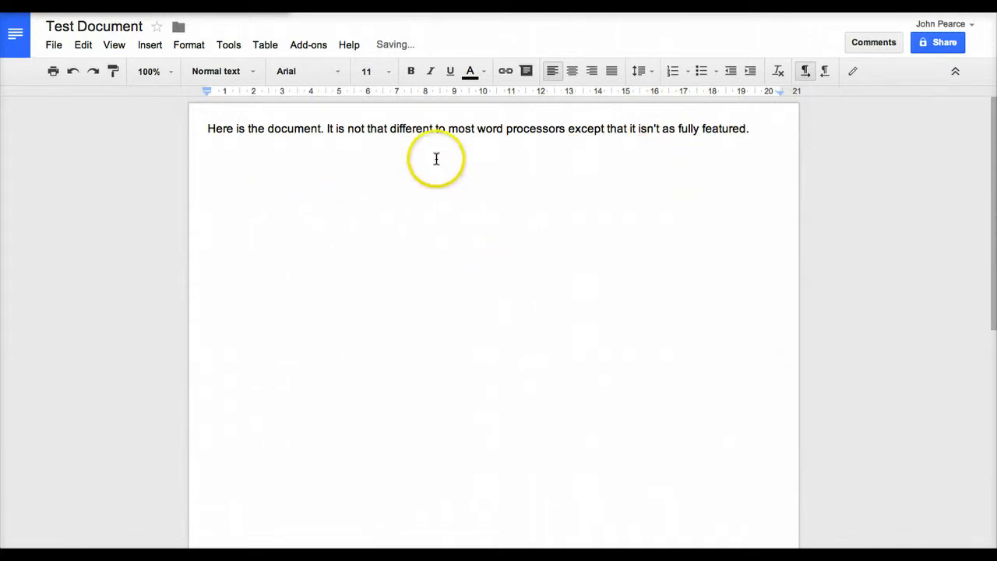
pyautogui.moveTo(327, 129)
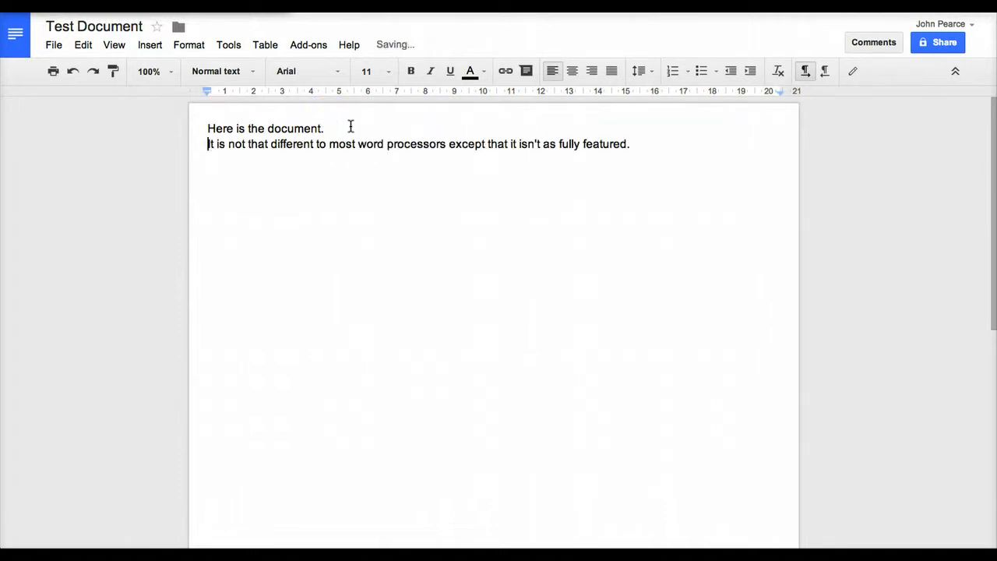
# - Select the second sentence and switch it from Title style back to Normal text
pyautogui.moveTo(328, 144); pyautogui.dragTo(630, 144)
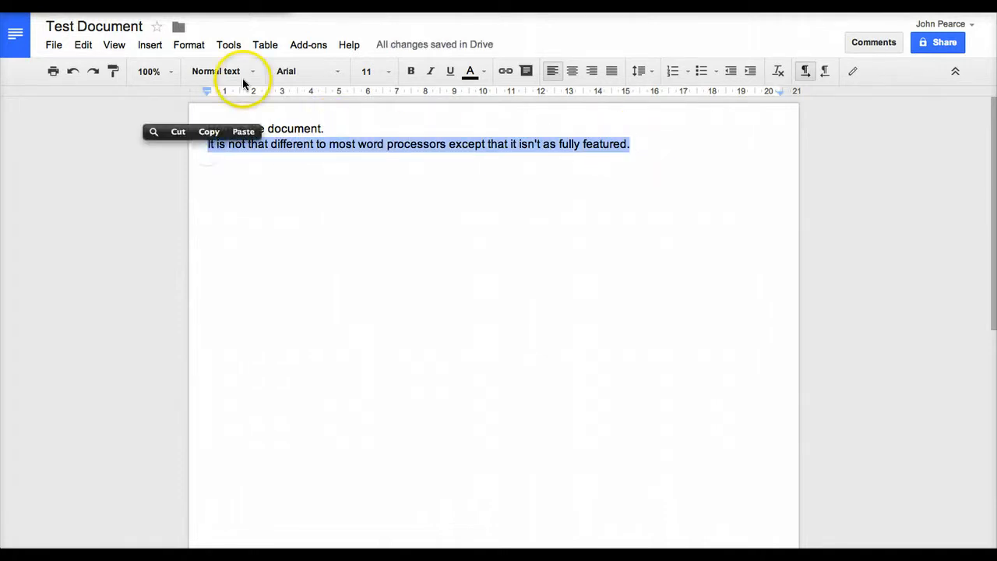
pyautogui.click(216, 71)
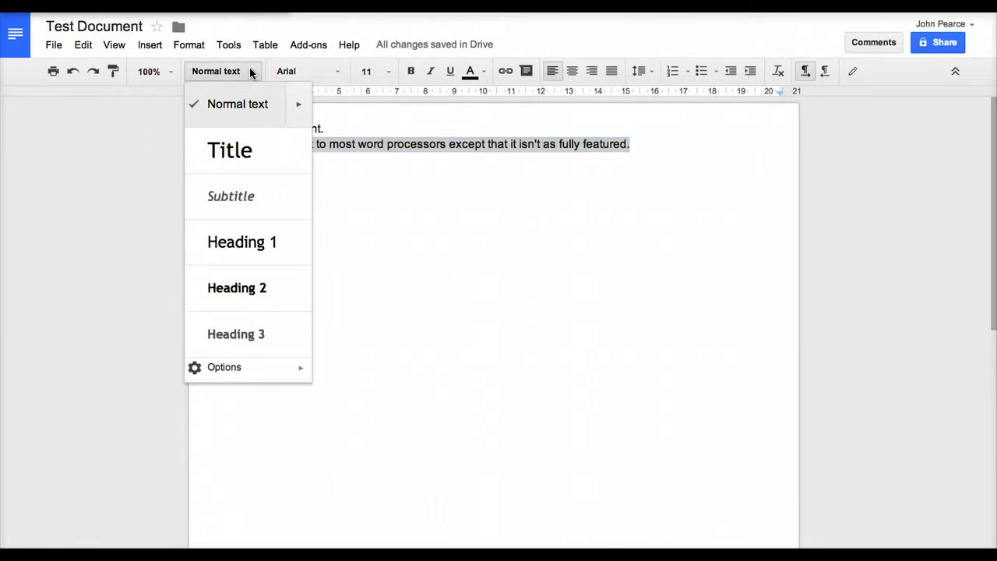
pyautogui.moveTo(230, 150)
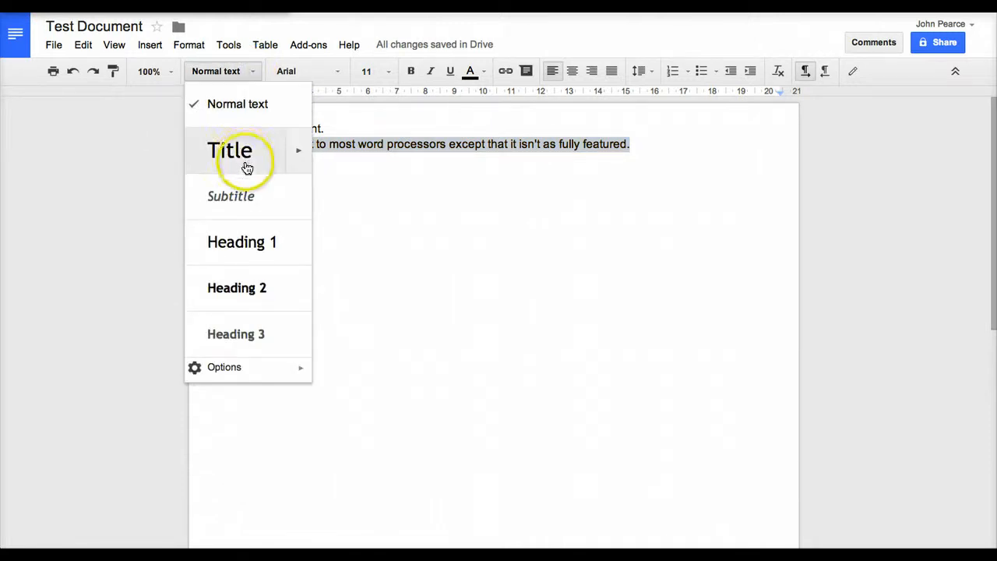
pyautogui.click(230, 150)
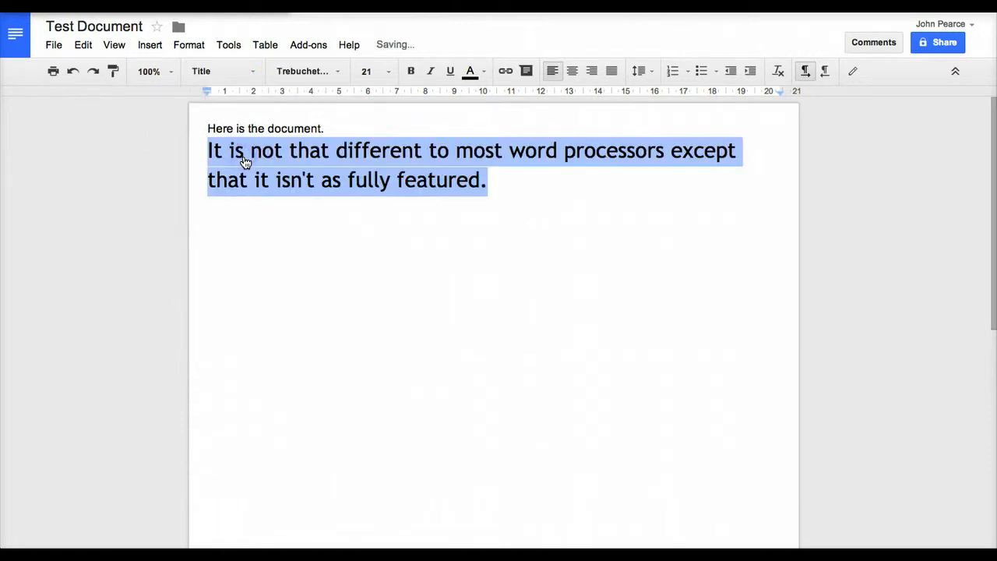
pyautogui.click(222, 70)
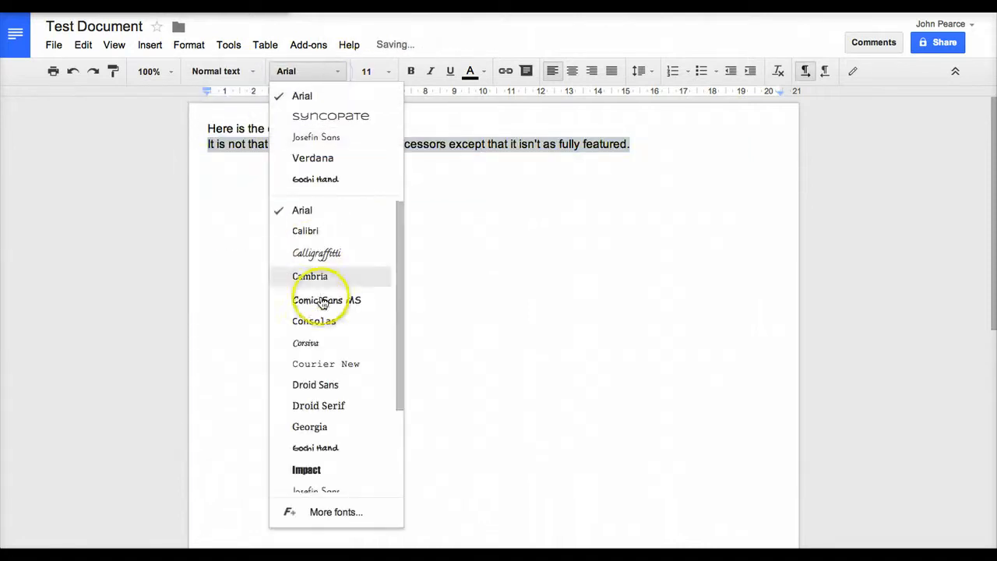
pyautogui.scroll(-3)
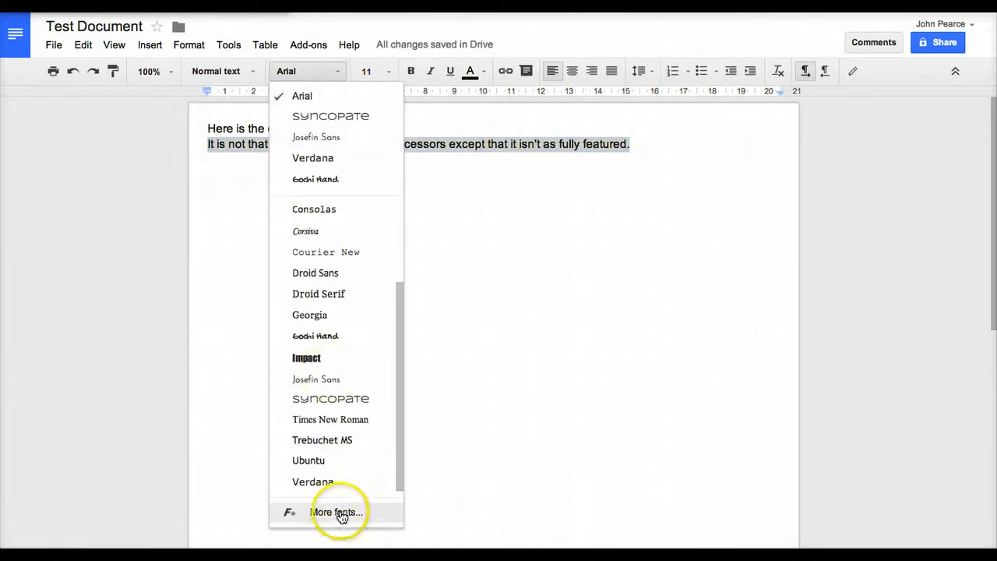
pyautogui.scroll(3)
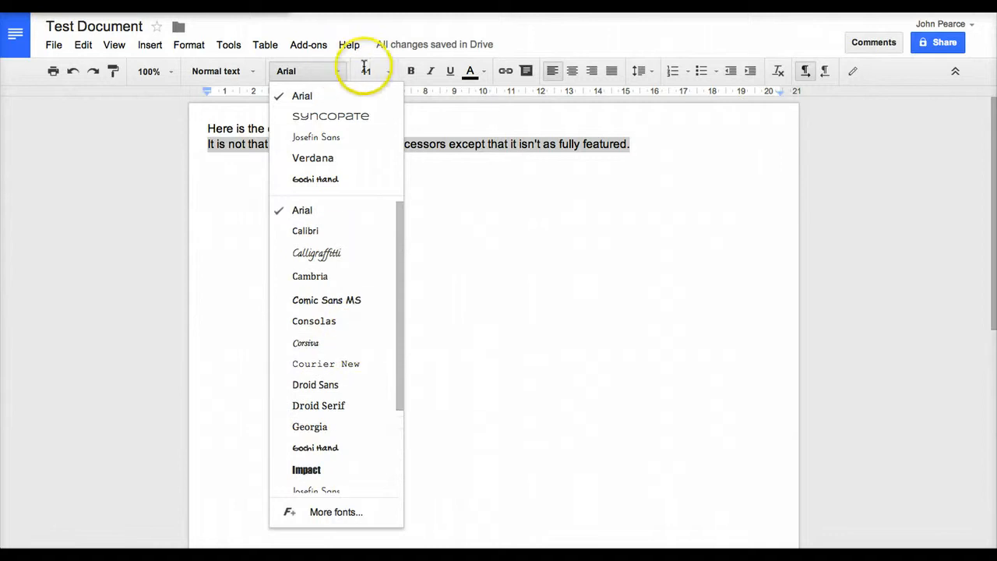
# - Format the second sentence as 14 pt Josefin Sans in light red
pyautogui.click(366, 71)
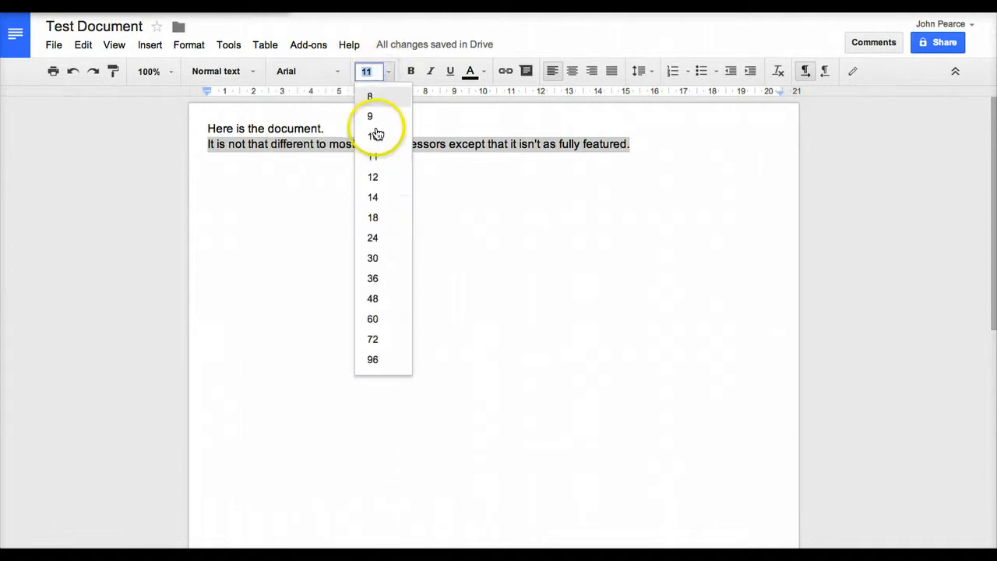
pyautogui.click(372, 197)
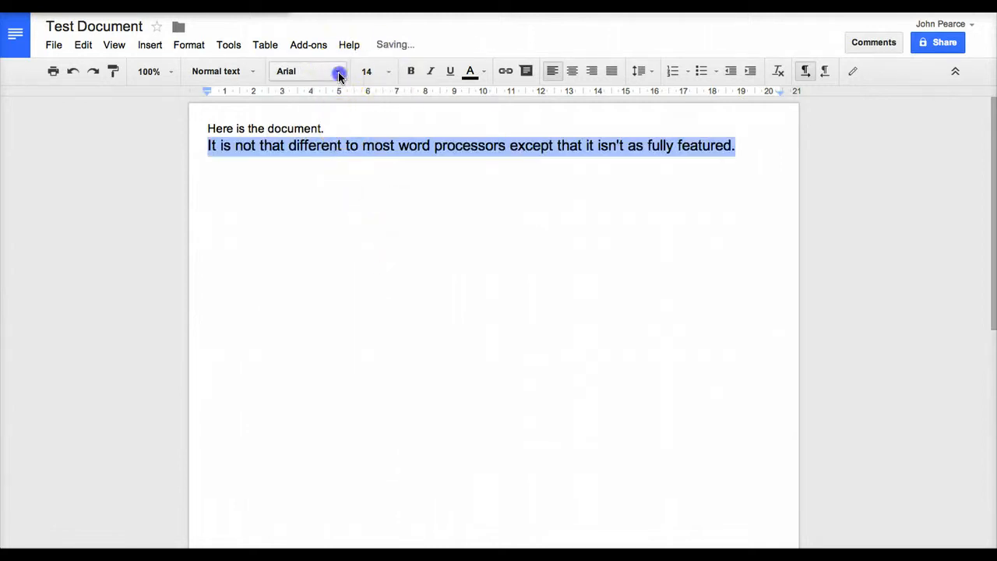
pyautogui.click(304, 70)
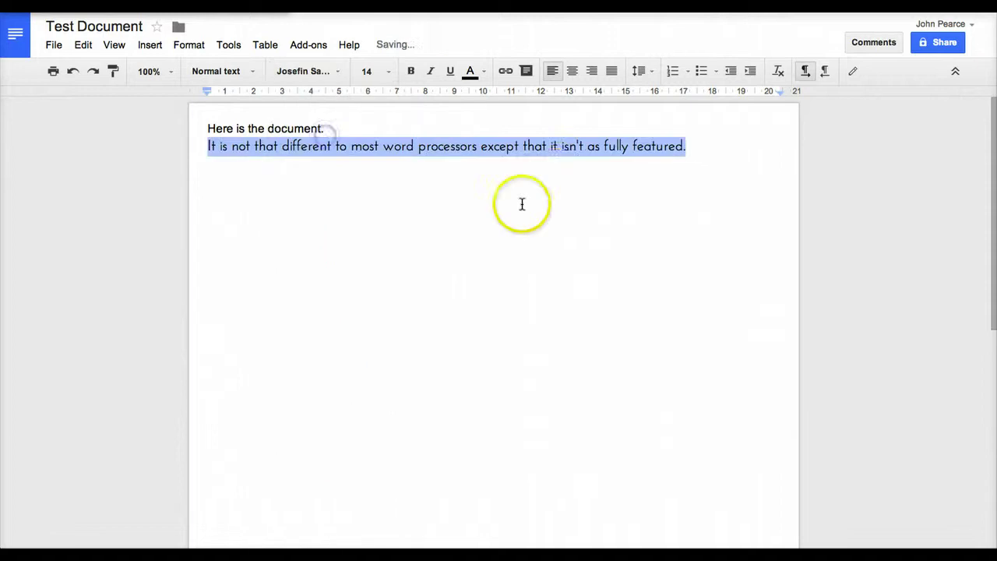
pyautogui.moveTo(411, 71)
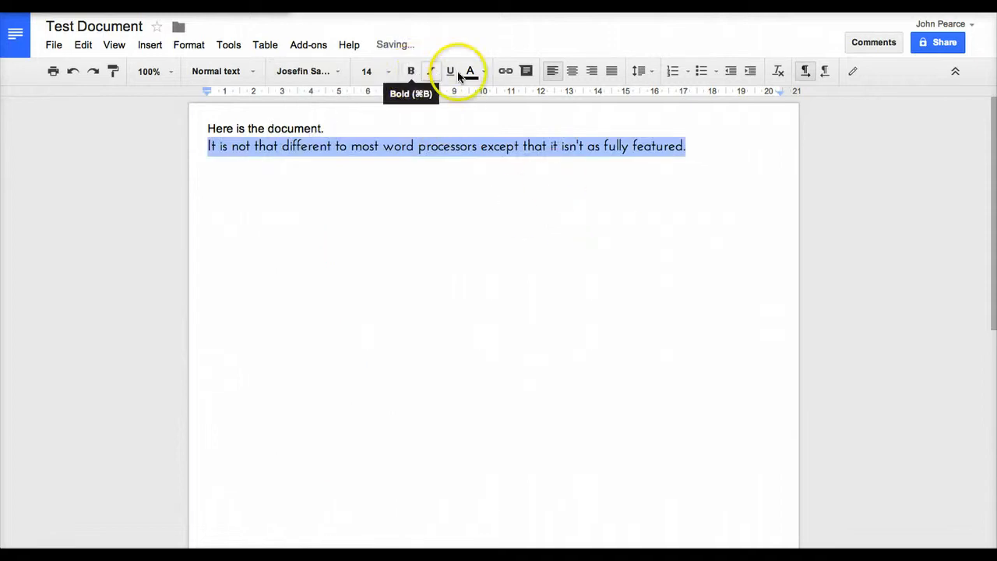
pyautogui.click(471, 71)
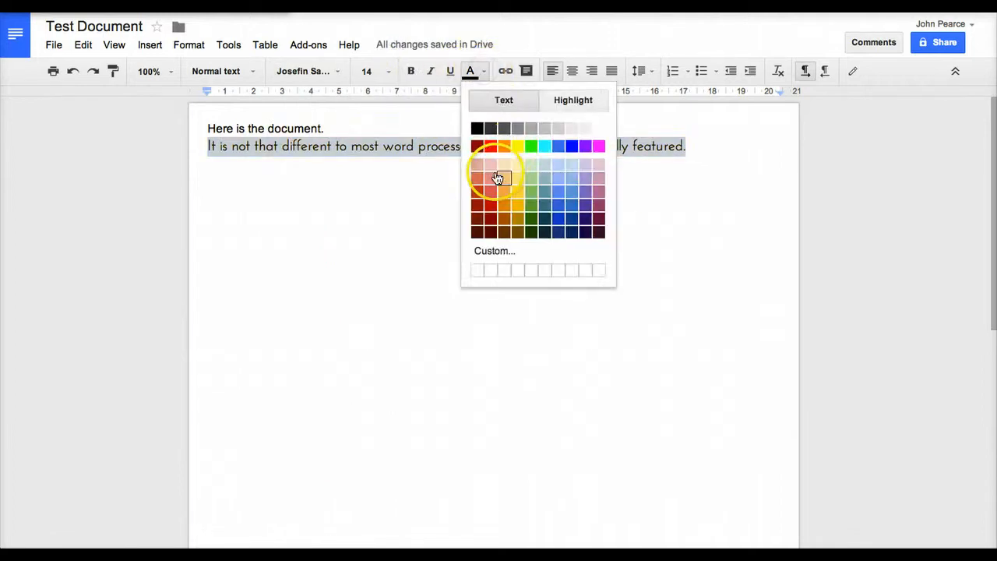
pyautogui.click(497, 173)
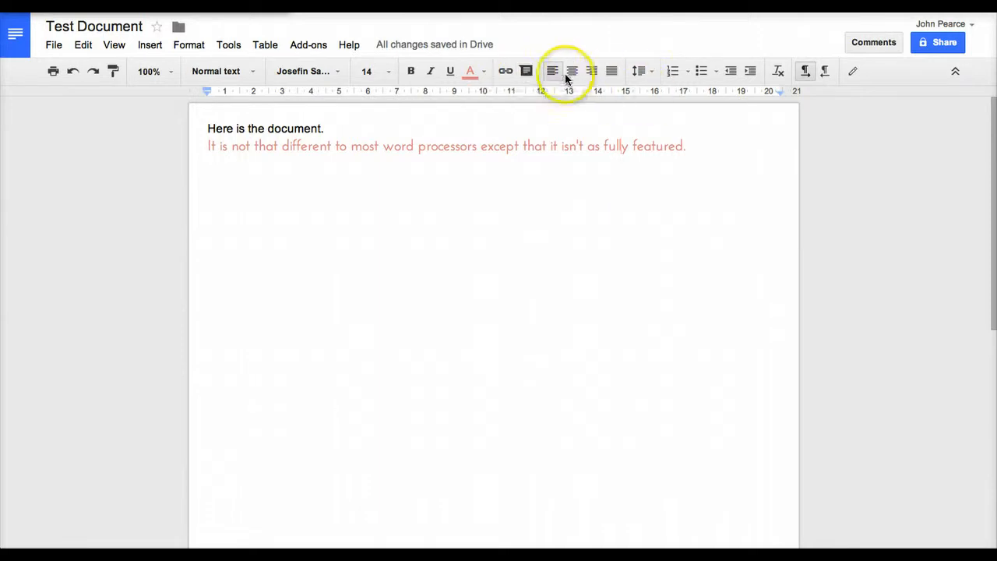
# - Centre the sentence and change it from a numbered item to a bullet point
pyautogui.click(572, 71)
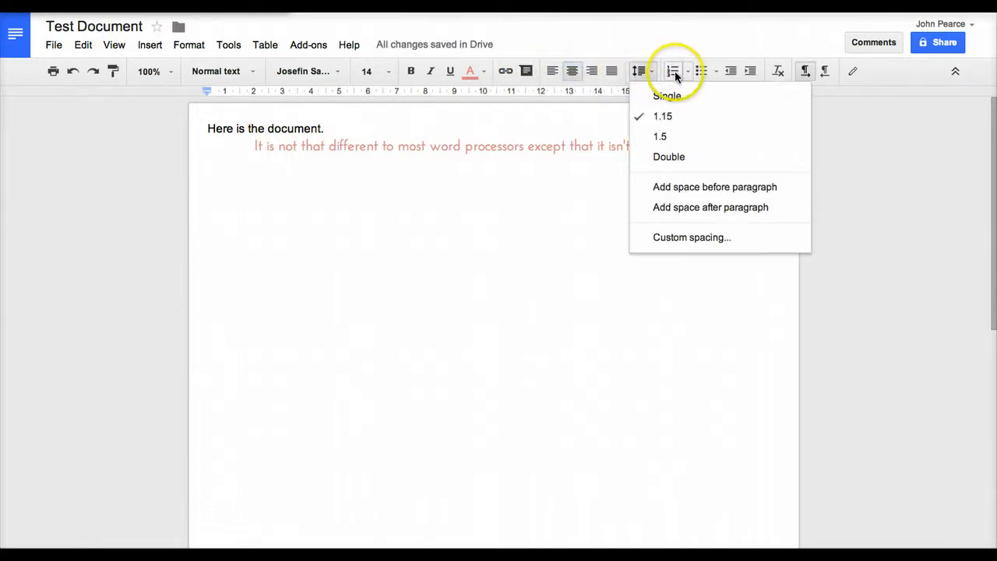
pyautogui.click(701, 71)
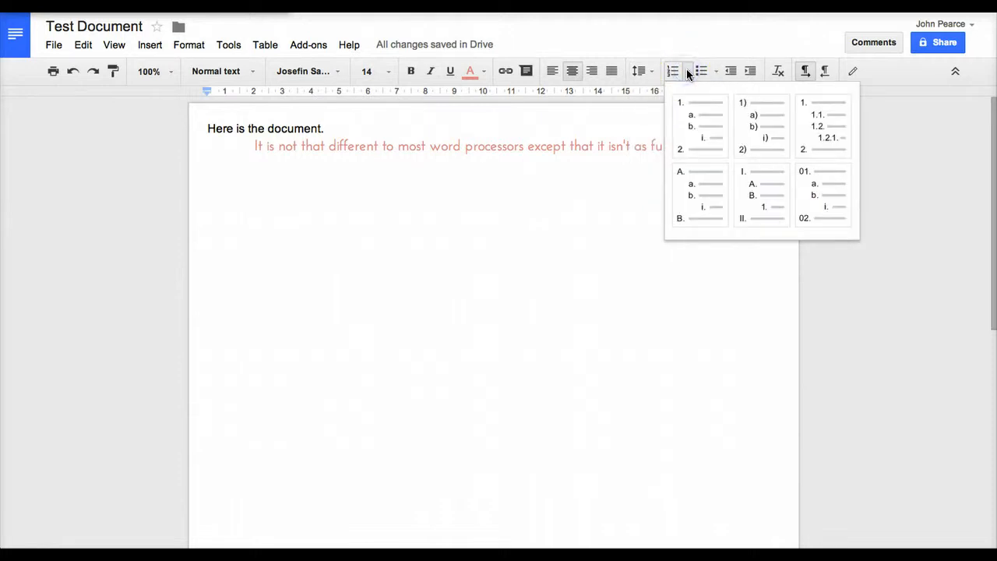
pyautogui.click(700, 125)
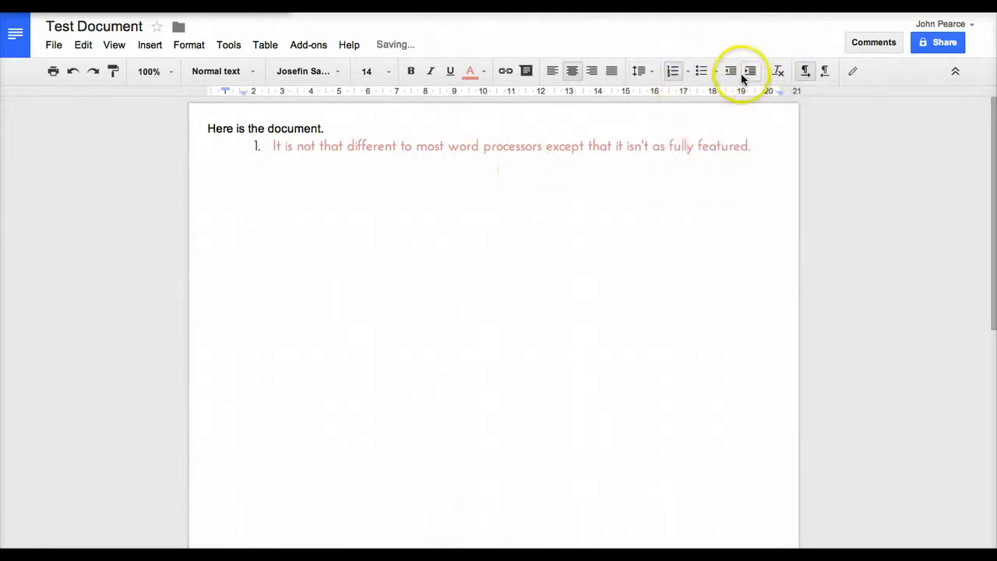
pyautogui.click(699, 71)
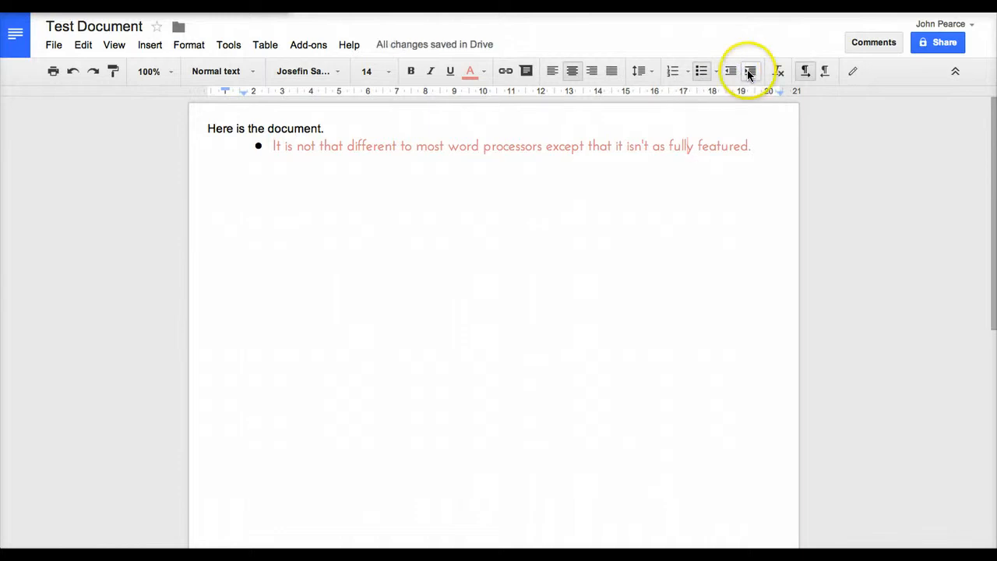
pyautogui.click(749, 71)
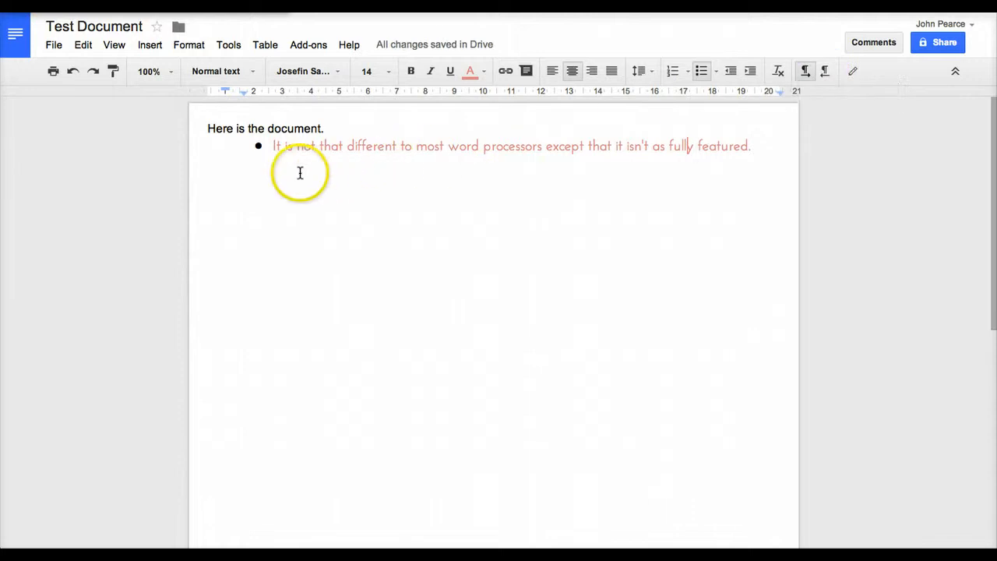
pyautogui.click(752, 146)
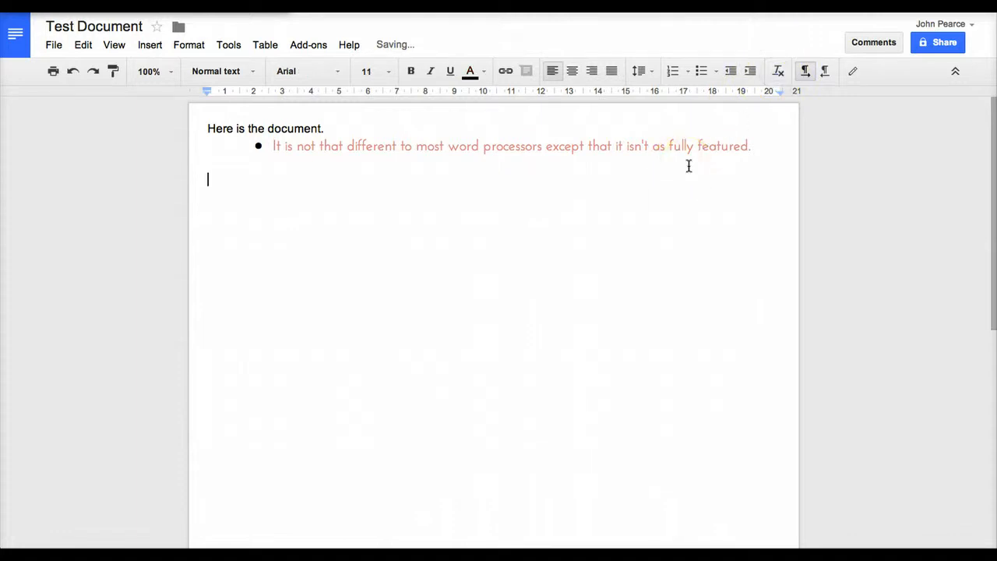
pyautogui.moveTo(778, 70)
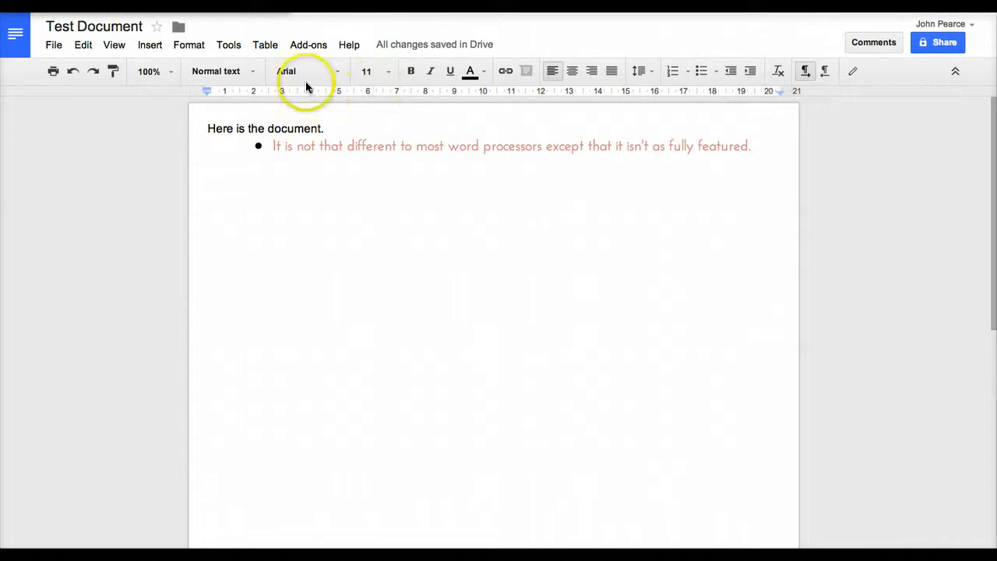
# - Browse the Format menu and then the Tools menu
pyautogui.click(189, 45)
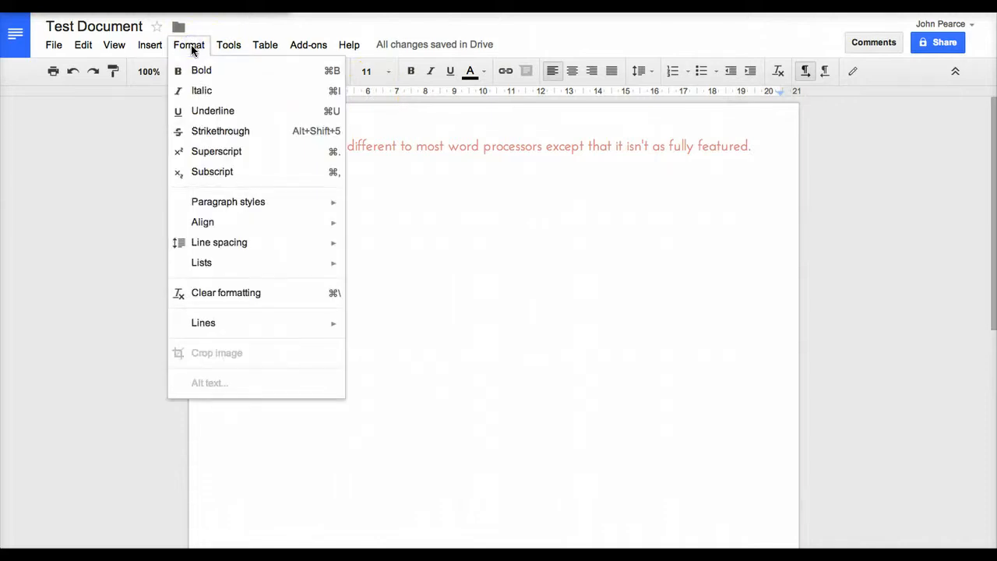
pyautogui.moveTo(217, 322)
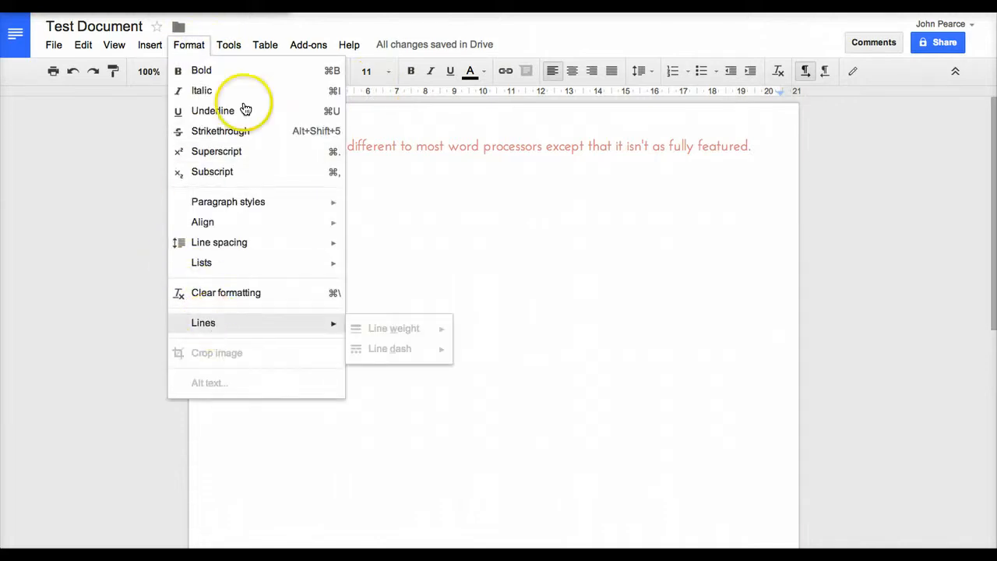
pyautogui.click(228, 45)
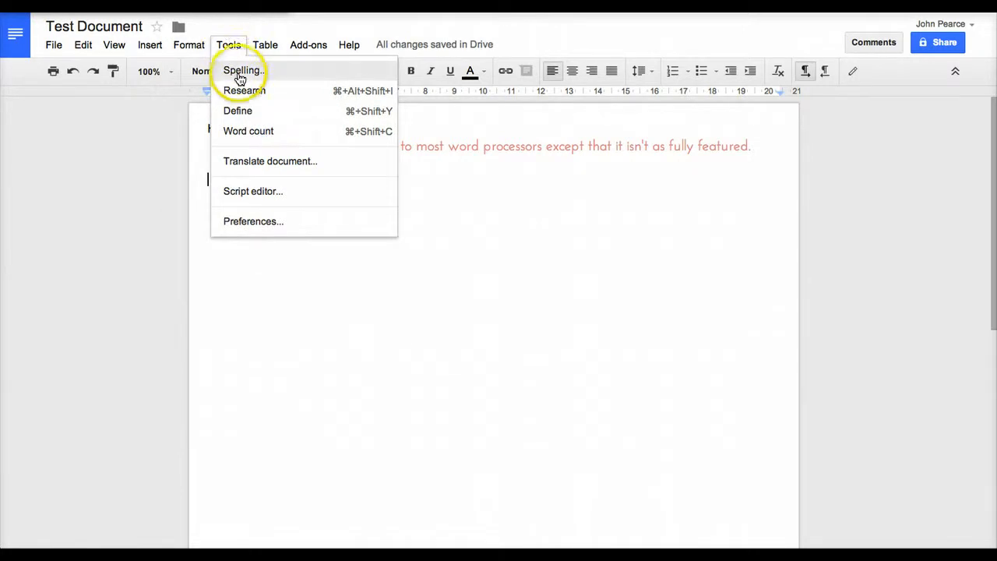
pyautogui.moveTo(245, 90)
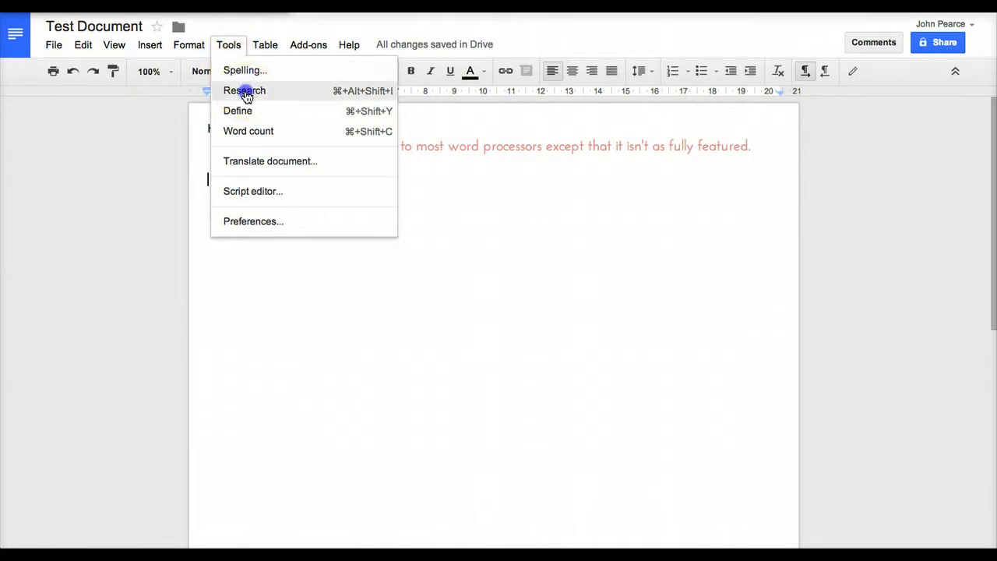
# - Search 'bears' in the Research panel, scroll the results, then close the panel
pyautogui.click(244, 91)
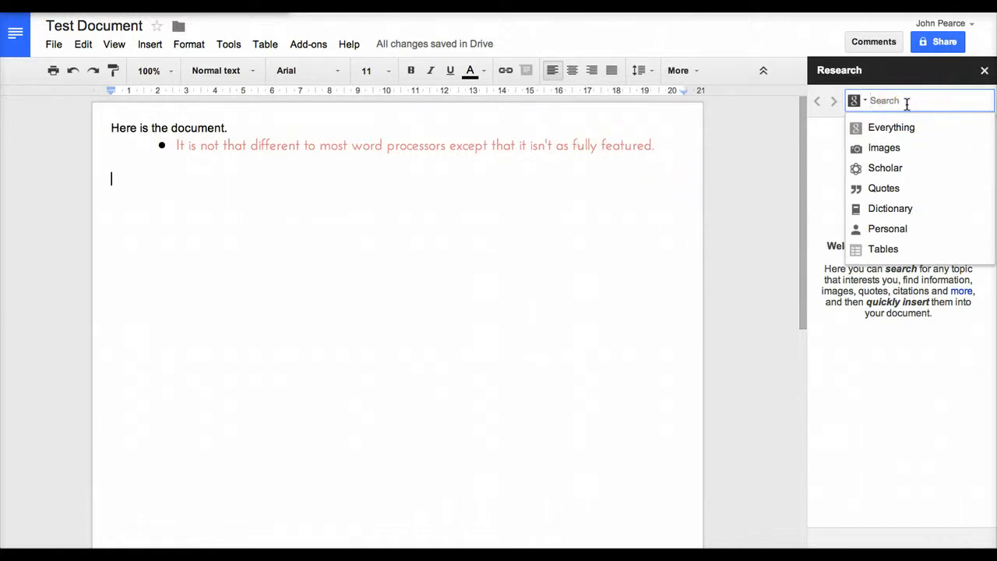
pyautogui.write('bears')
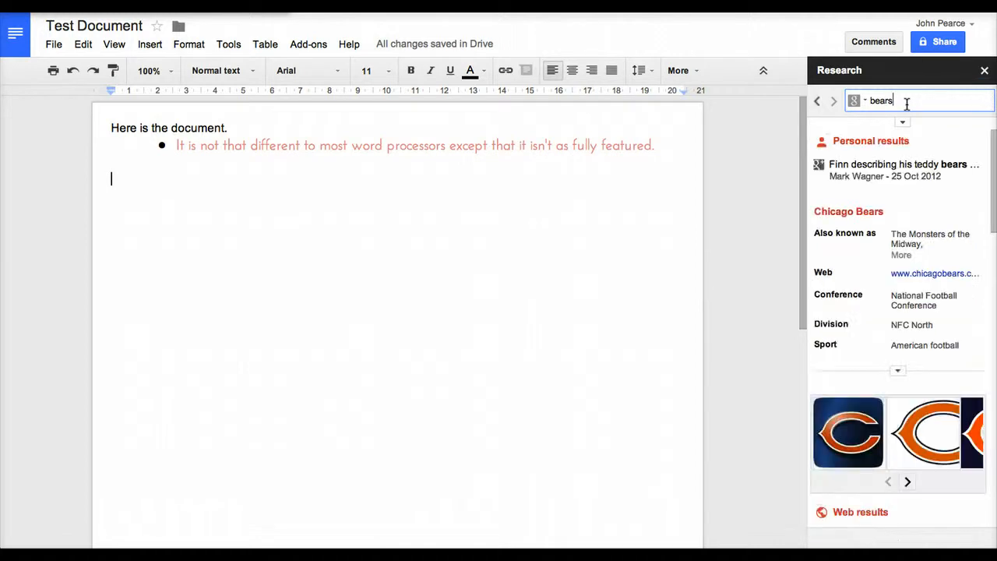
pyautogui.scroll(-3)
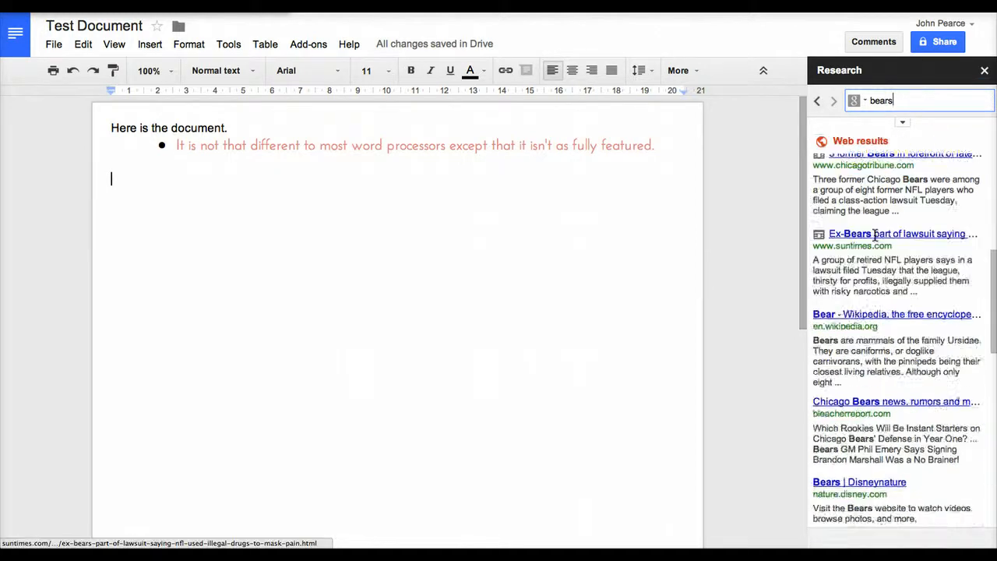
pyautogui.scroll(3)
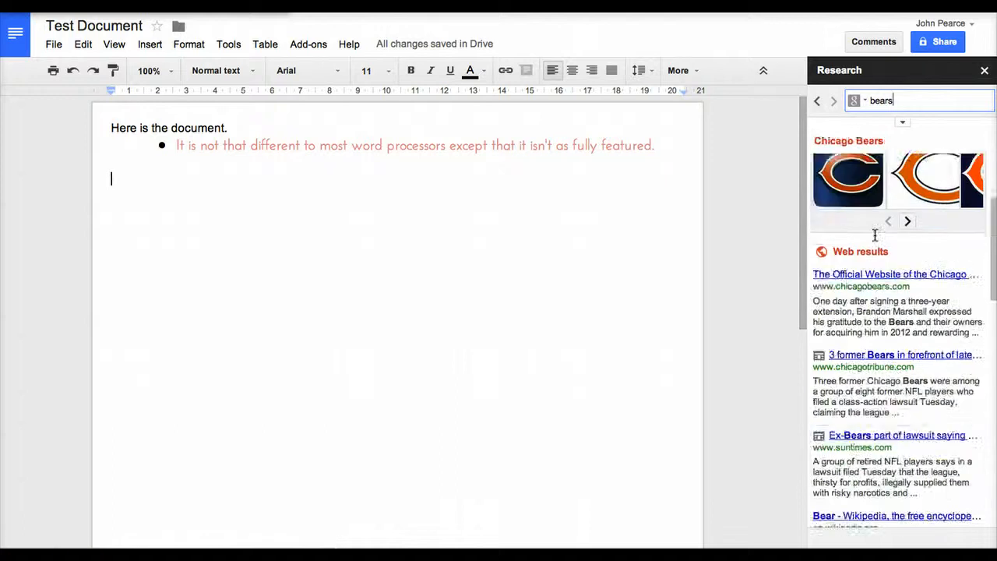
pyautogui.click(984, 70)
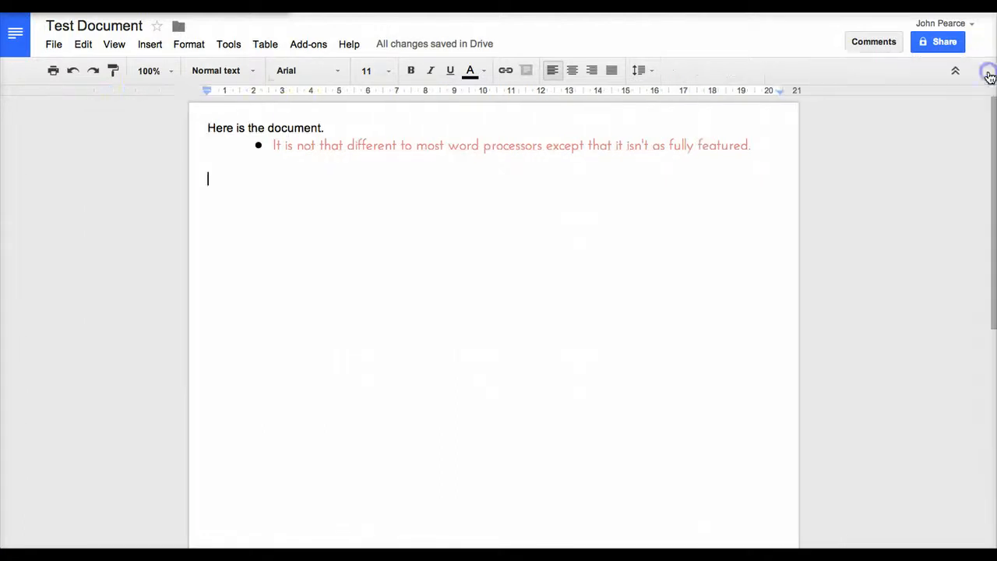
# - Select the word 'processors' and show its definition in the Research panel
pyautogui.click(956, 71)
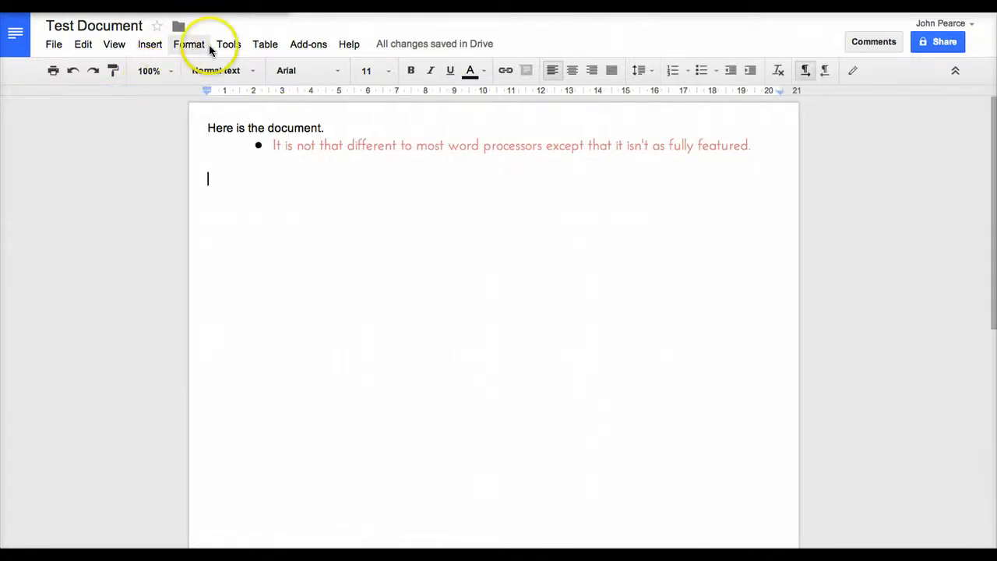
pyautogui.click(228, 44)
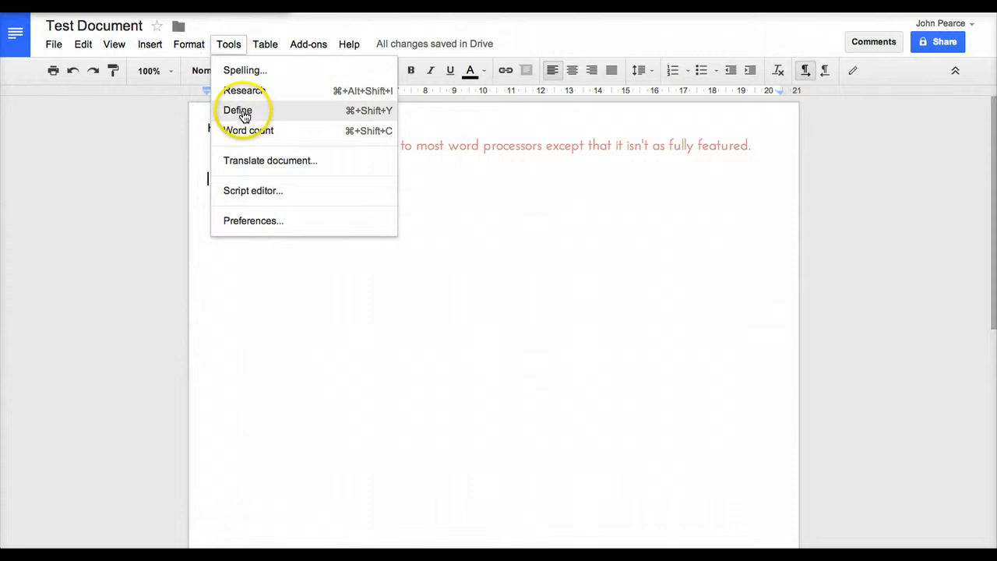
pyautogui.click(541, 147)
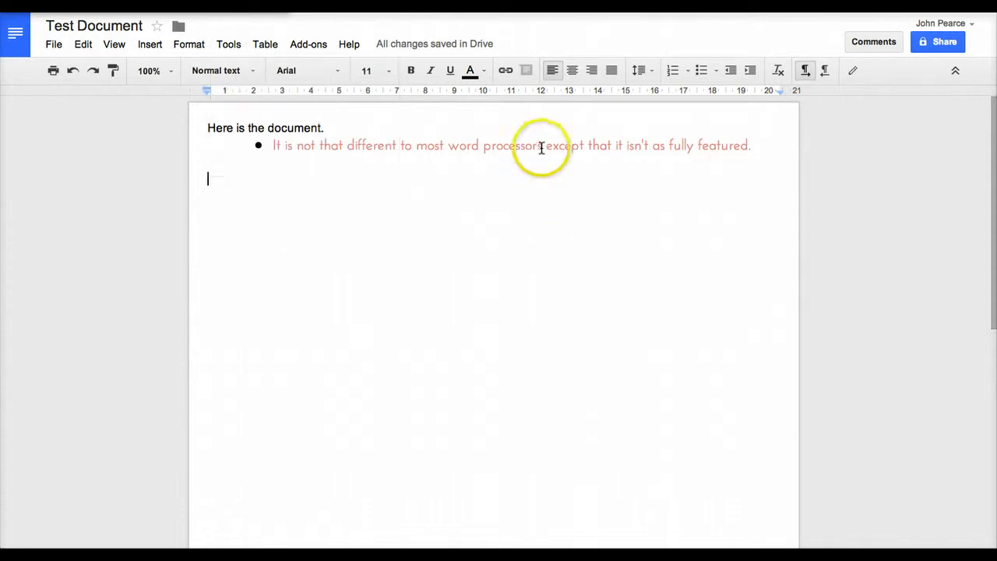
pyautogui.doubleClick(512, 145)
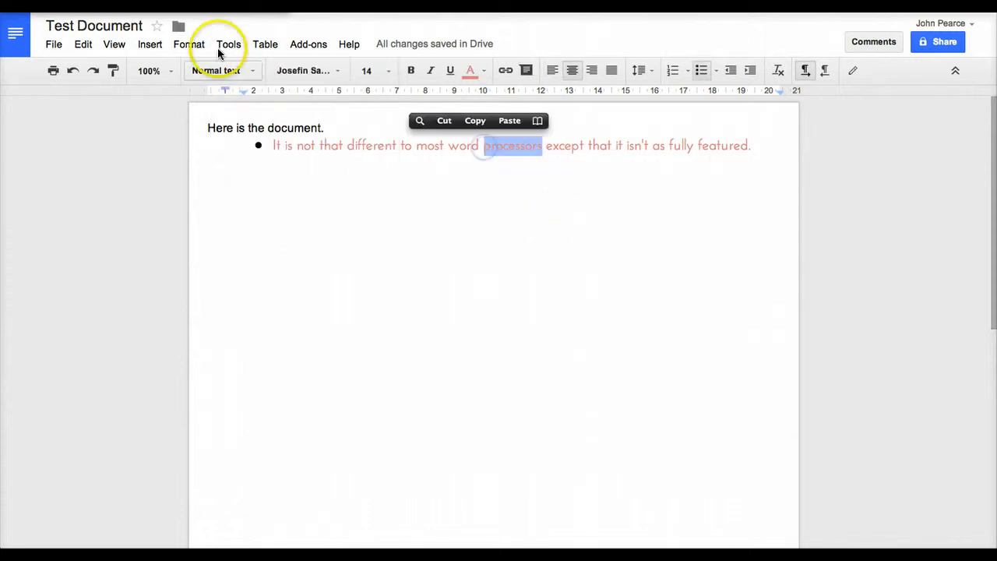
pyautogui.click(228, 44)
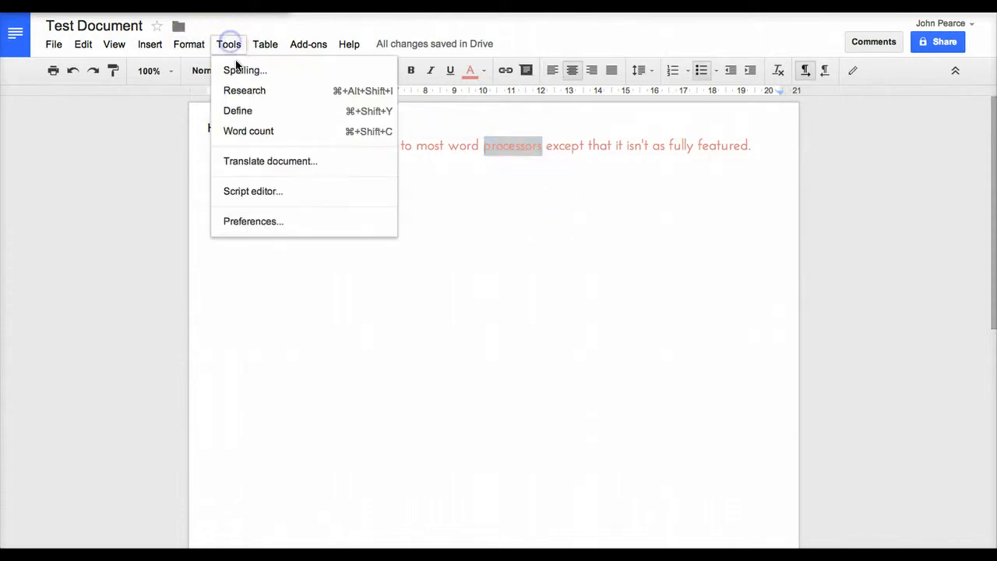
pyautogui.click(245, 91)
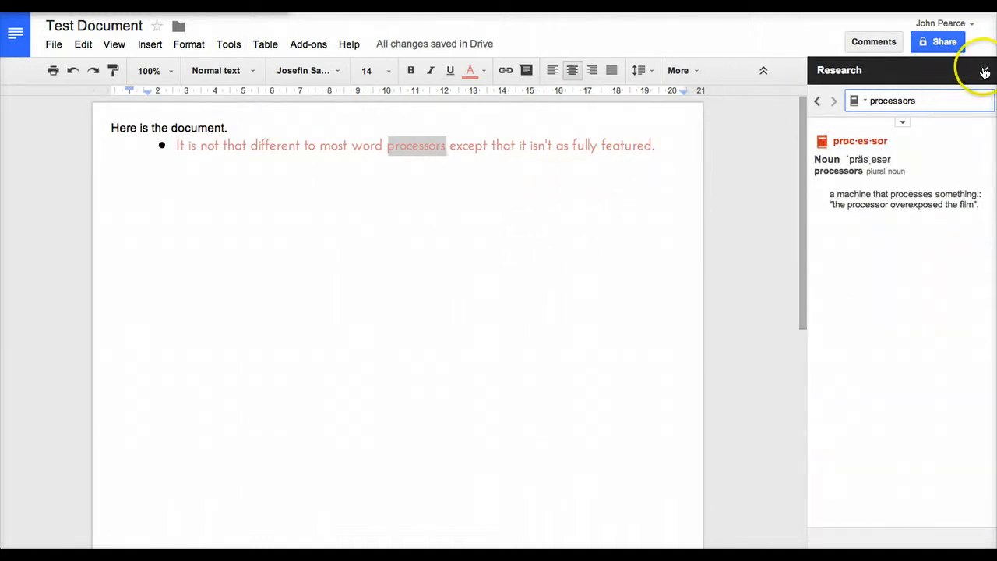
# - Close the Research panel and check the word count: 20 words, 110 characters
pyautogui.click(985, 72)
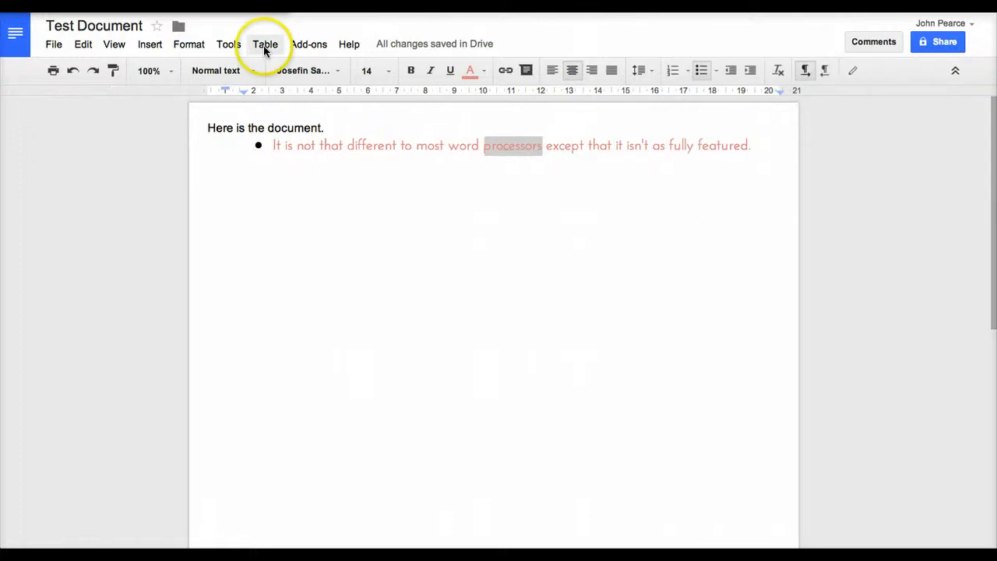
pyautogui.click(228, 44)
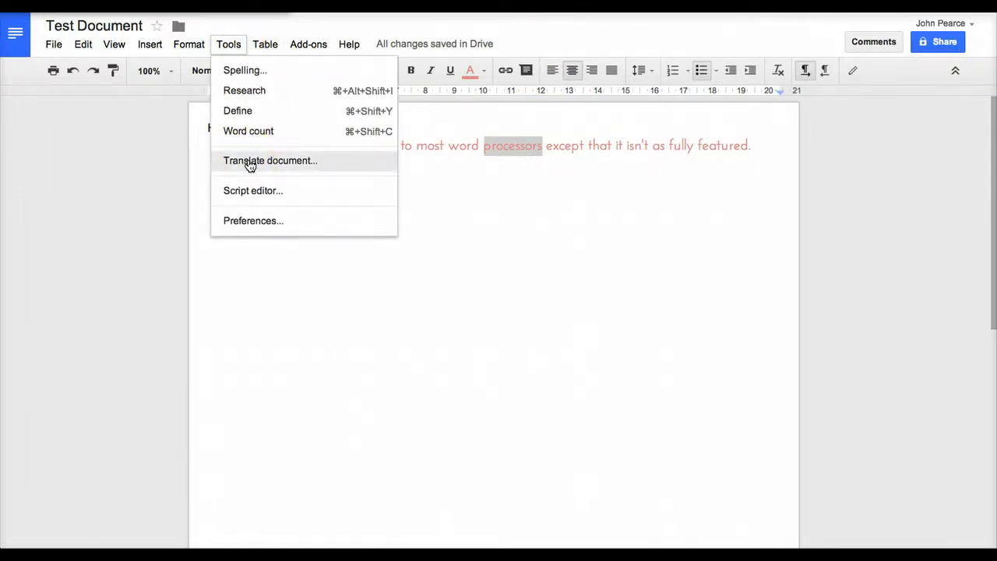
pyautogui.moveTo(249, 131)
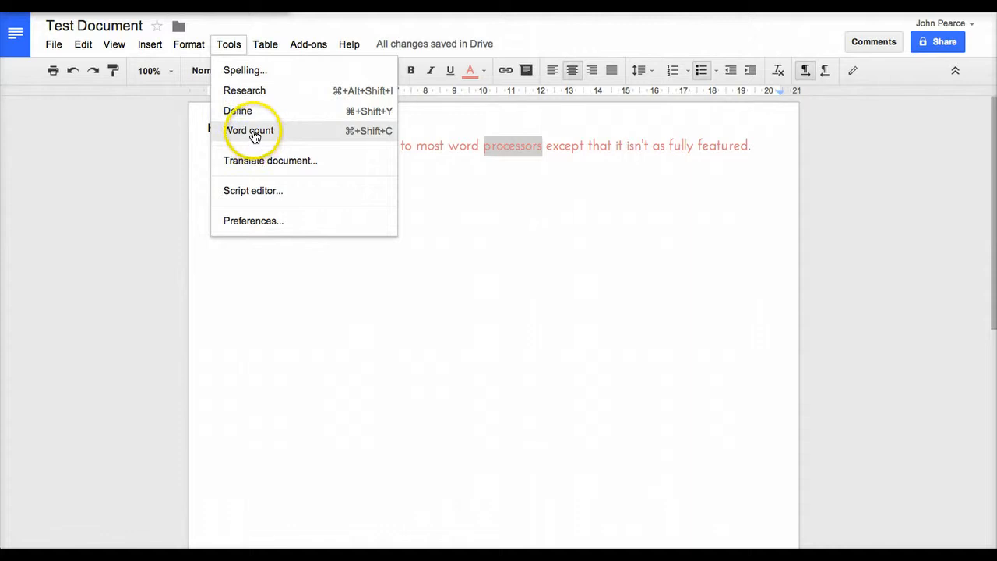
pyautogui.click(250, 130)
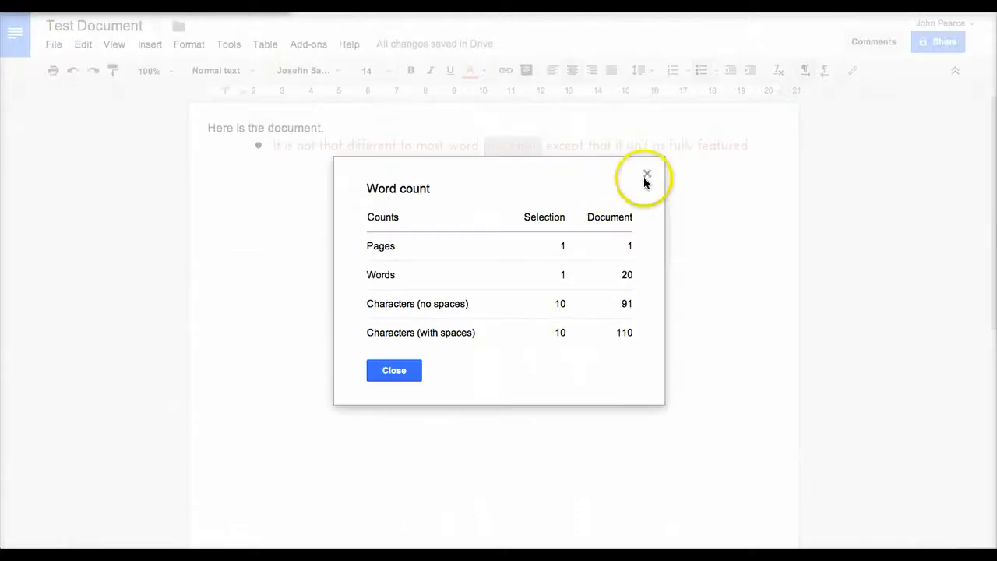
pyautogui.click(647, 173)
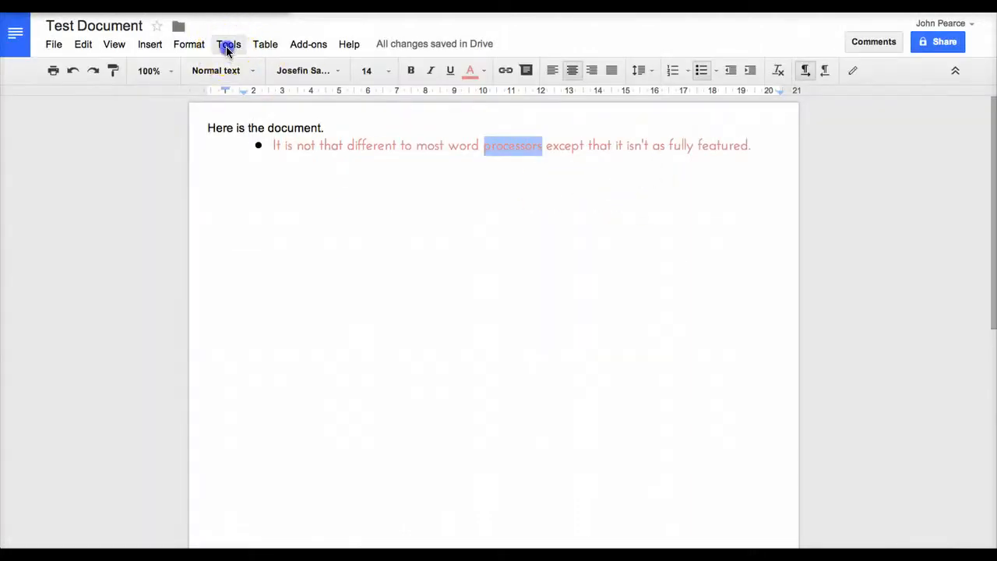
pyautogui.click(228, 44)
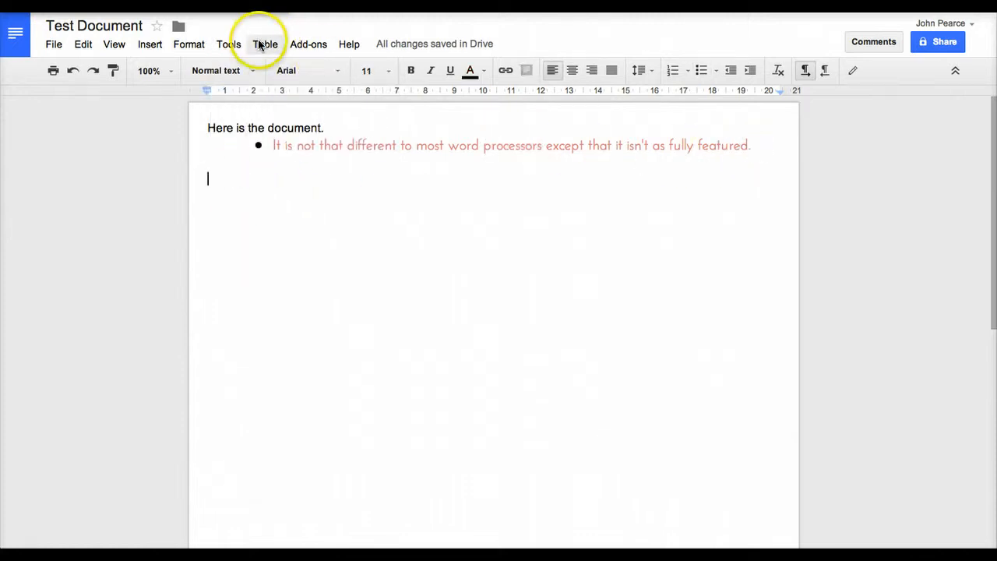
# - Insert a 4x5 table below the bullet, then add a row above the top row
pyautogui.click(265, 44)
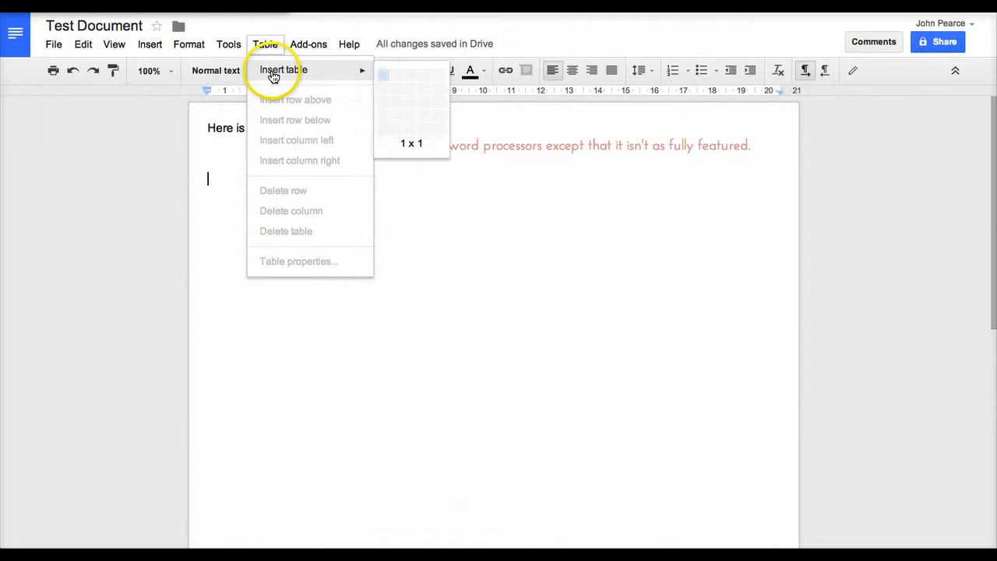
pyautogui.moveTo(402, 92)
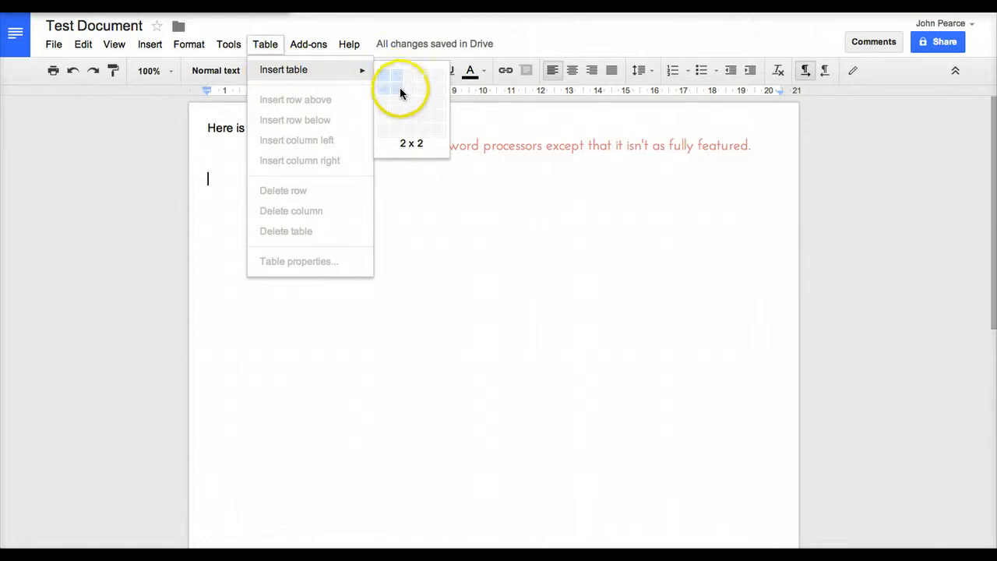
pyautogui.click(400, 88)
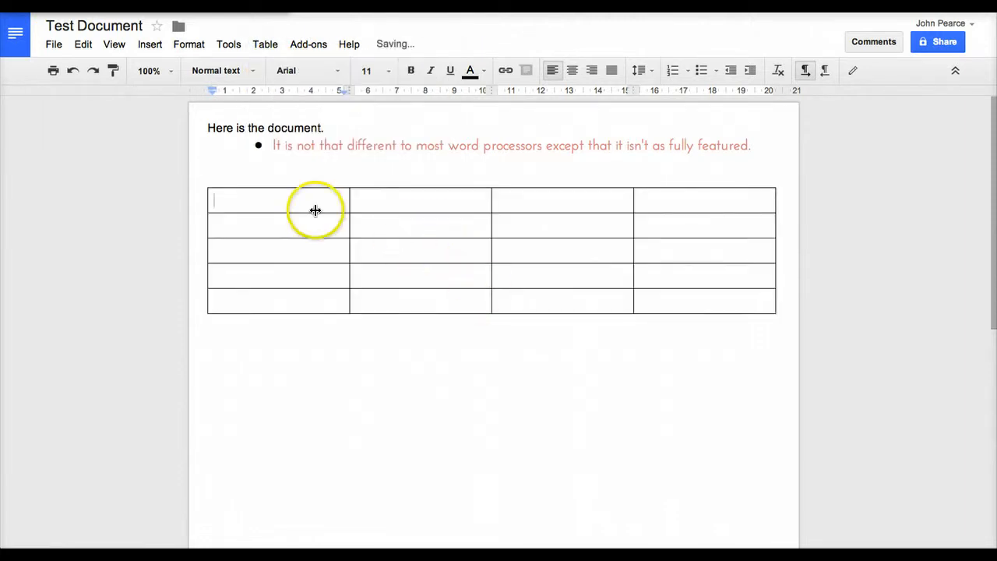
pyautogui.rightClick(297, 203)
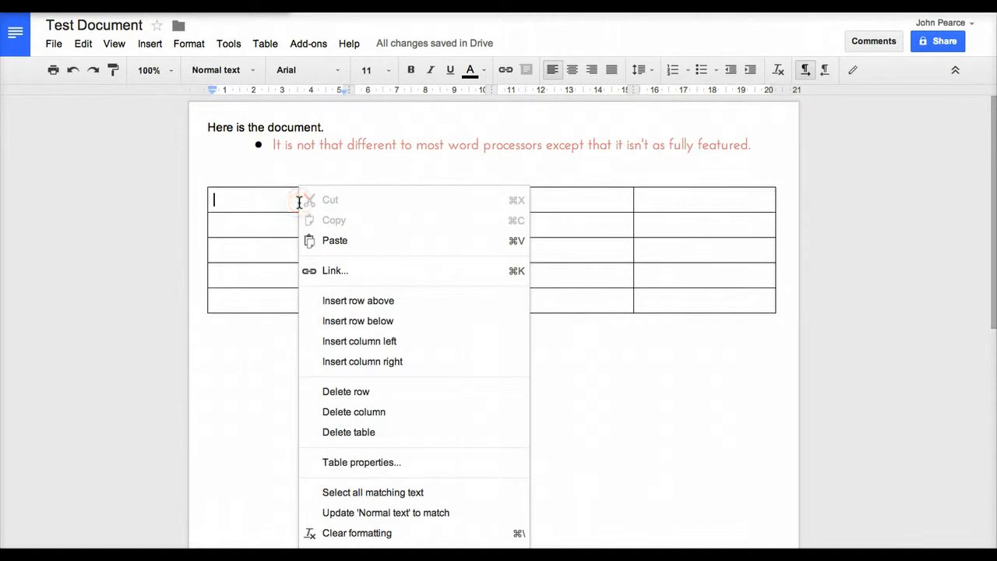
pyautogui.moveTo(359, 302)
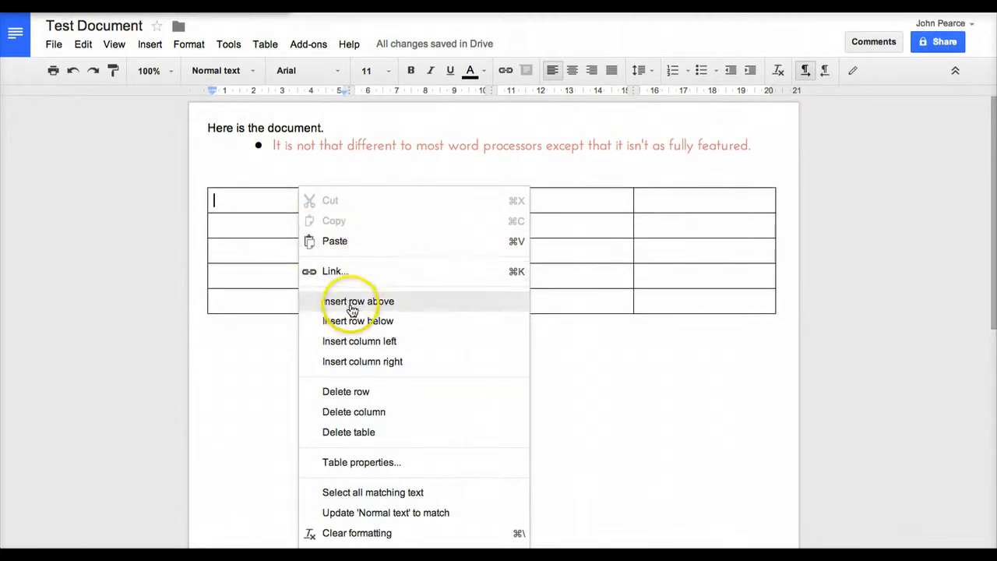
pyautogui.click(359, 302)
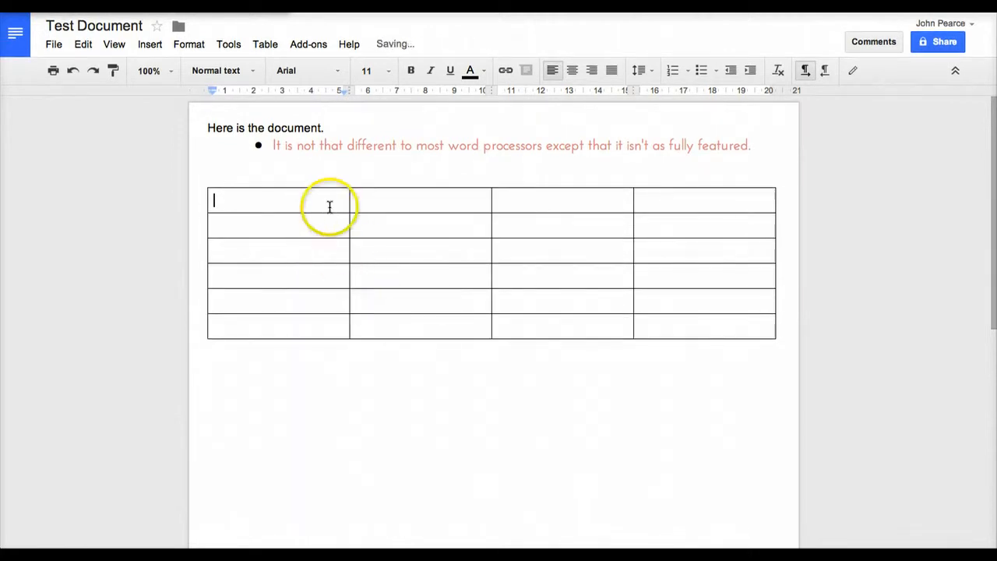
pyautogui.rightClick(283, 234)
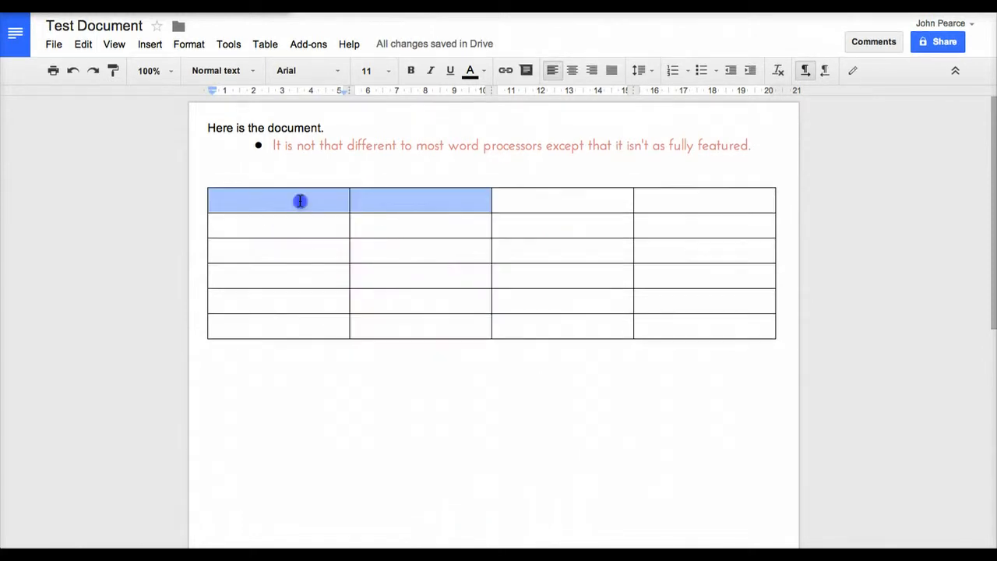
pyautogui.rightClick(300, 202)
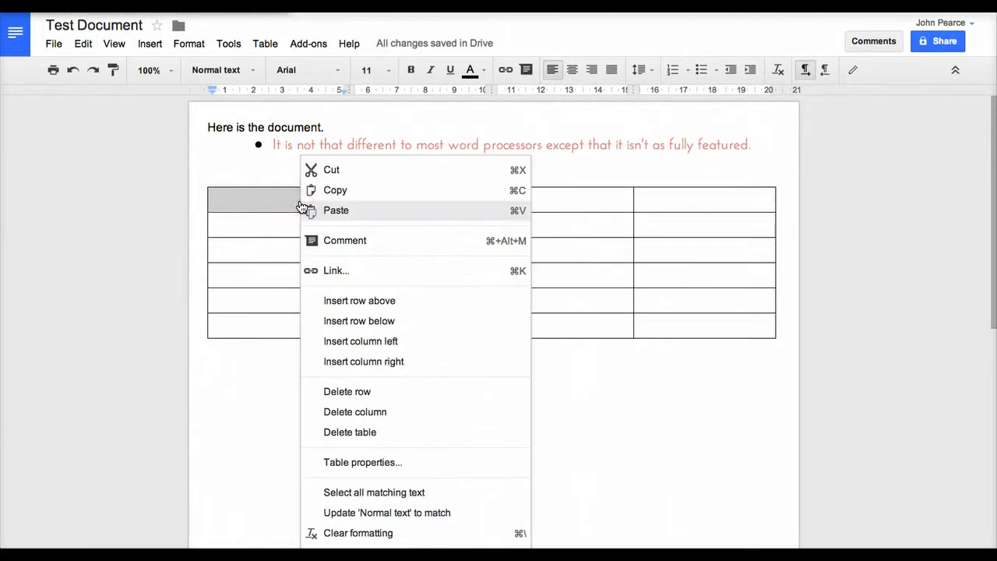
pyautogui.moveTo(598, 367)
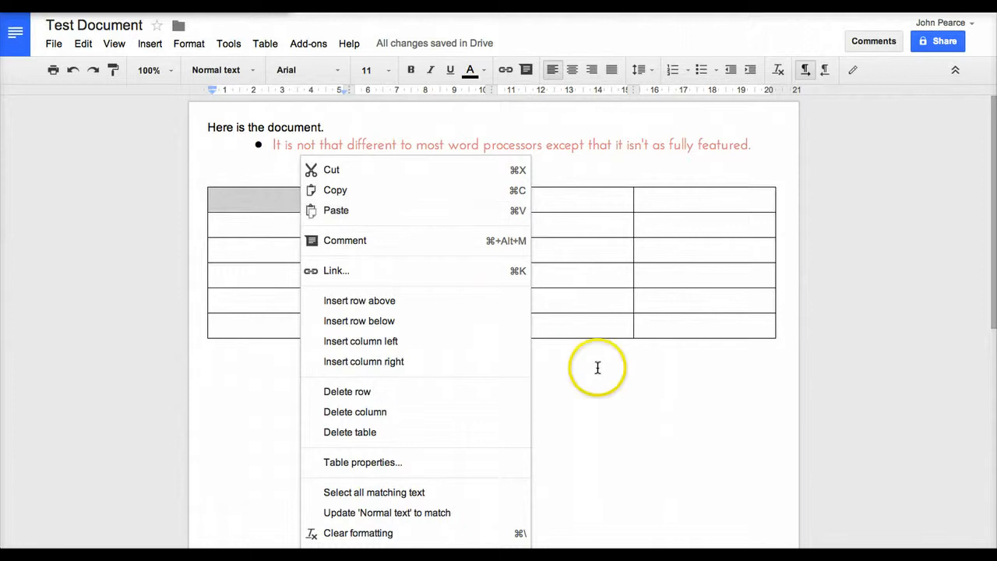
pyautogui.moveTo(611, 367)
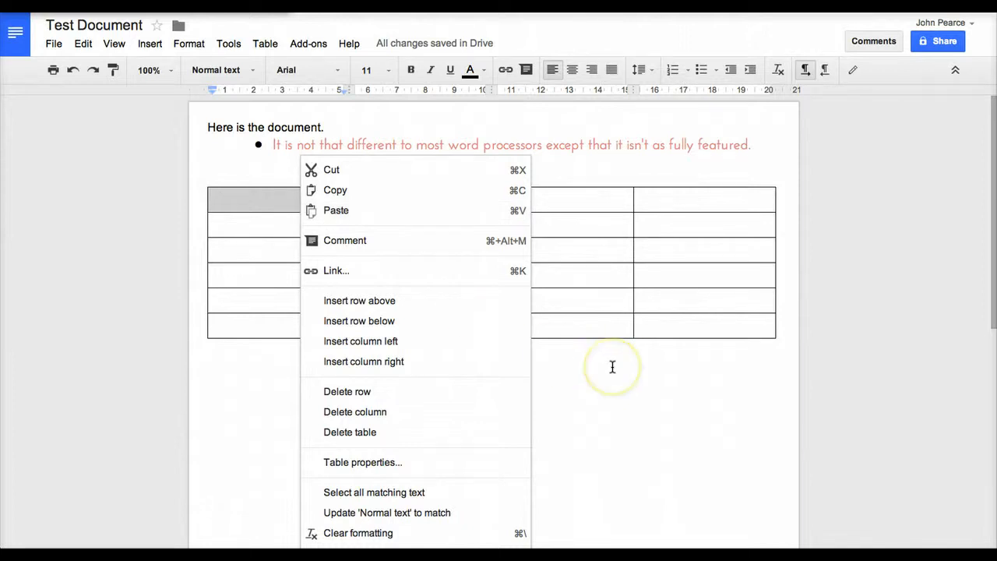
pyautogui.click(265, 43)
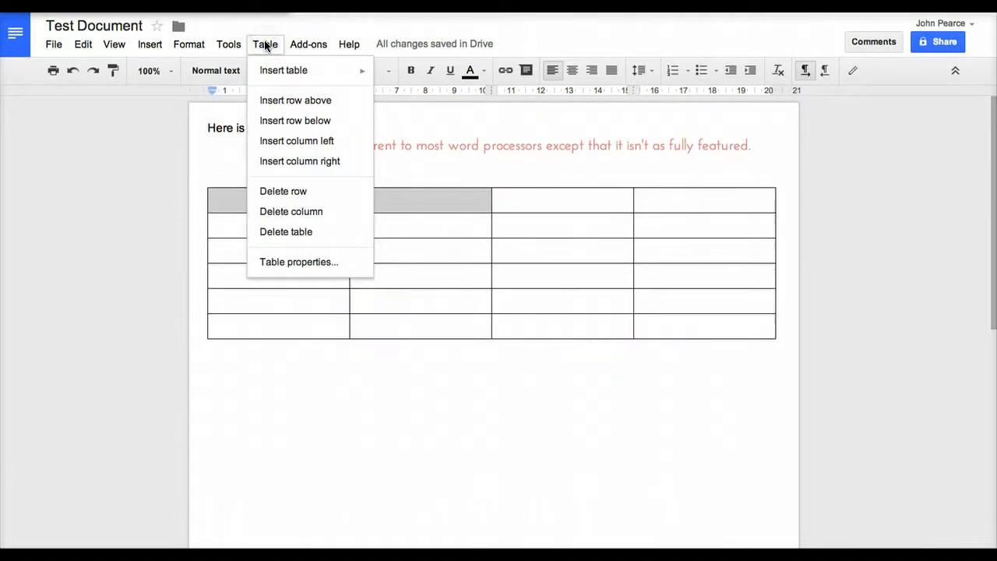
pyautogui.moveTo(299, 261)
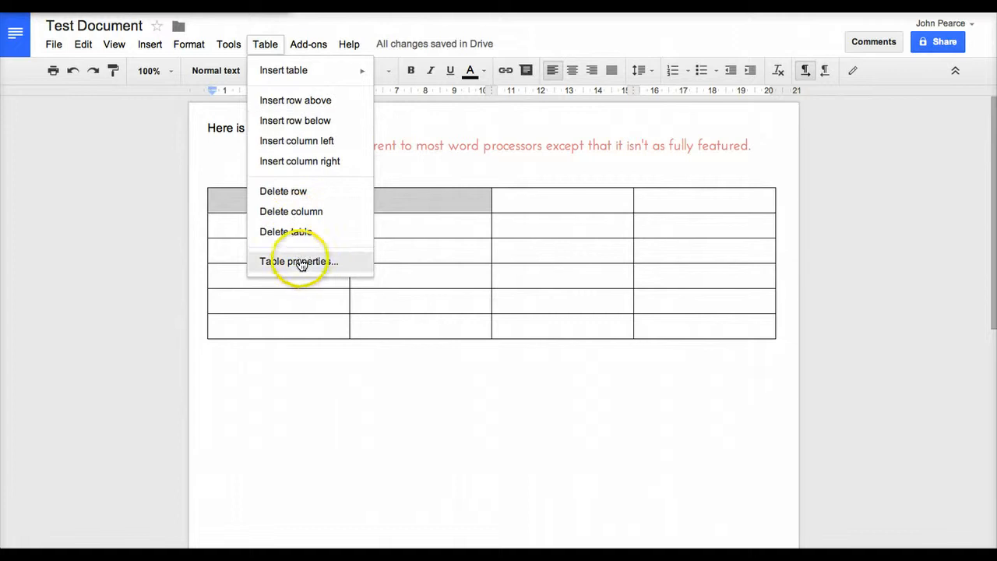
pyautogui.click(299, 261)
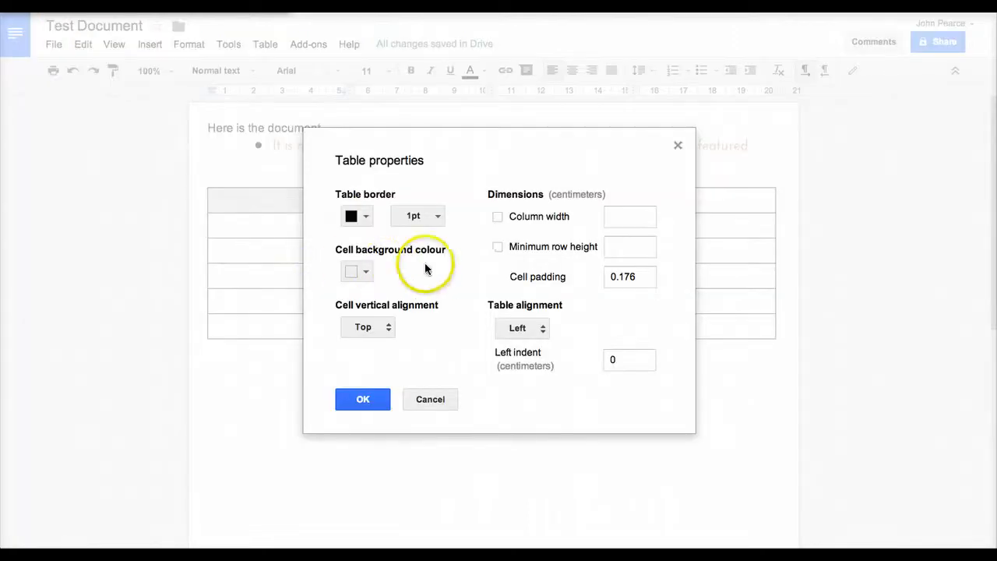
pyautogui.click(418, 216)
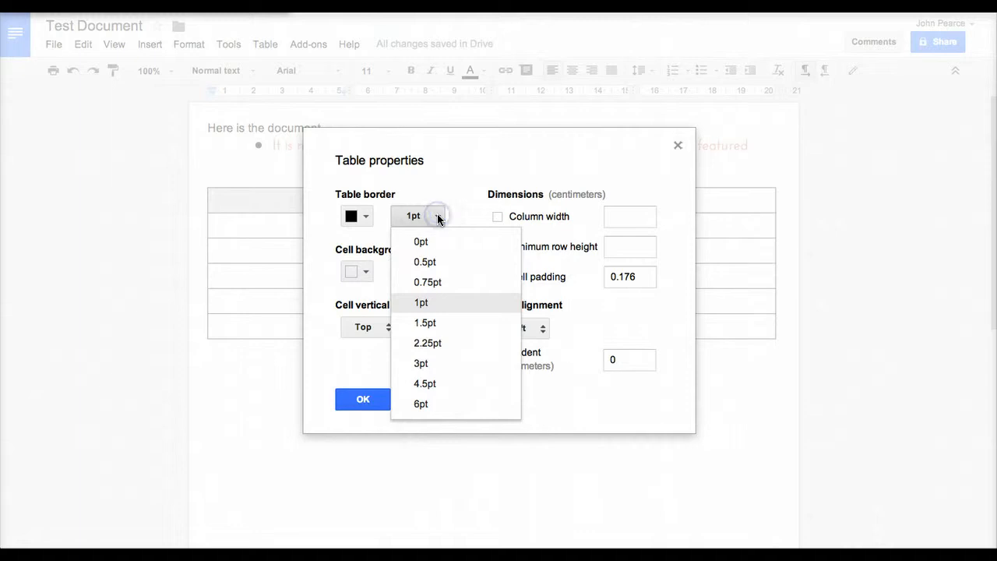
pyautogui.click(427, 342)
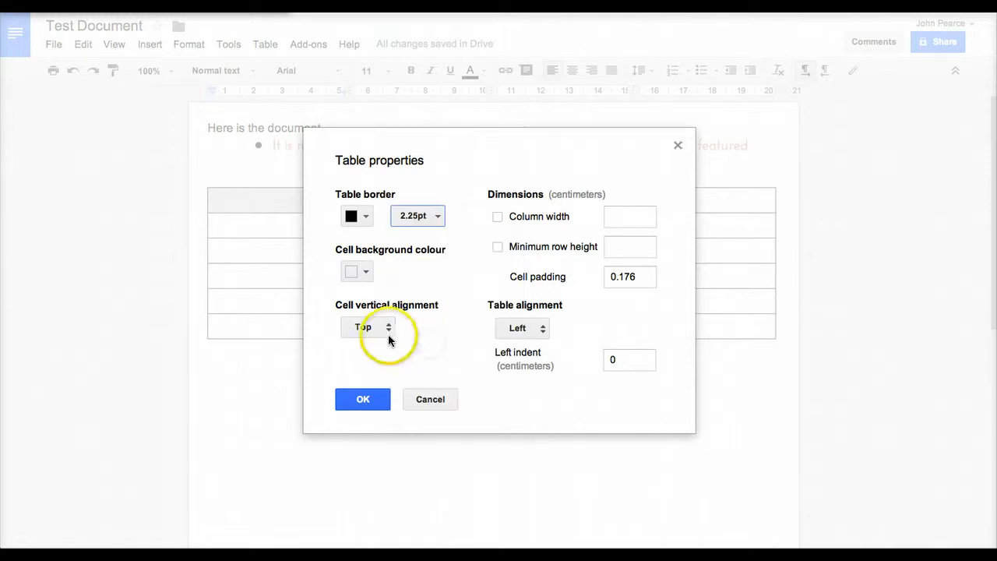
pyautogui.click(367, 327)
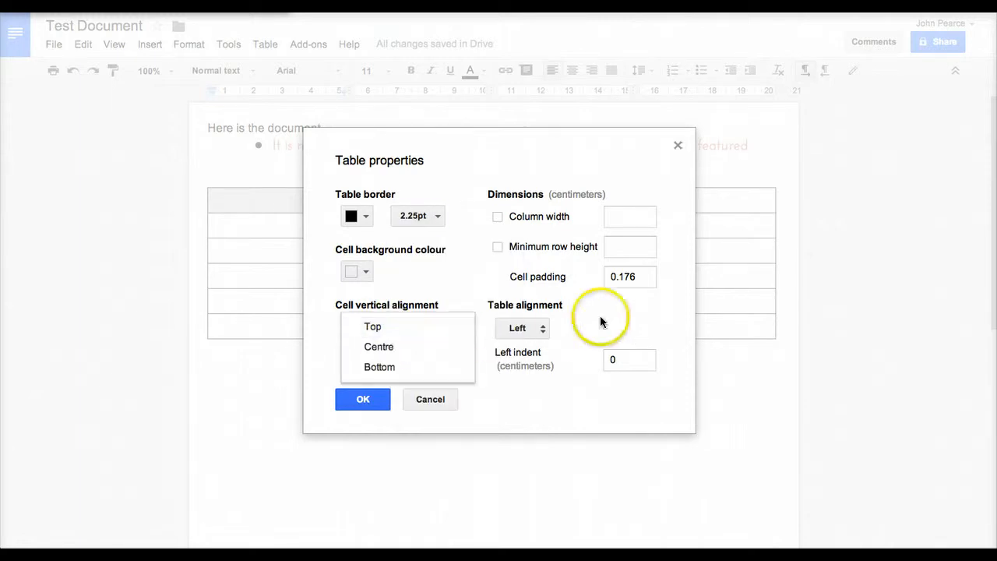
pyautogui.click(373, 326)
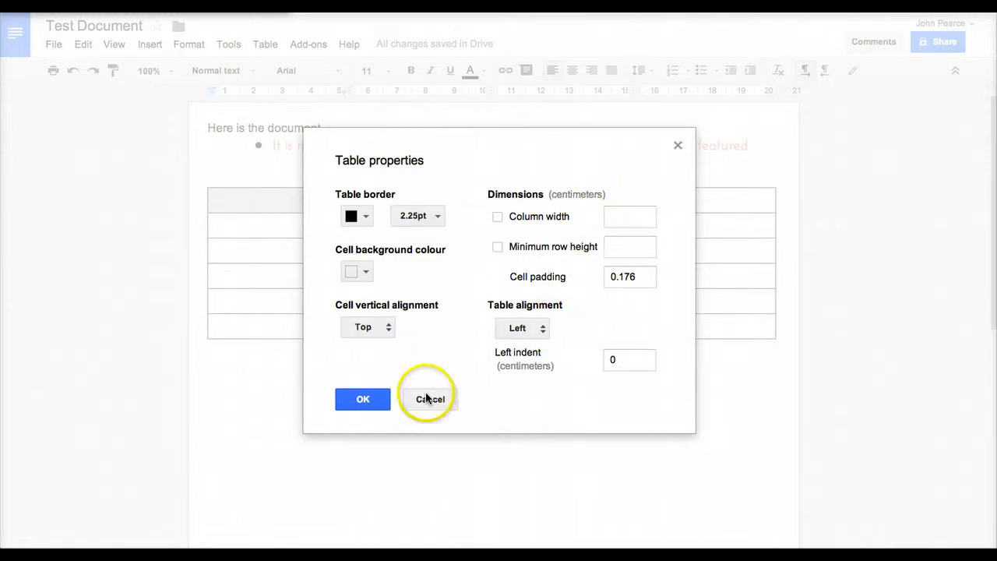
pyautogui.click(430, 399)
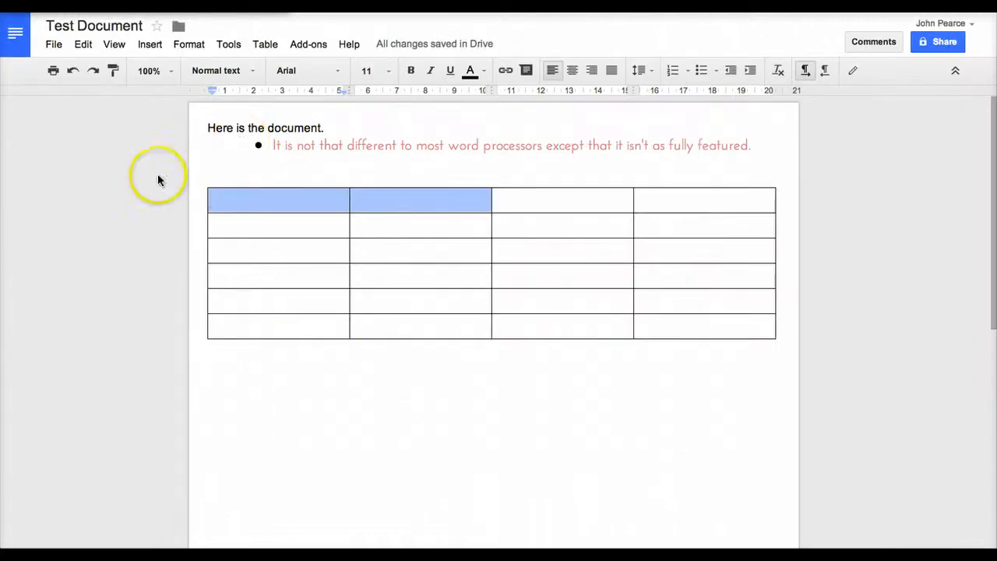
pyautogui.moveTo(101, 192)
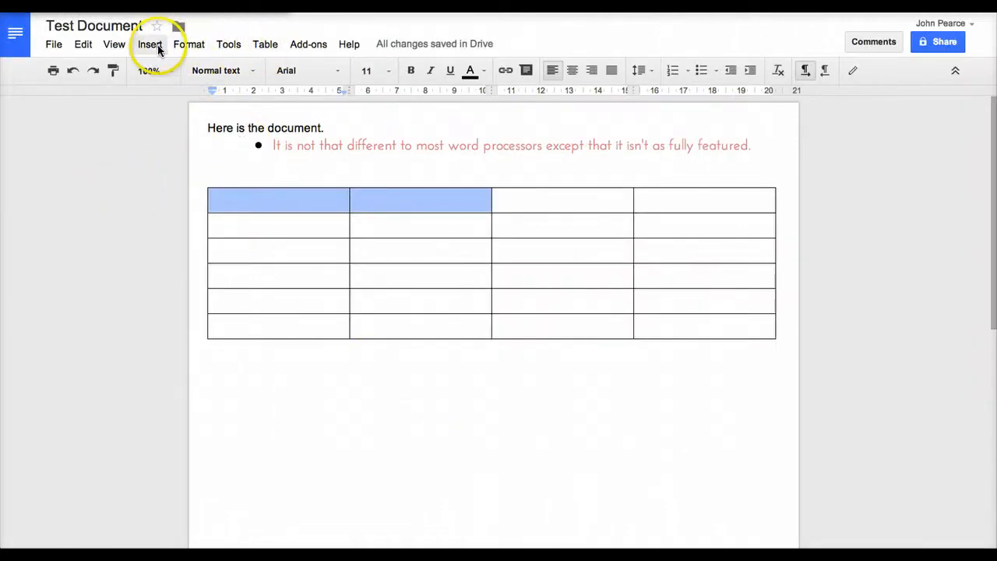
pyautogui.click(149, 44)
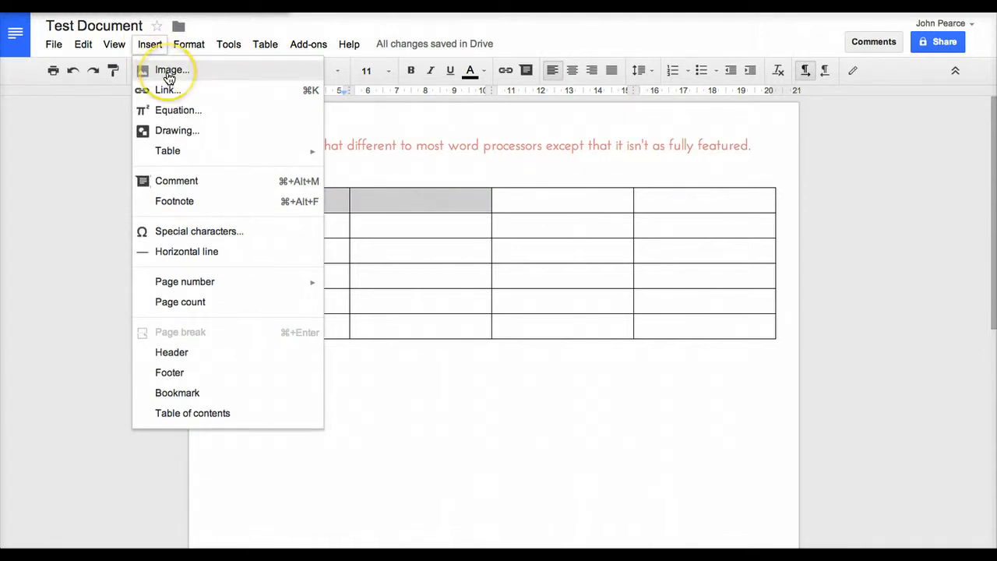
pyautogui.moveTo(175, 109)
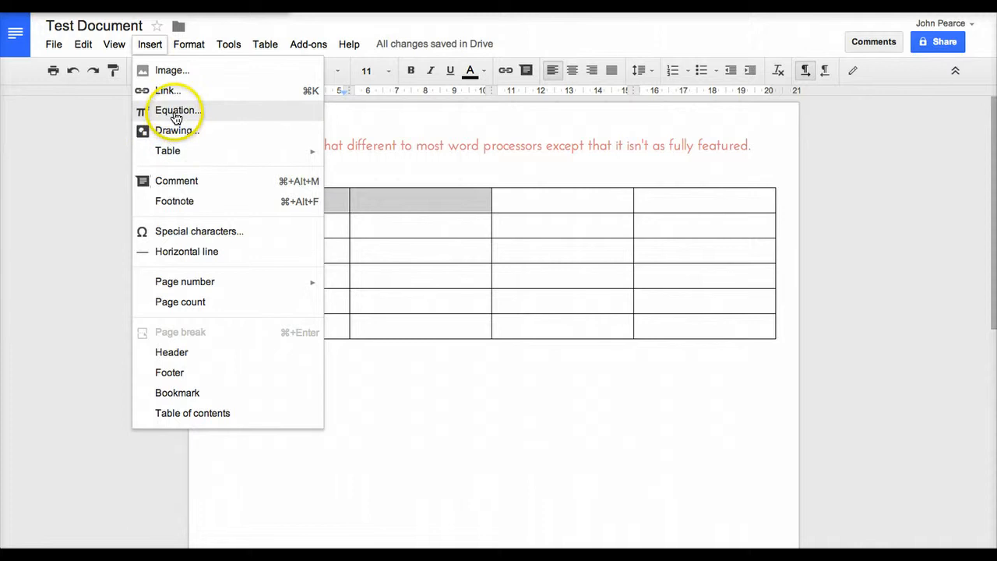
pyautogui.moveTo(186, 352)
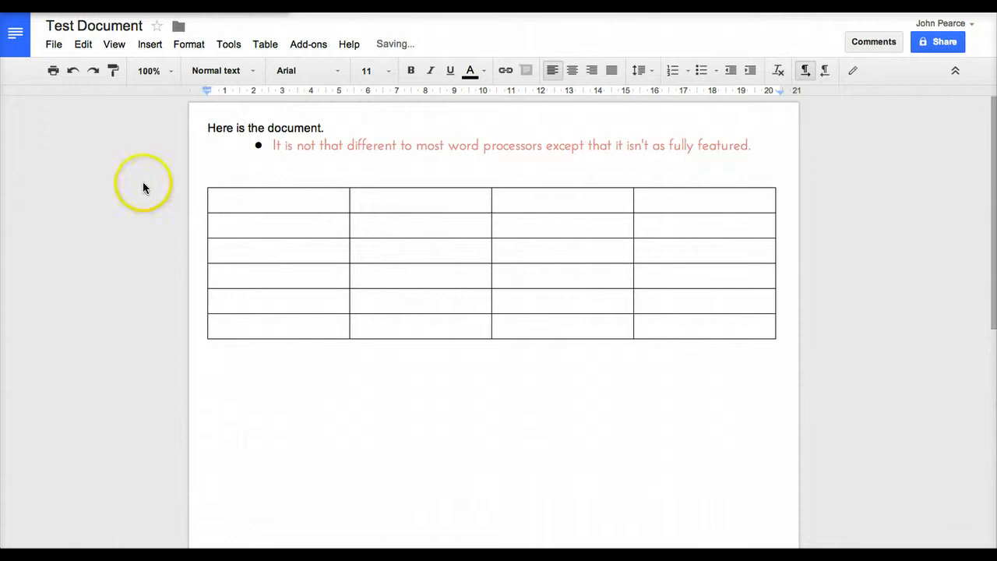
pyautogui.click(149, 44)
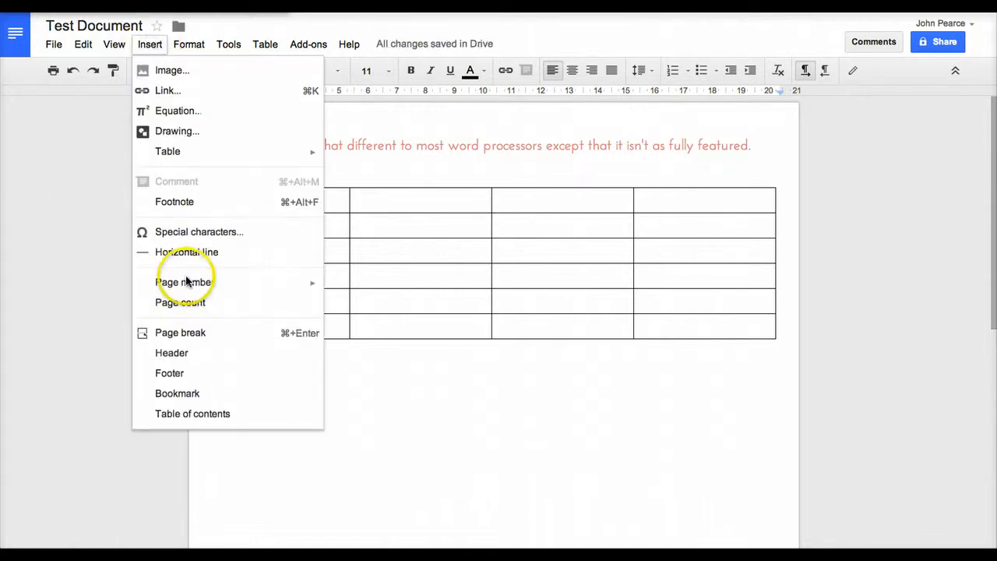
pyautogui.click(180, 333)
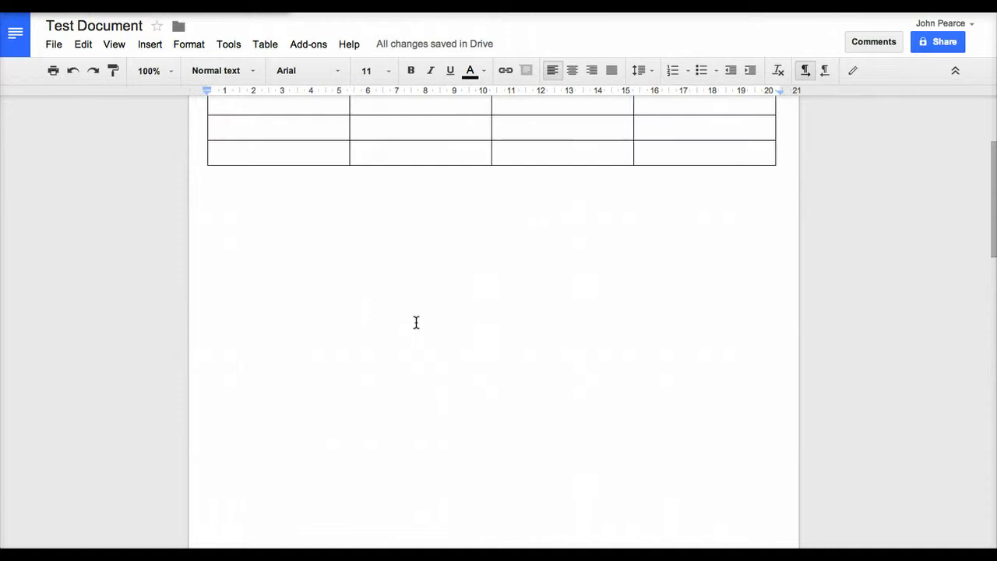
pyautogui.moveTo(82, 44)
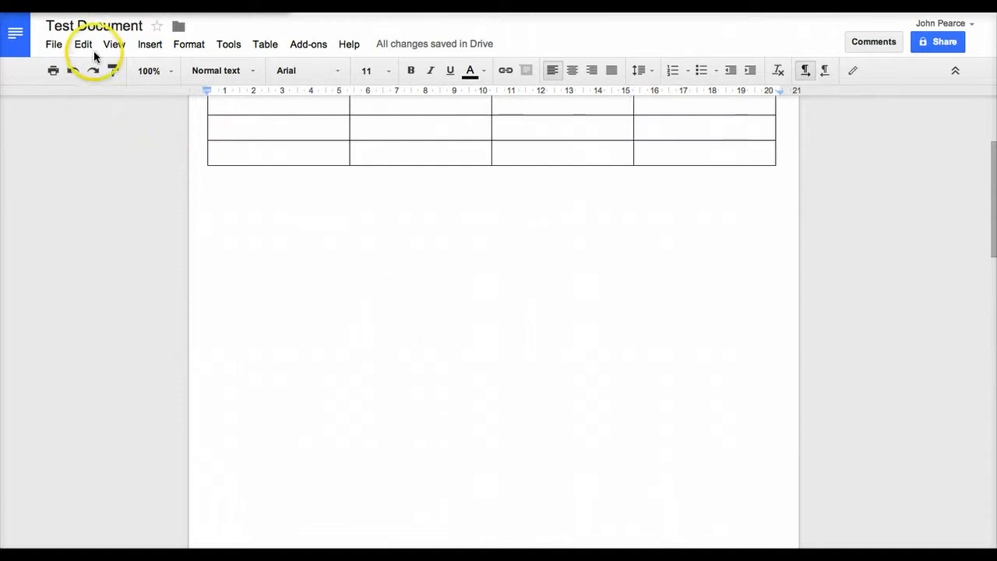
pyautogui.moveTo(90, 63)
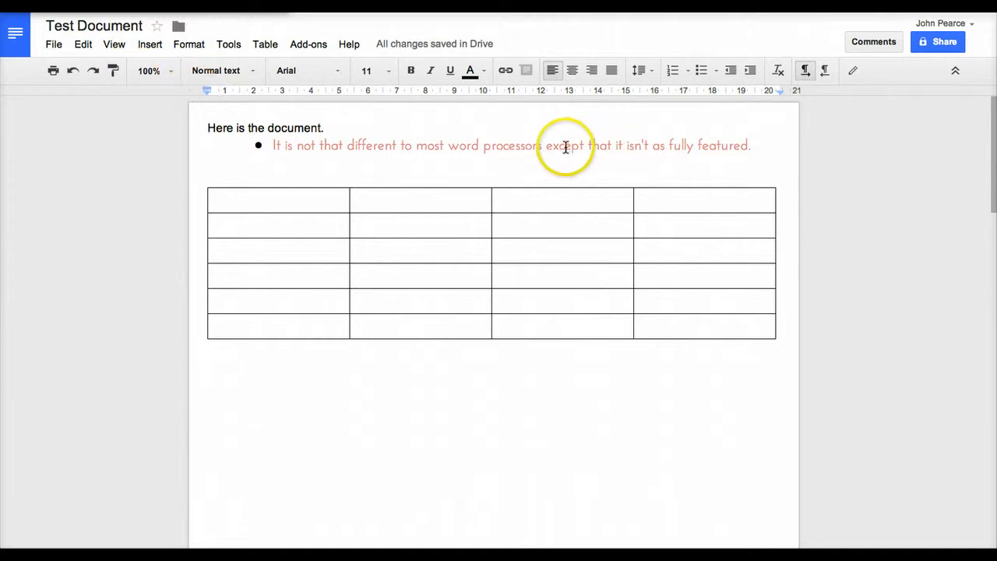
# - Paint-format the pink bullet-sentence styling onto the heading word 'document.', keeping zoom at 100%
pyautogui.moveTo(275, 145); pyautogui.dragTo(542, 145)
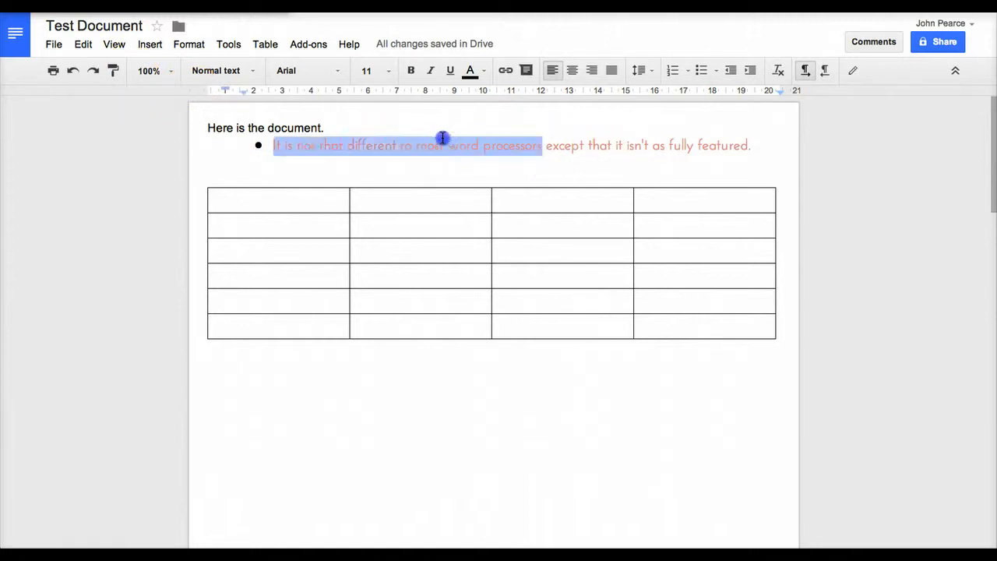
pyautogui.click(112, 70)
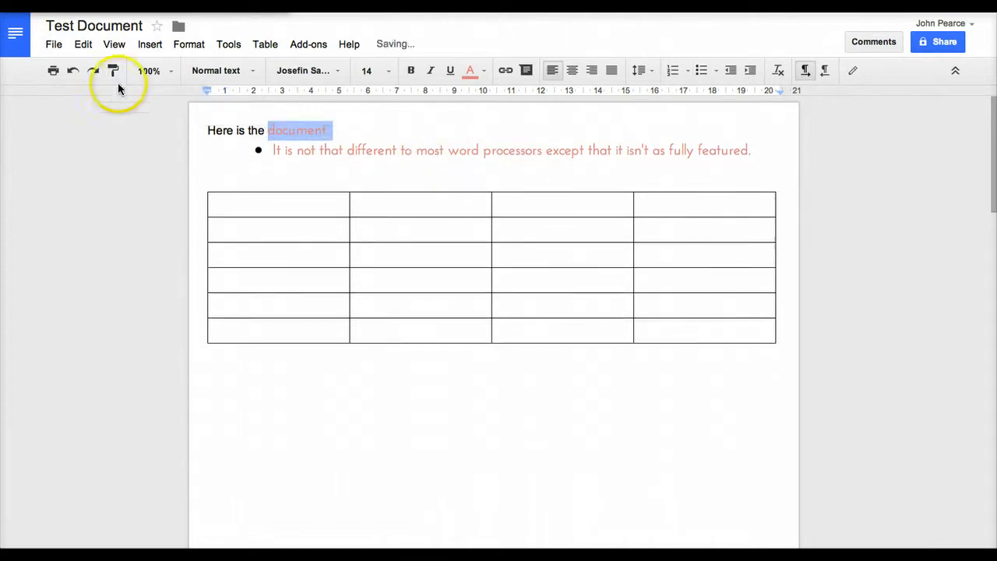
pyautogui.click(148, 70)
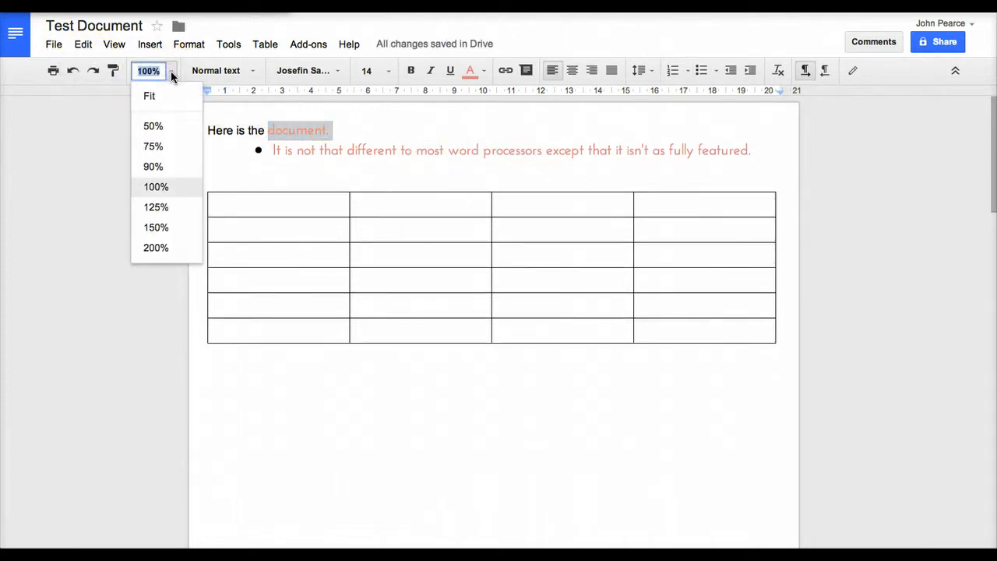
pyautogui.click(82, 44)
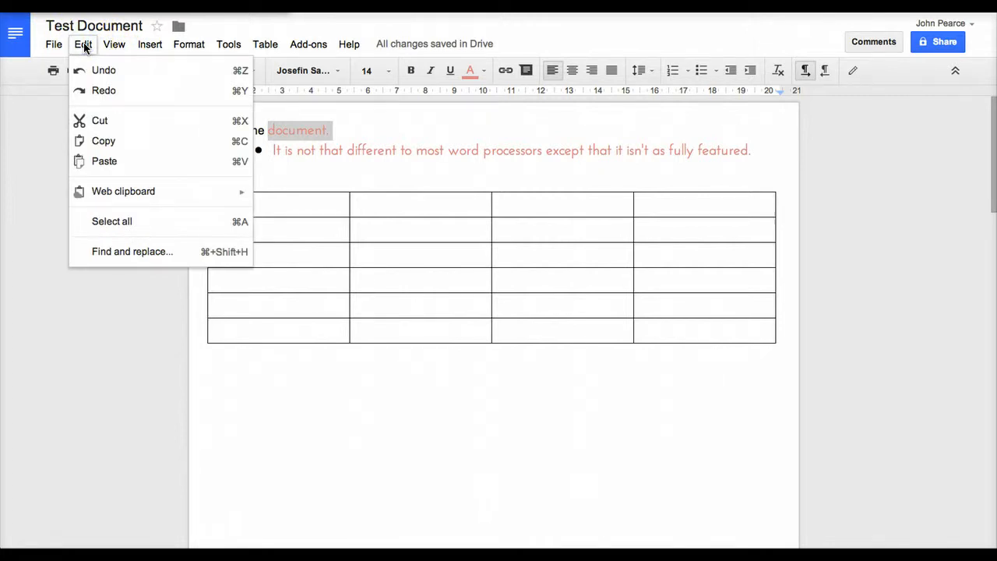
pyautogui.click(309, 43)
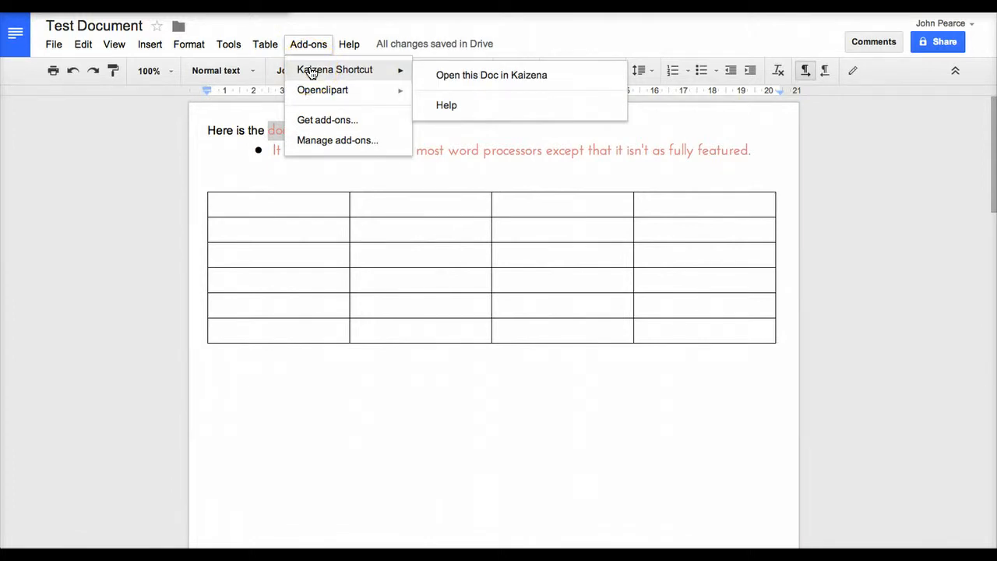
pyautogui.moveTo(320, 94)
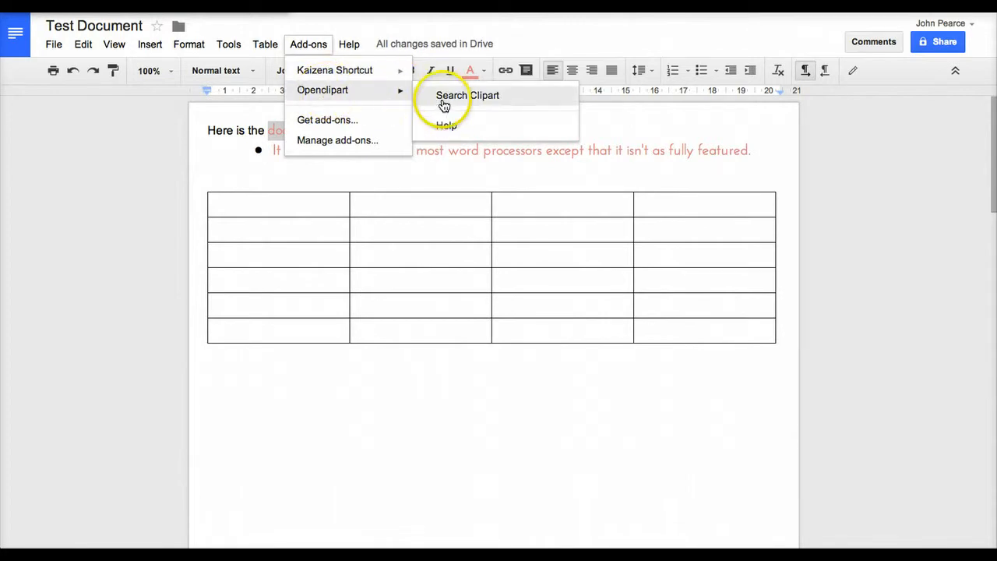
# - Launch Openclipart's Search Clipart and accept the add-on's permission requests
pyautogui.click(467, 95)
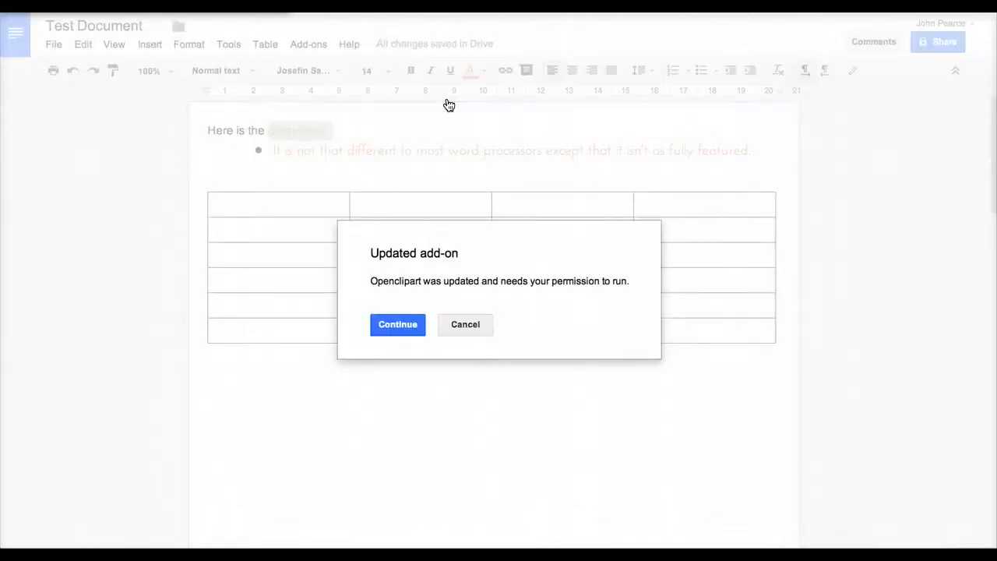
pyautogui.moveTo(398, 324)
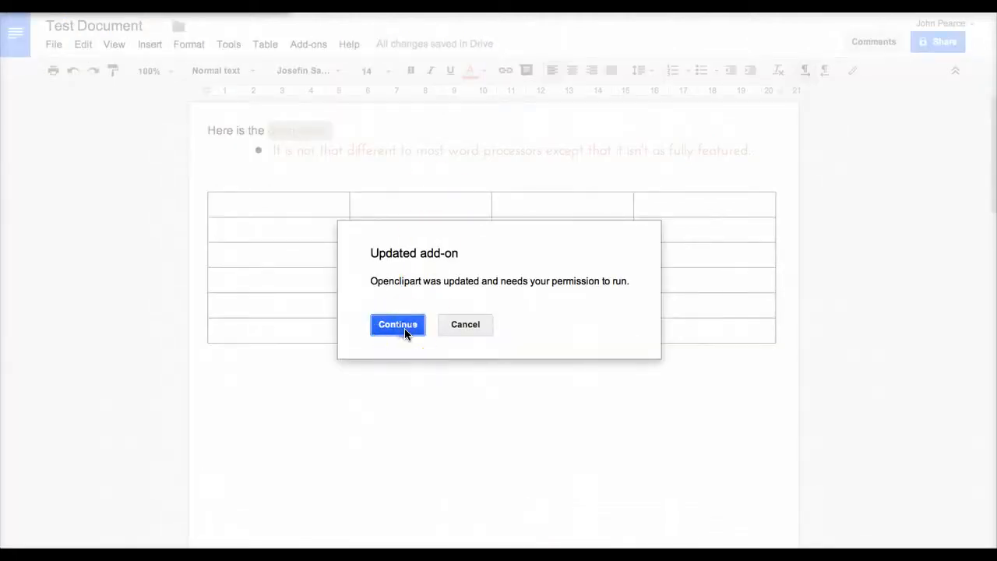
pyautogui.click(397, 325)
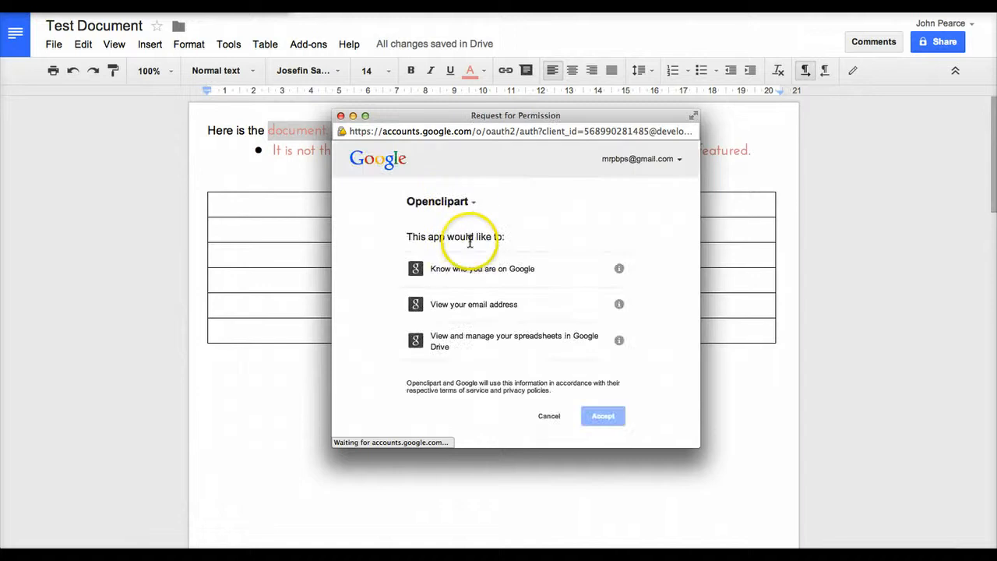
pyautogui.click(603, 415)
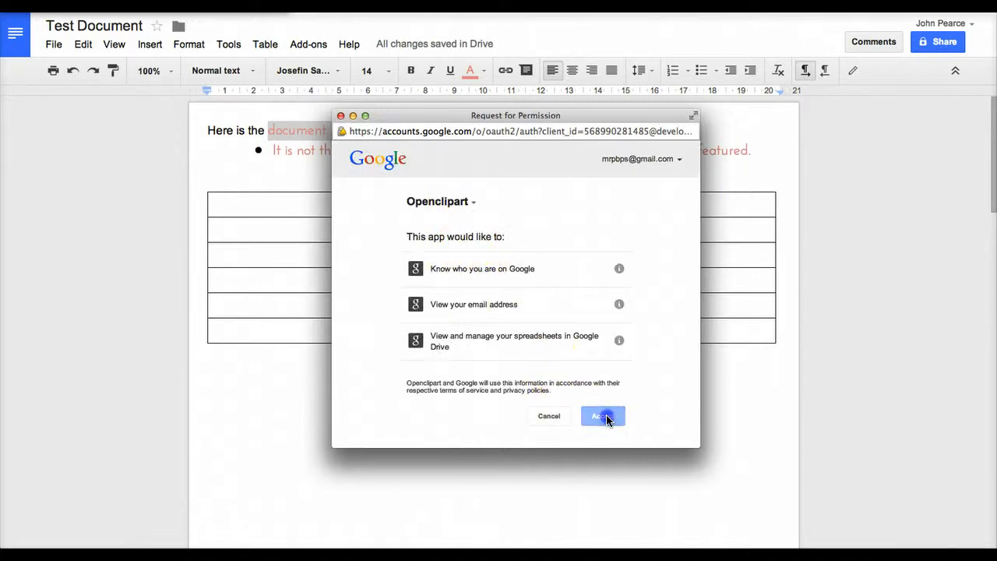
pyautogui.click(603, 415)
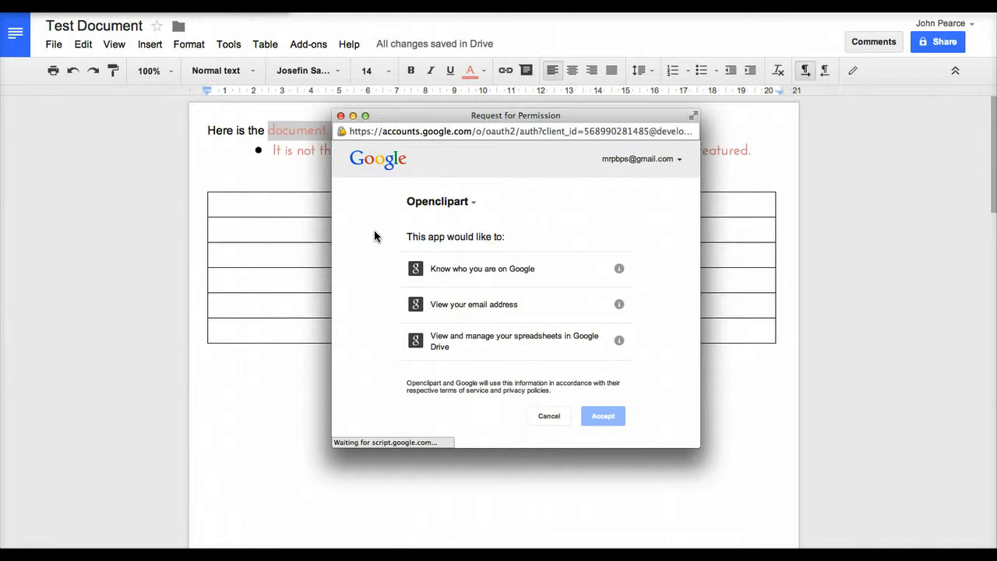
pyautogui.click(602, 415)
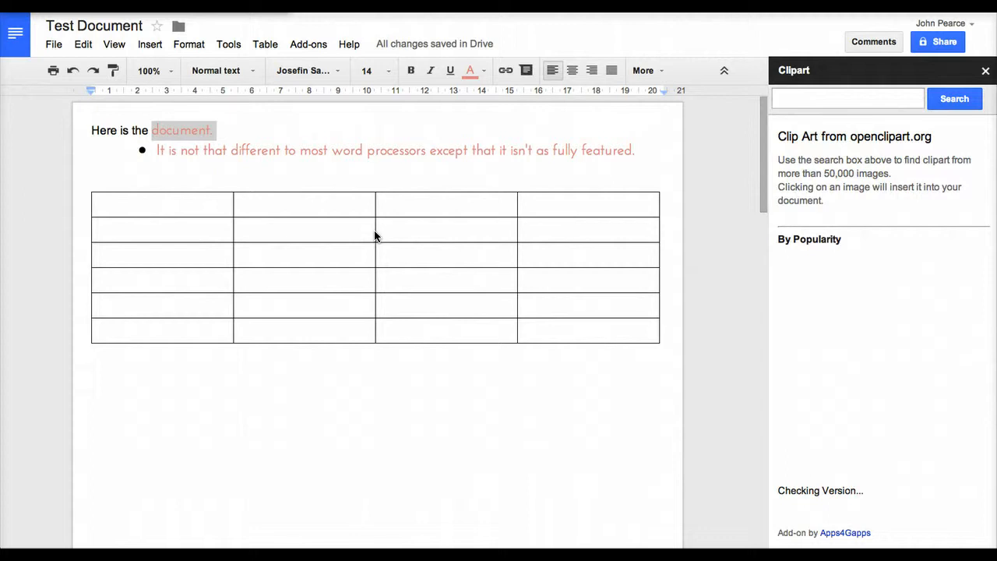
# - Search the Openclipart panel for 'banana'
pyautogui.click(848, 99)
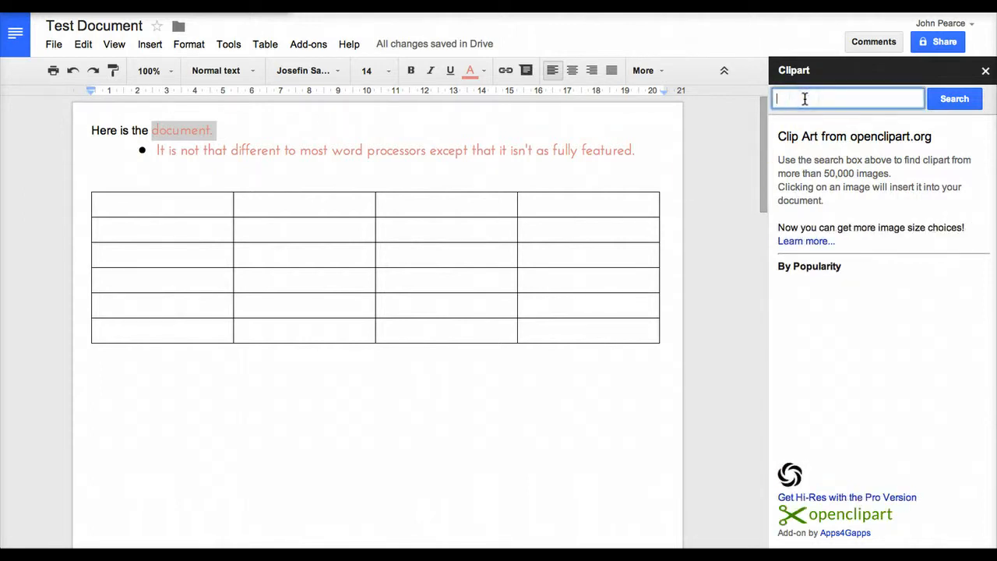
pyautogui.write('banan')
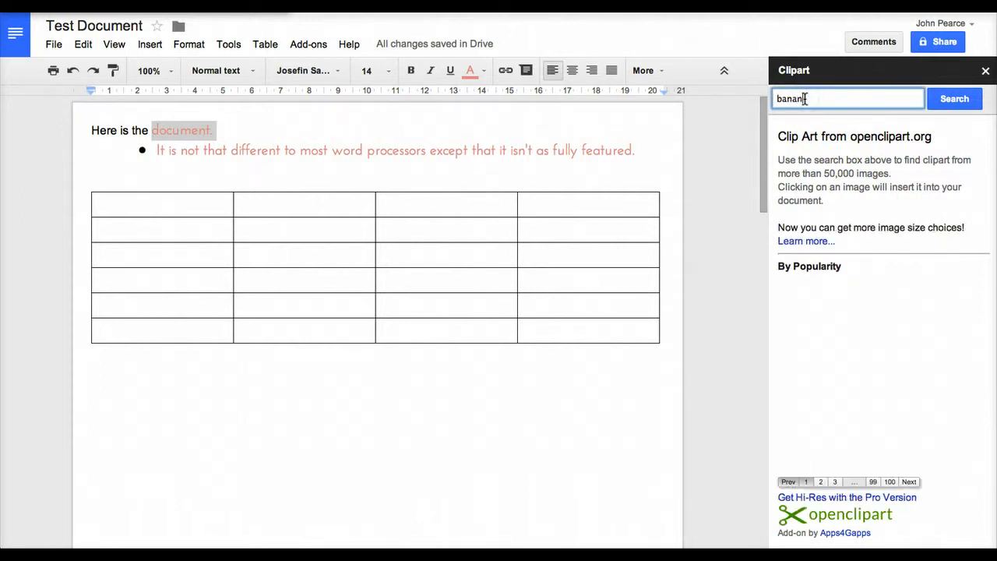
pyautogui.click(955, 98)
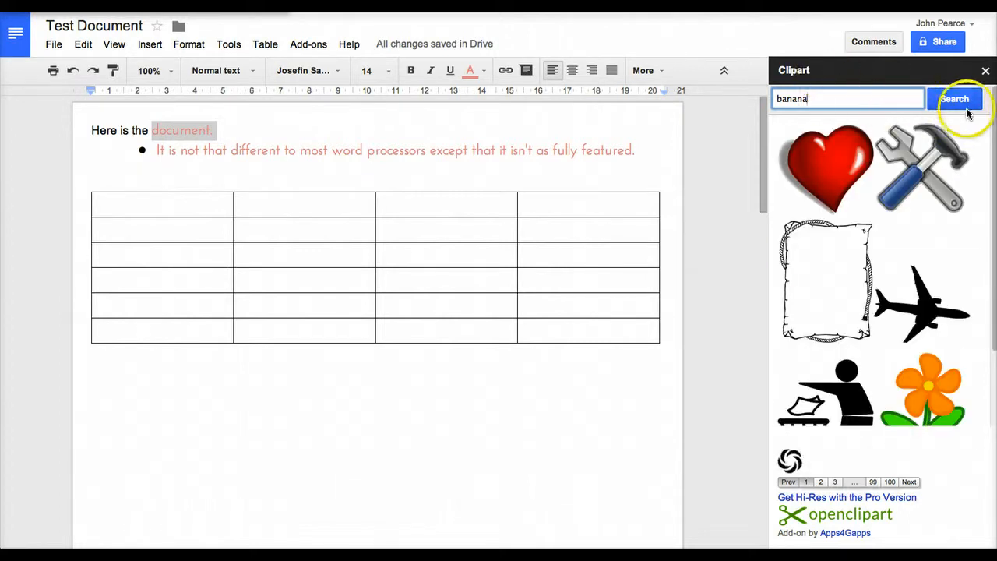
pyautogui.click(954, 98)
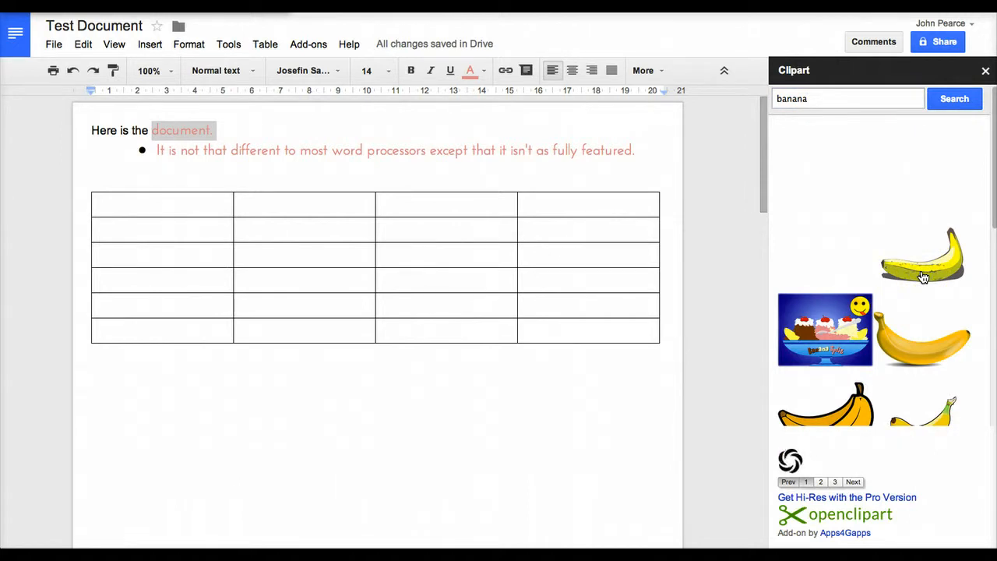
# - Insert the dark-shadowed banana clipart with wrap text over the table, then close the panel
pyautogui.click(923, 257)
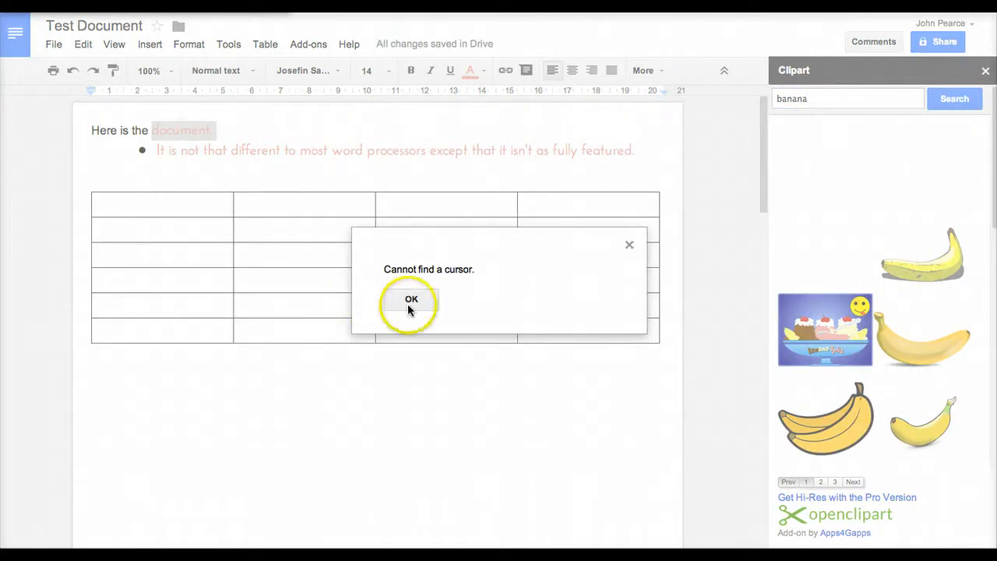
pyautogui.click(412, 300)
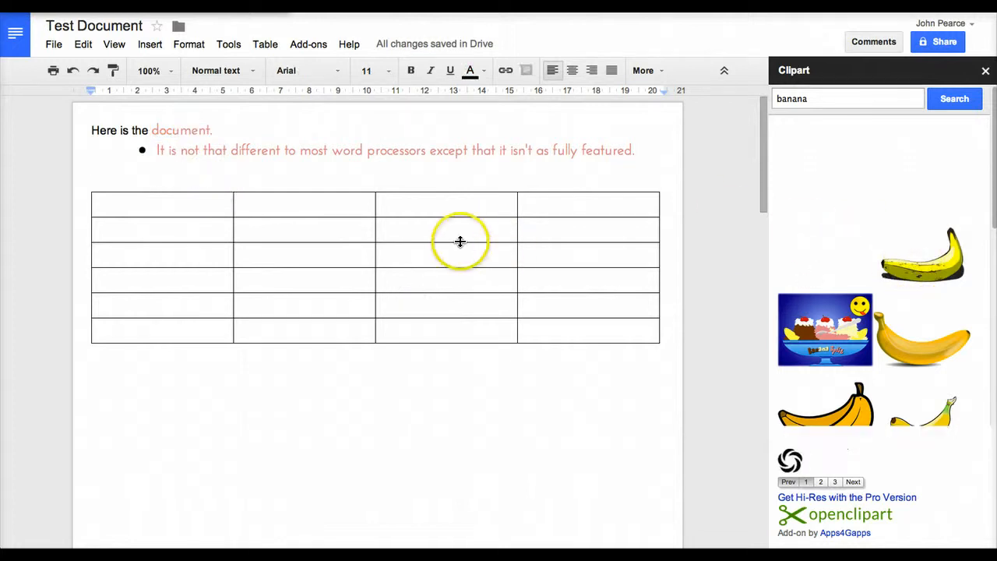
pyautogui.moveTo(847, 269)
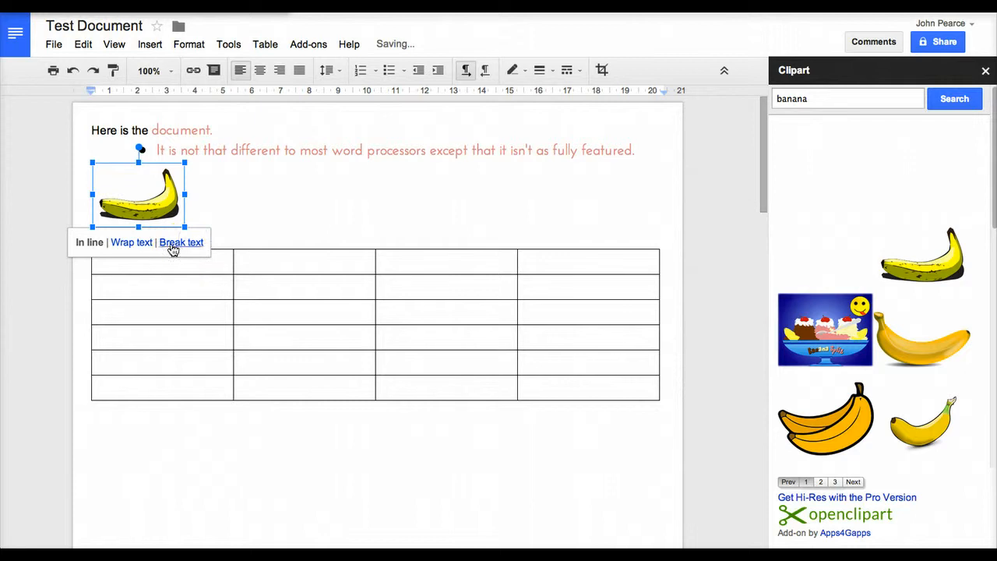
pyautogui.click(180, 242)
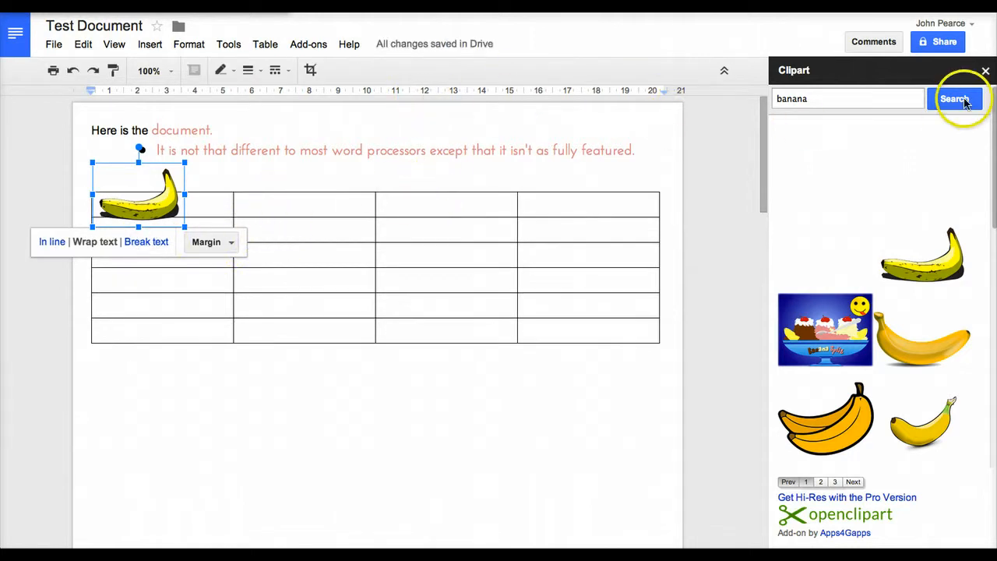
pyautogui.click(985, 70)
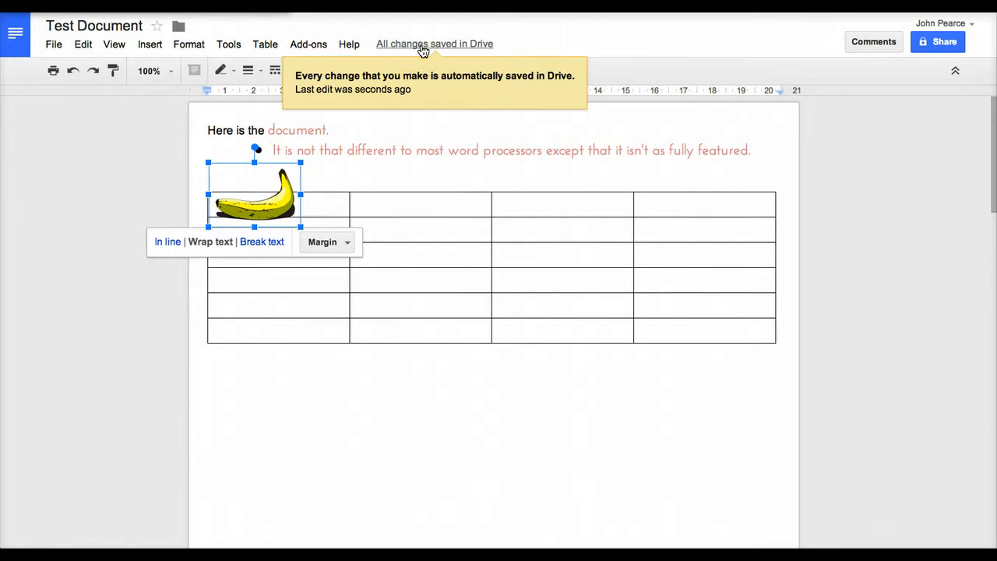
pyautogui.moveTo(109, 92)
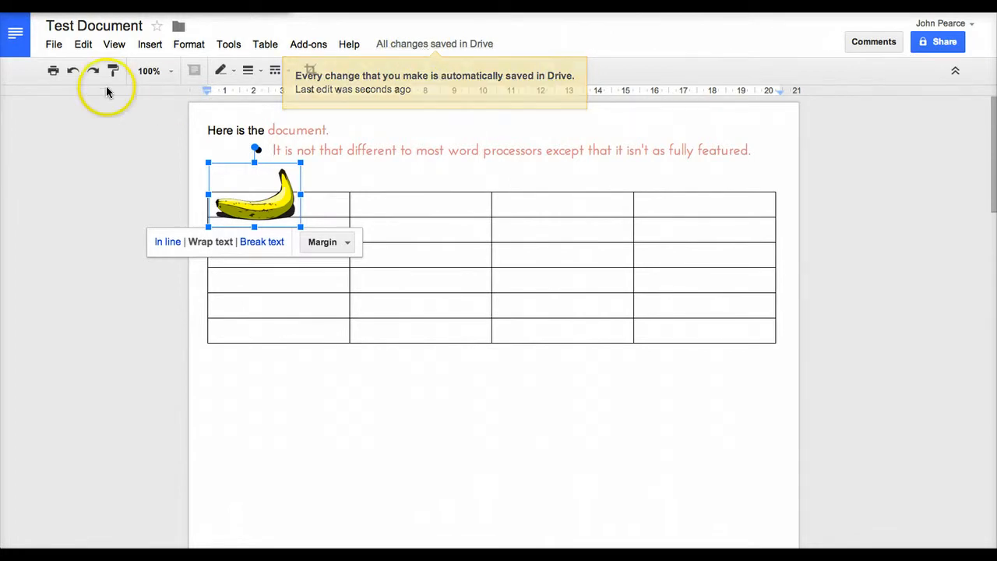
# - Browse the Insert and File menus, ending with the File menu open
pyautogui.click(53, 44)
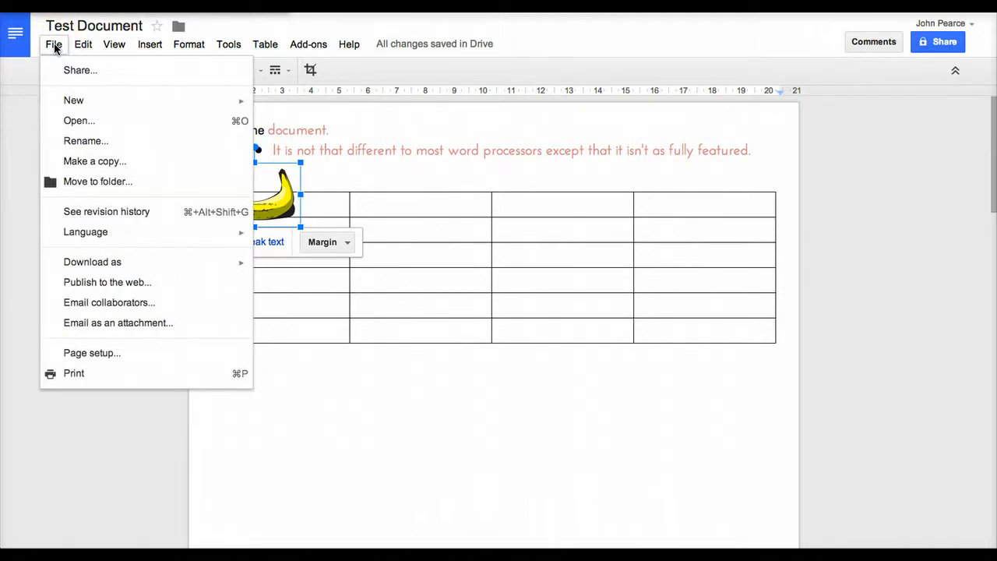
pyautogui.click(149, 43)
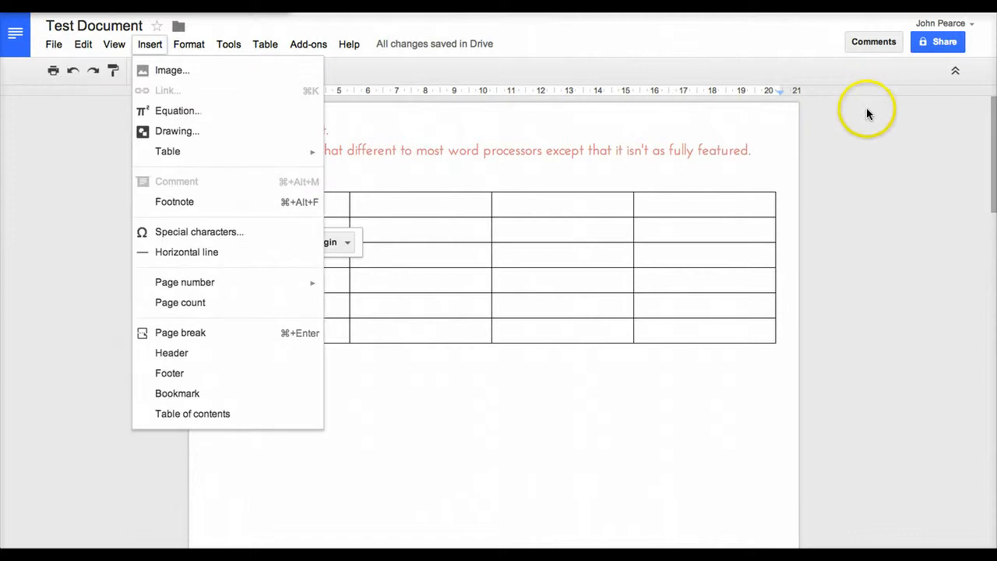
pyautogui.click(53, 43)
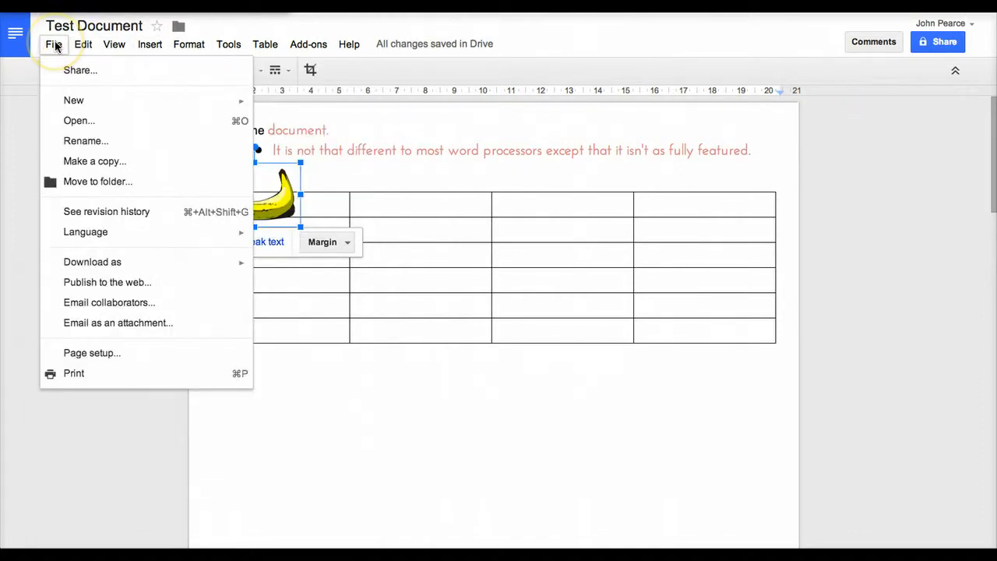
pyautogui.click(82, 43)
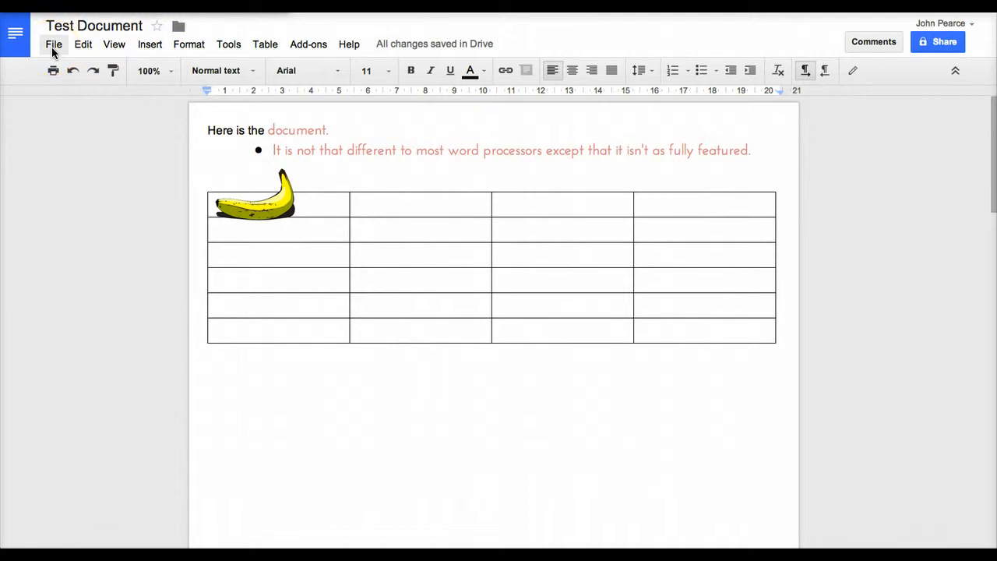
pyautogui.click(54, 43)
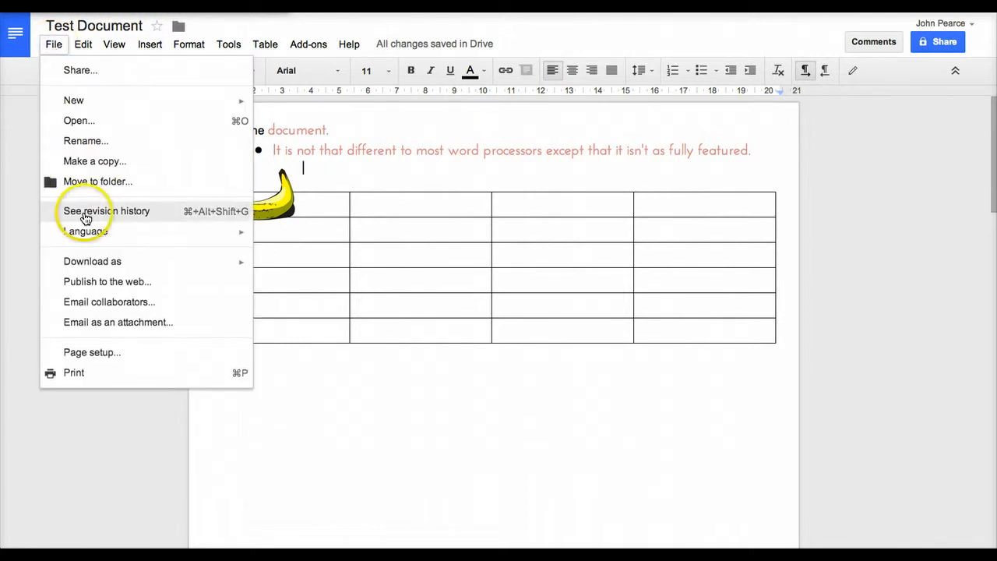
pyautogui.moveTo(107, 211)
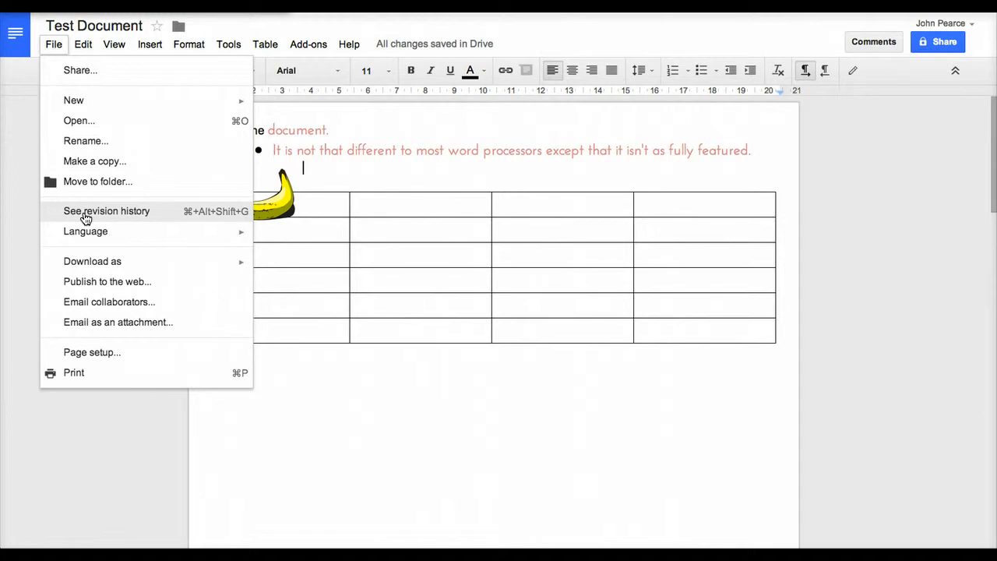
# - Preview several detailed earlier revisions, from empty to pre-banana, then close history without restoring
pyautogui.click(107, 211)
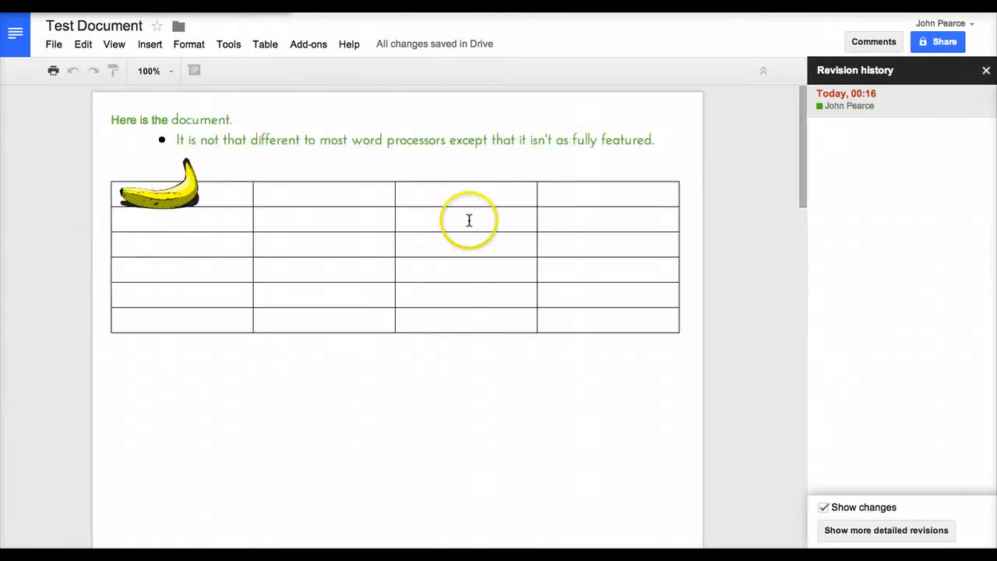
pyautogui.moveTo(872, 524)
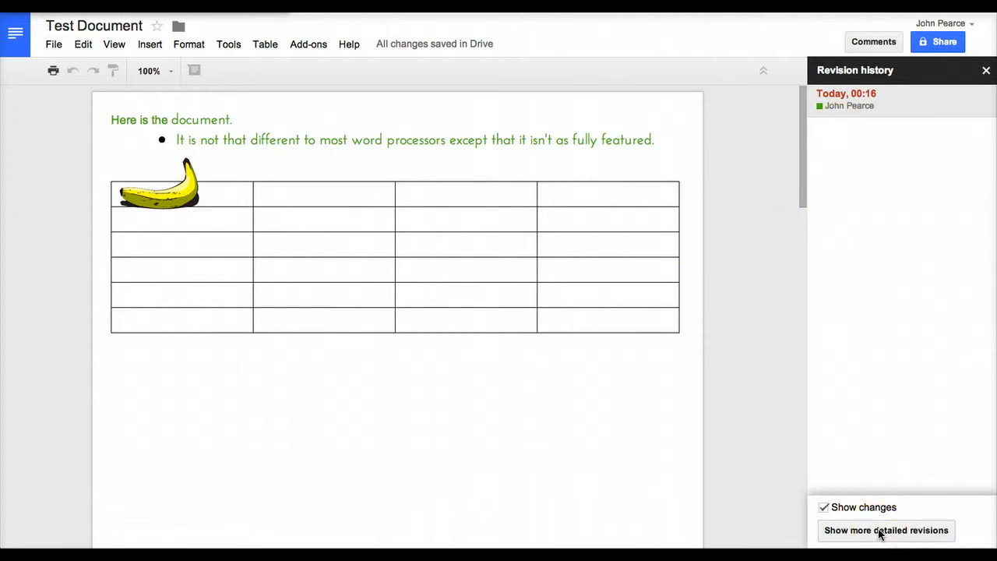
pyautogui.click(886, 531)
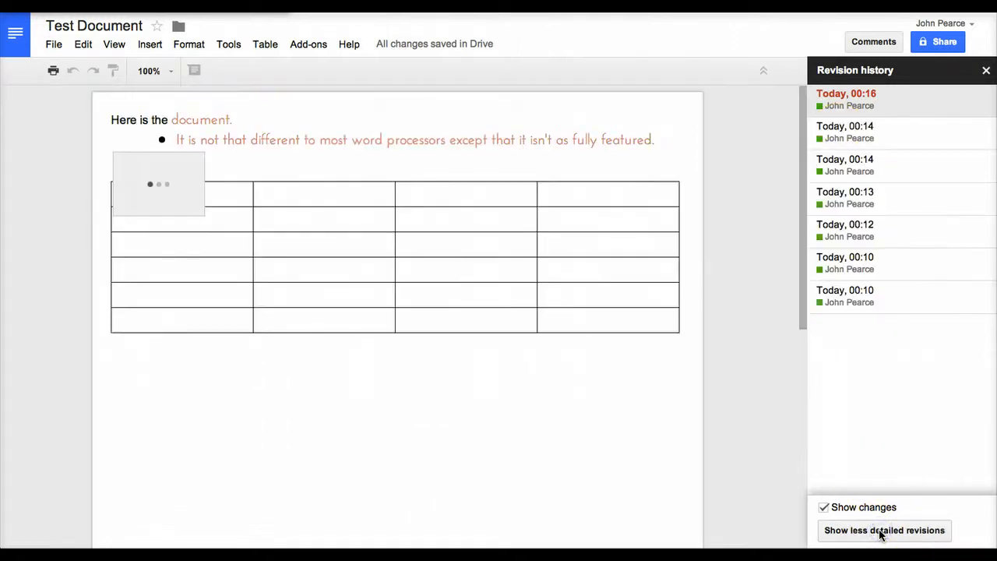
pyautogui.click(845, 262)
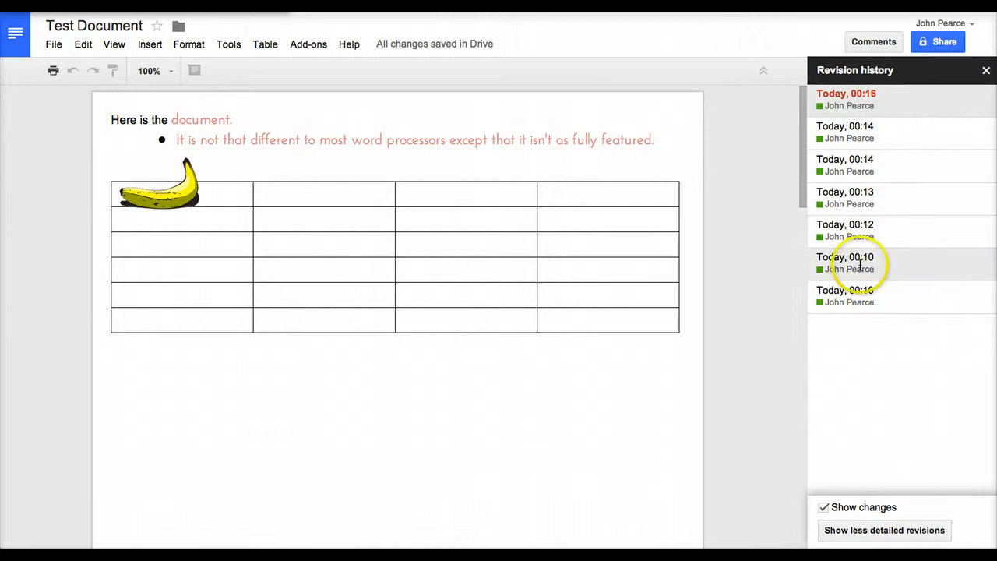
pyautogui.click(846, 261)
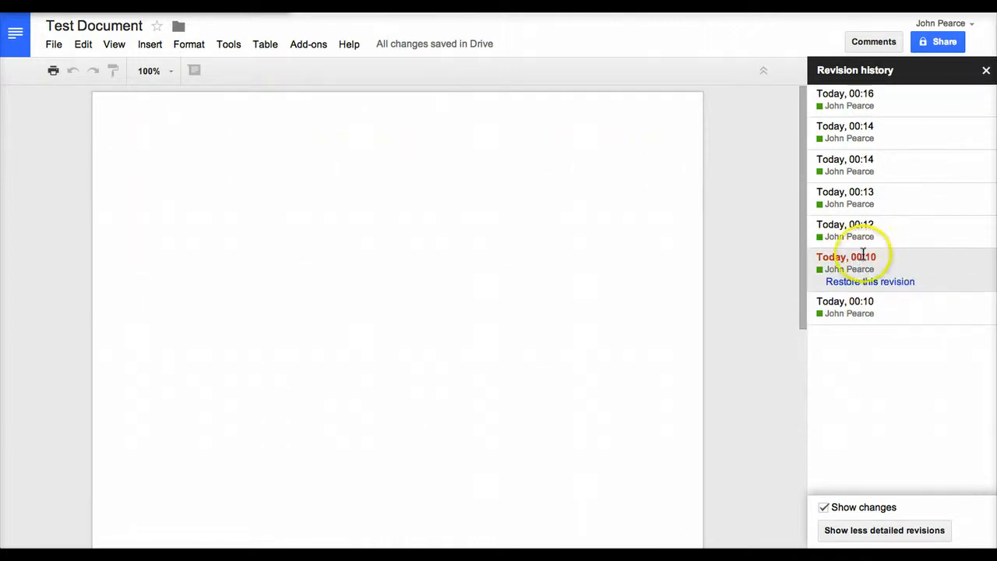
pyautogui.click(845, 224)
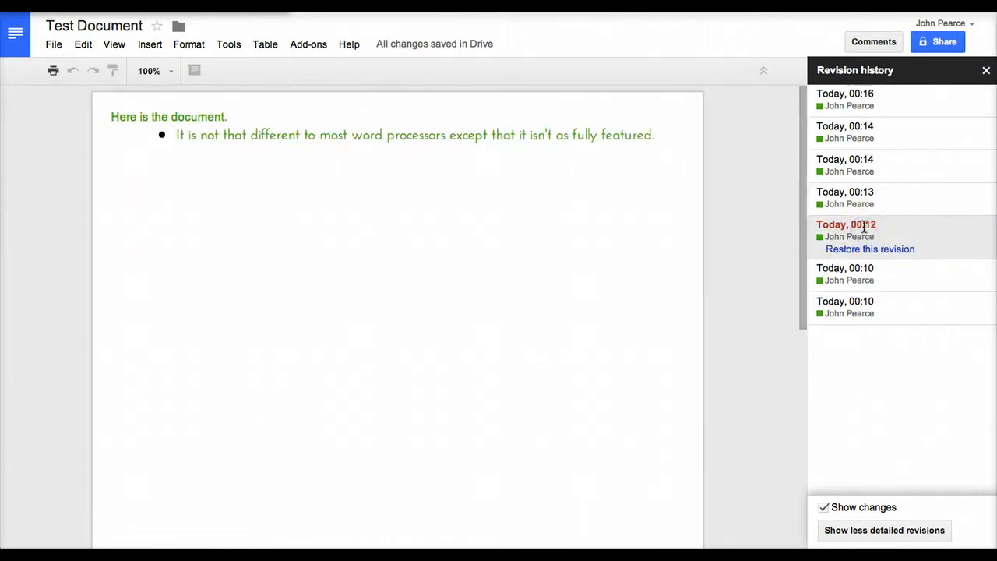
pyautogui.click(846, 198)
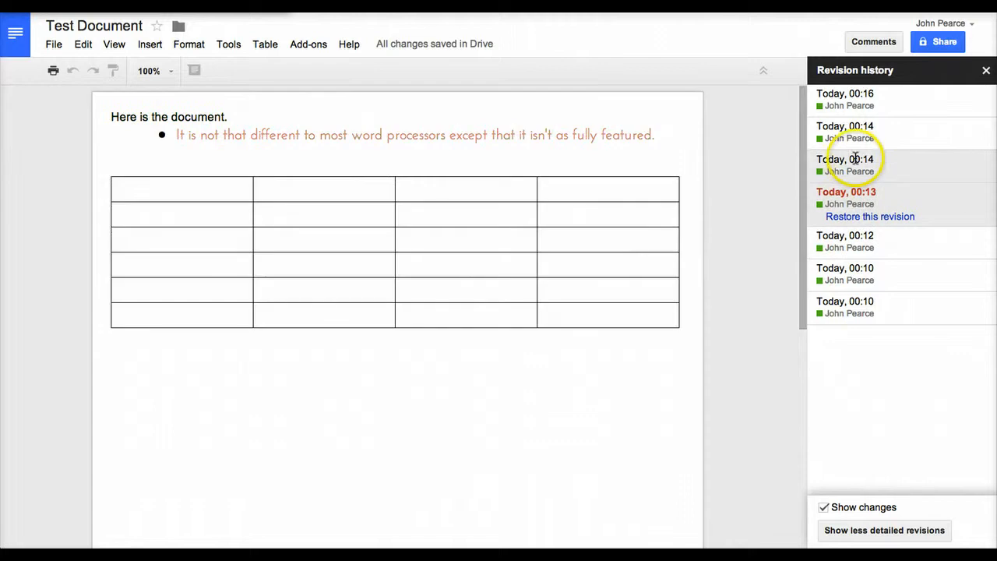
pyautogui.click(846, 133)
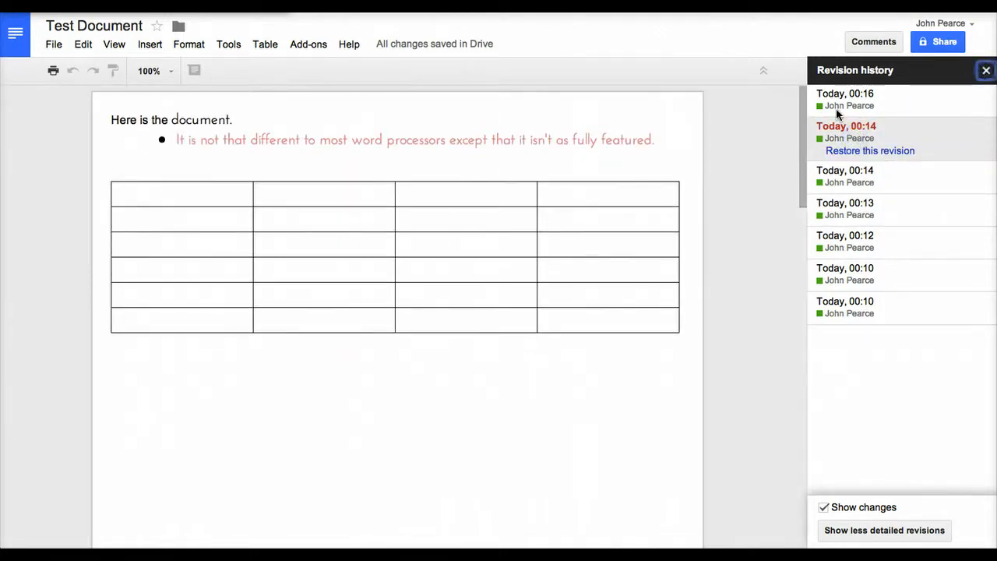
pyautogui.click(986, 70)
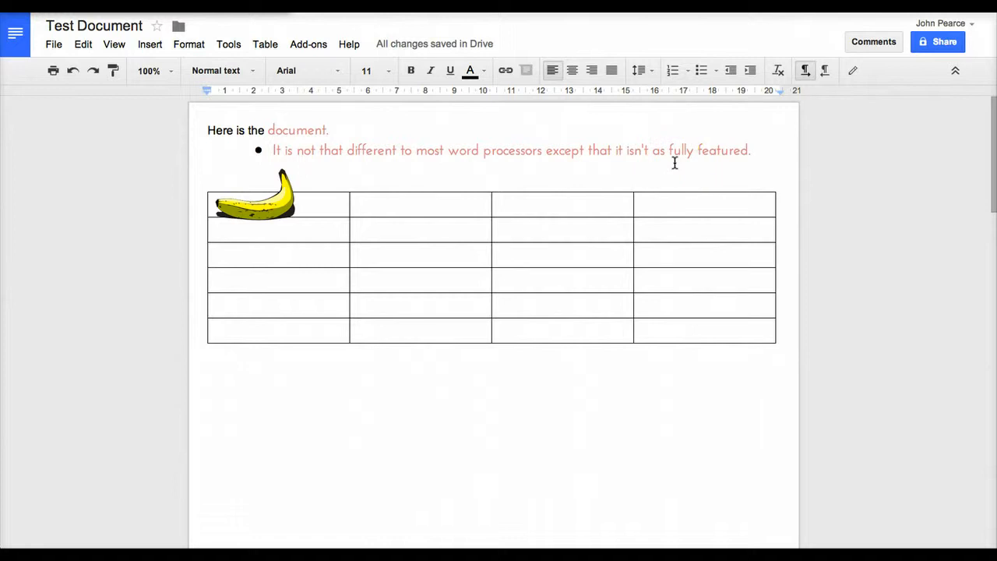
pyautogui.moveTo(737, 153)
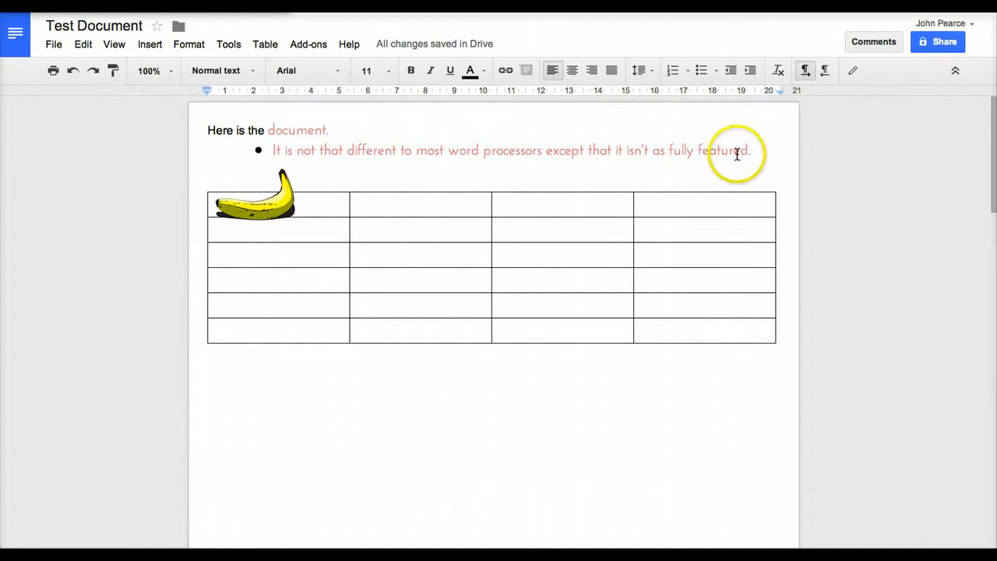
pyautogui.moveTo(541, 154)
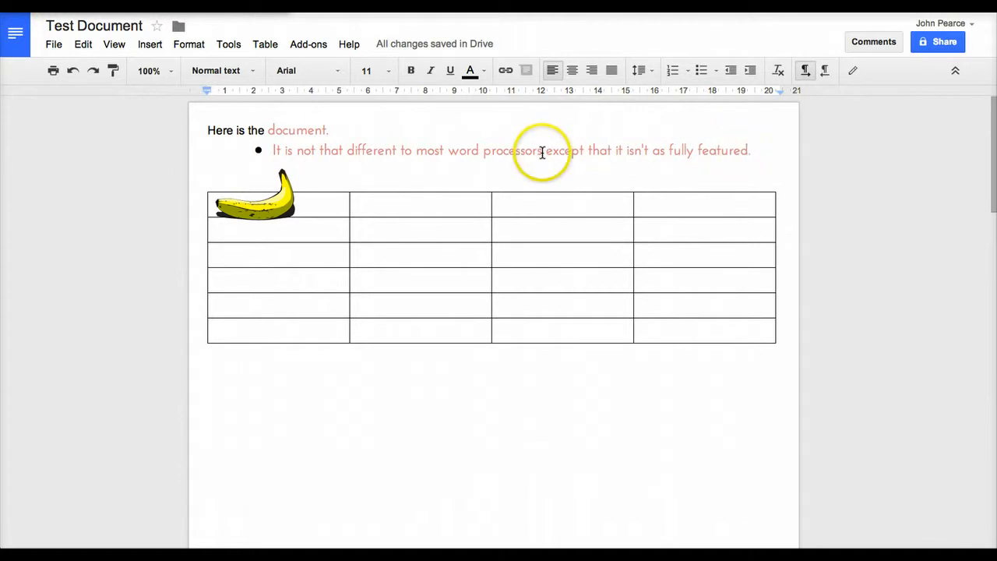
# - Post the comment 'What is a word processor?' on the words 'word processors'
pyautogui.doubleClick(495, 151)
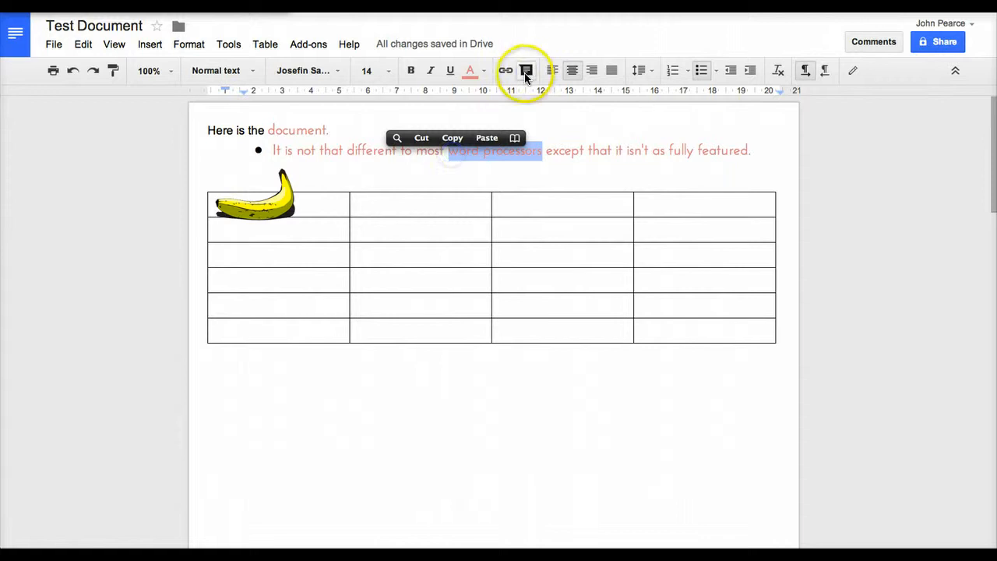
pyautogui.click(526, 70)
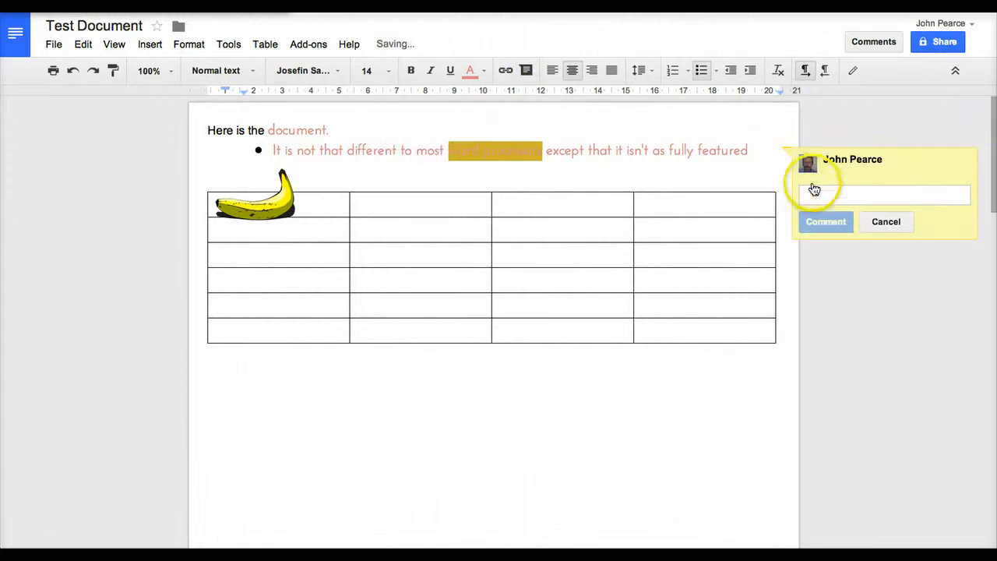
pyautogui.write('W')
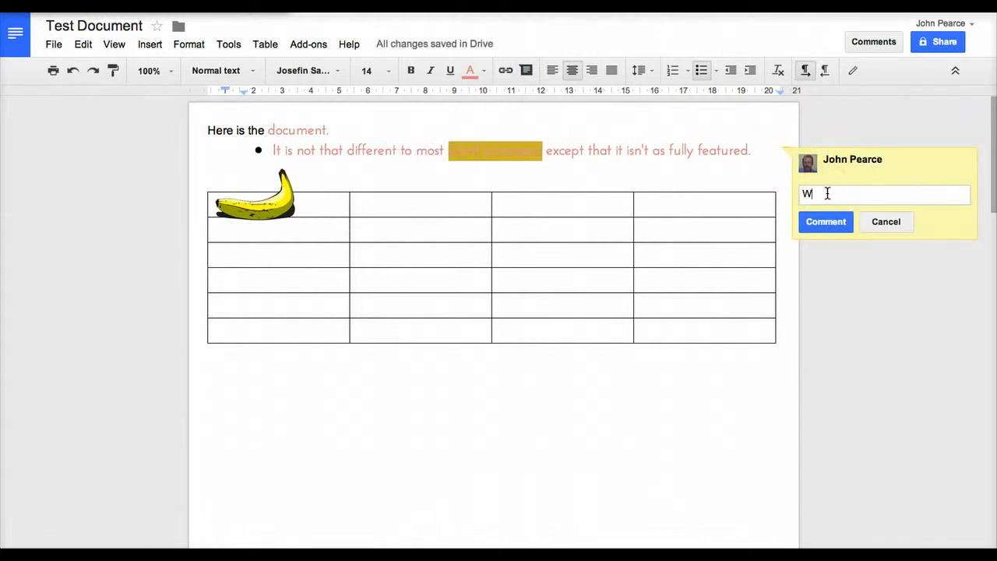
pyautogui.write('hat is a wor')
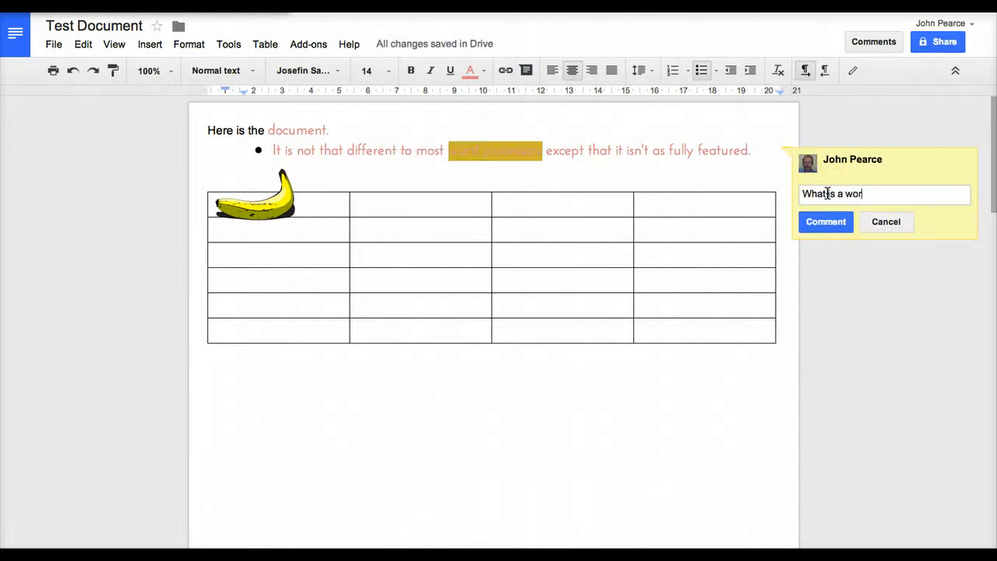
pyautogui.write('d proces')
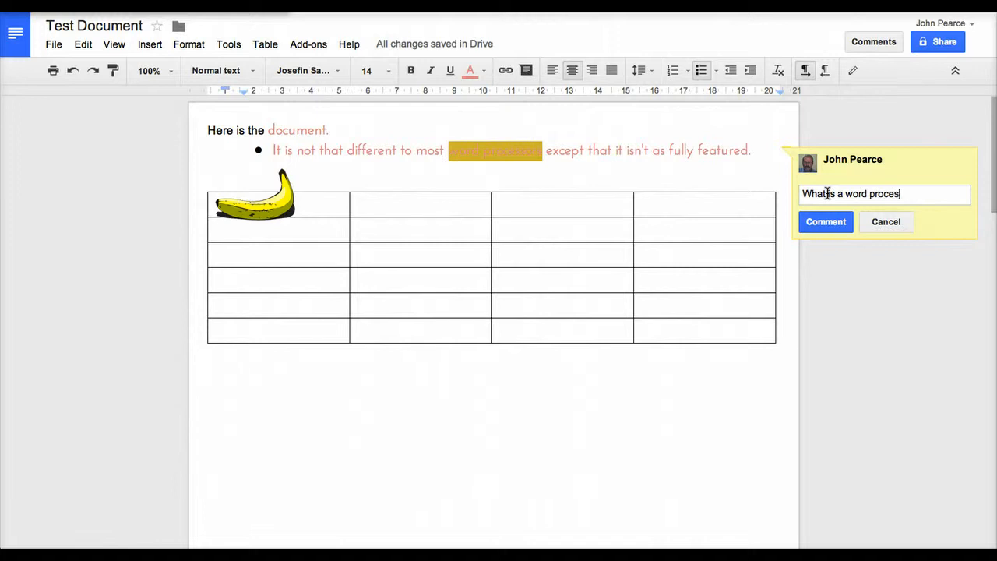
pyautogui.write('sor?')
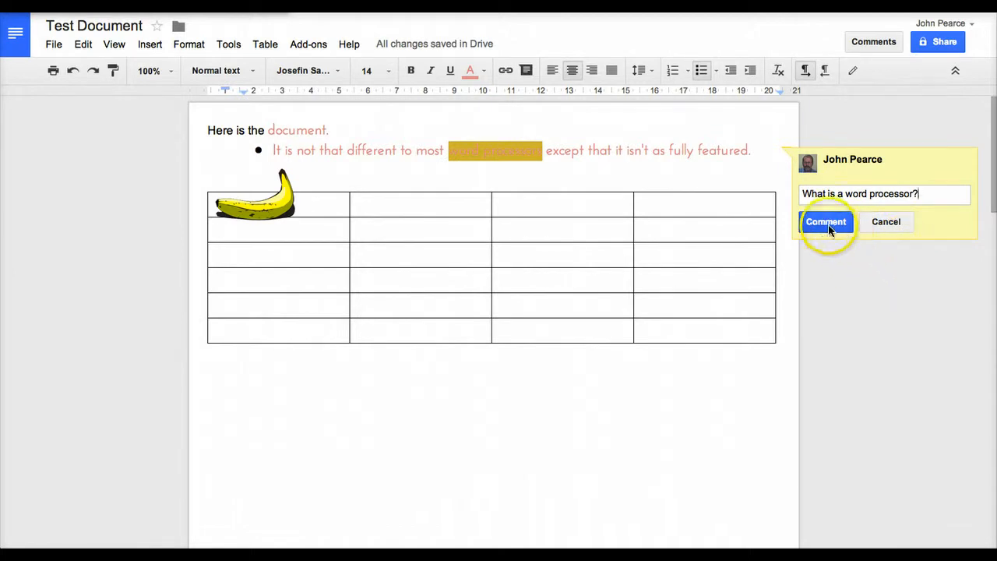
pyautogui.click(825, 222)
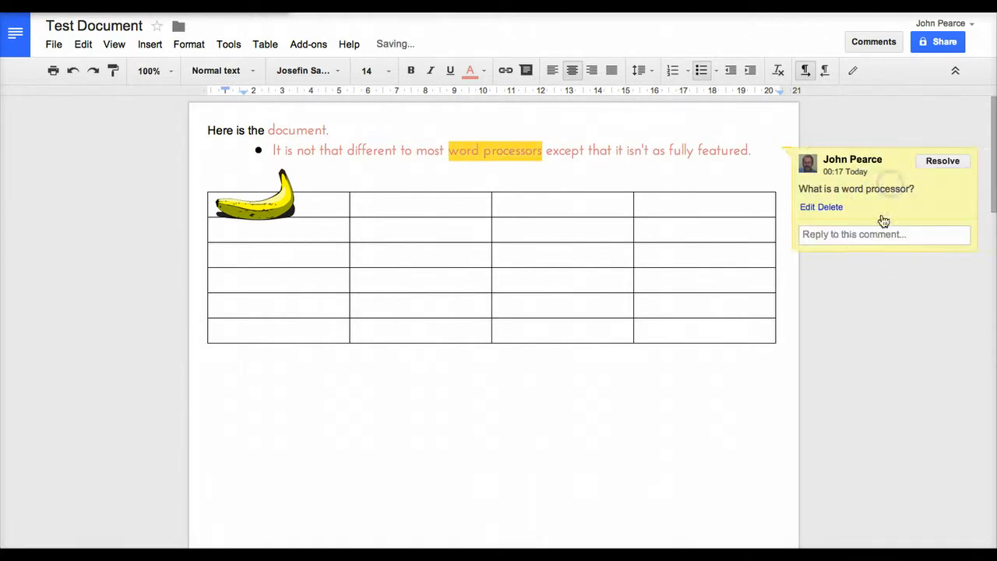
pyautogui.click(884, 234)
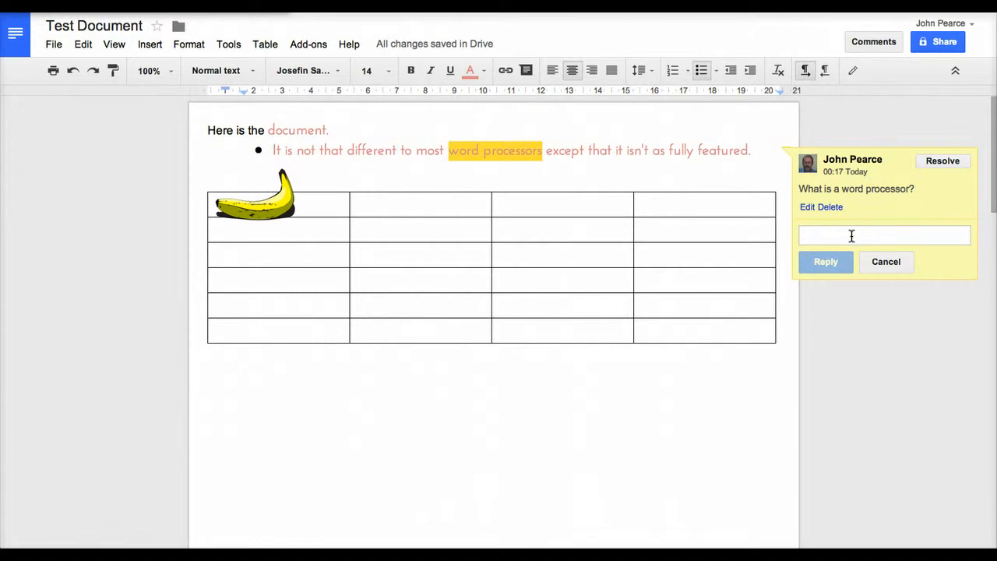
# - Reply 'It is a sort of typewriter' to the comment and resolve the thread
pyautogui.write('It i')
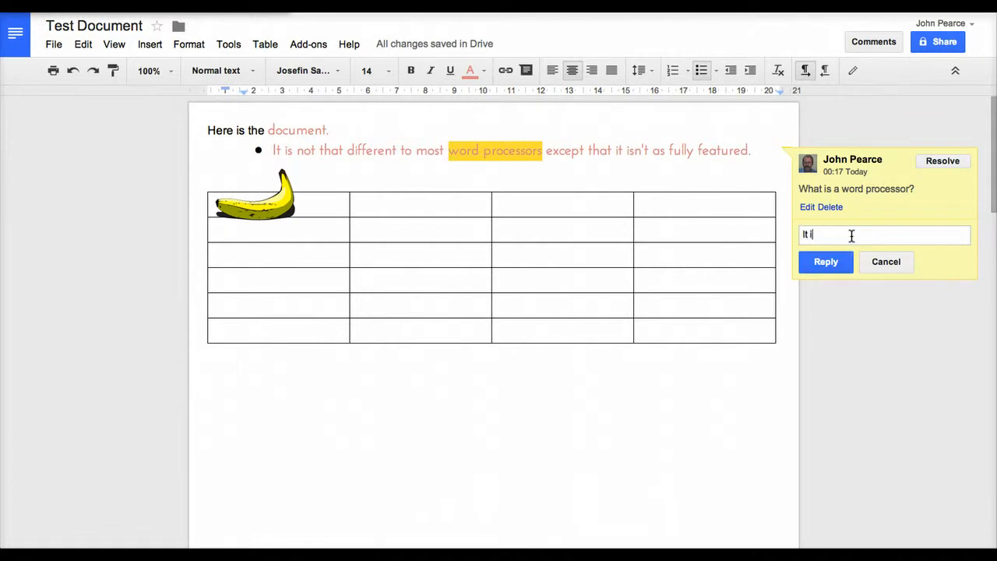
pyautogui.write('s a sort')
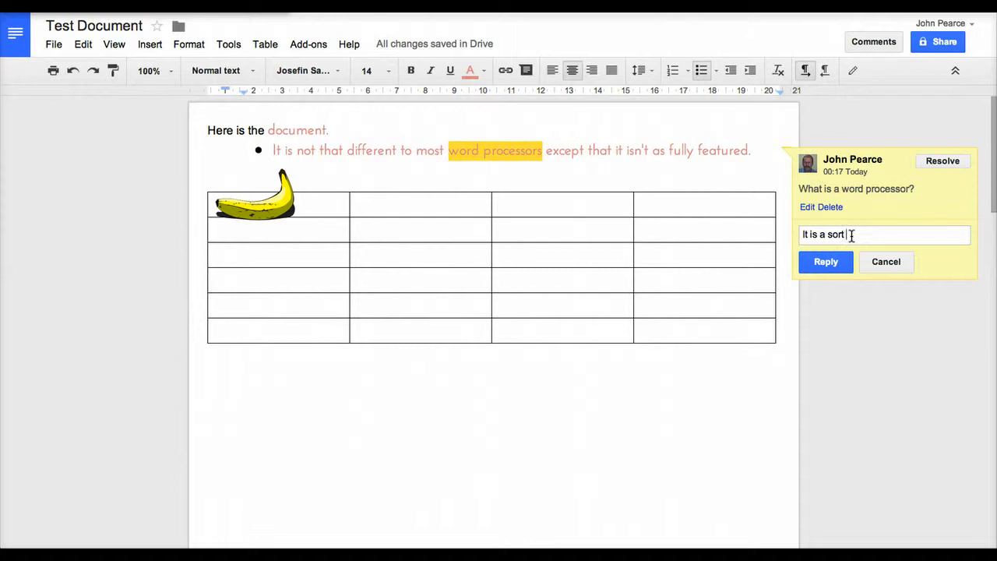
pyautogui.write('of ty')
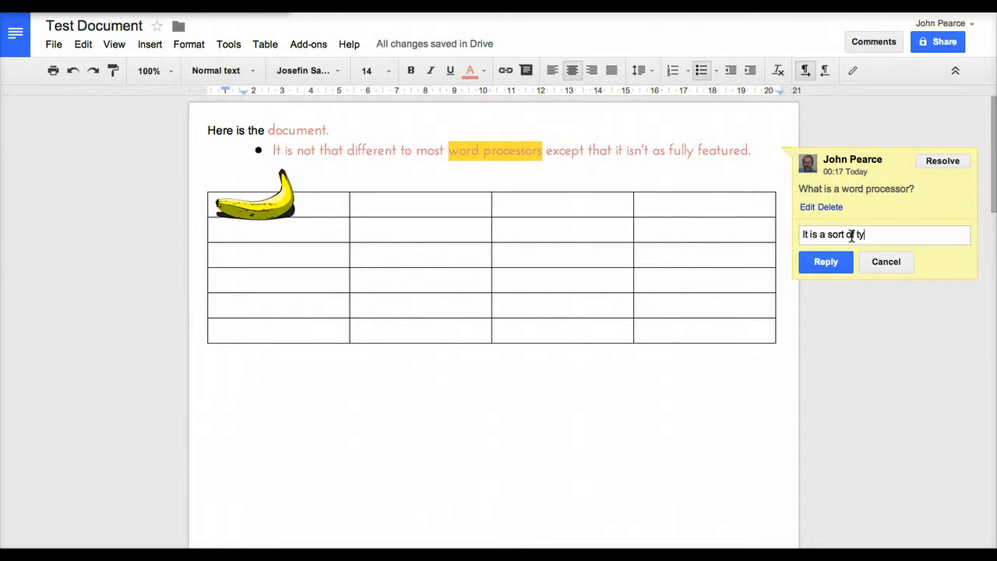
pyautogui.write('pewriter')
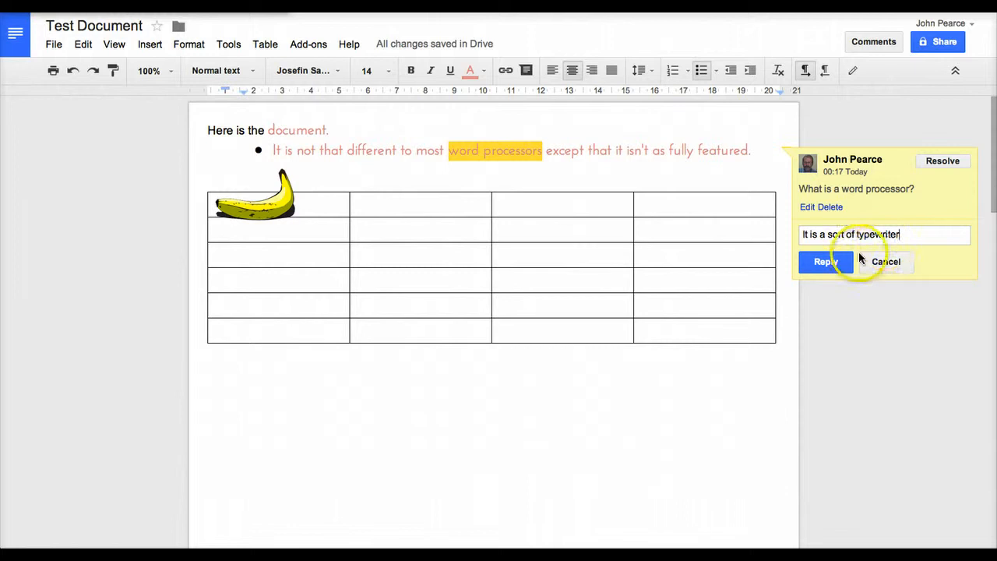
pyautogui.click(825, 261)
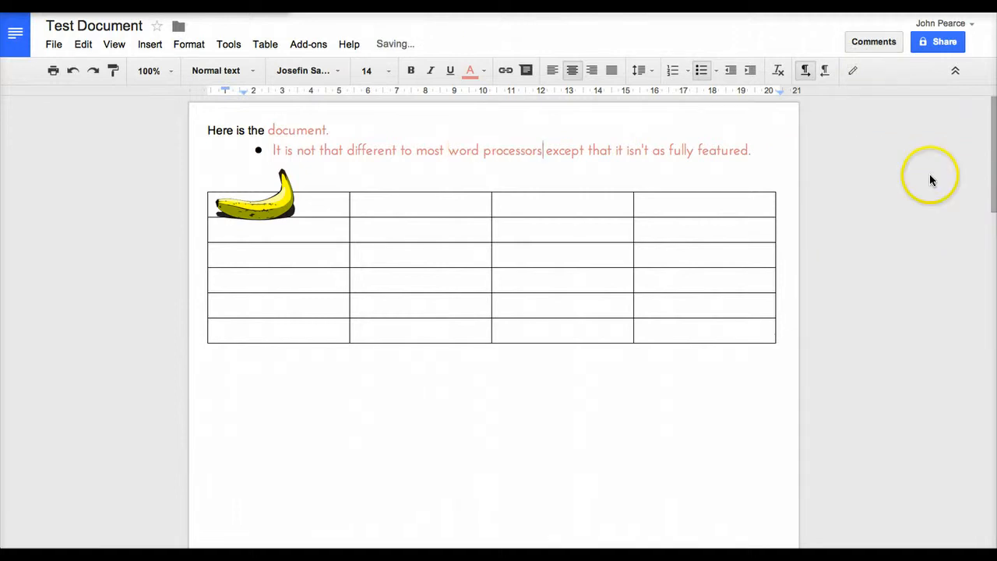
pyautogui.moveTo(448, 151)
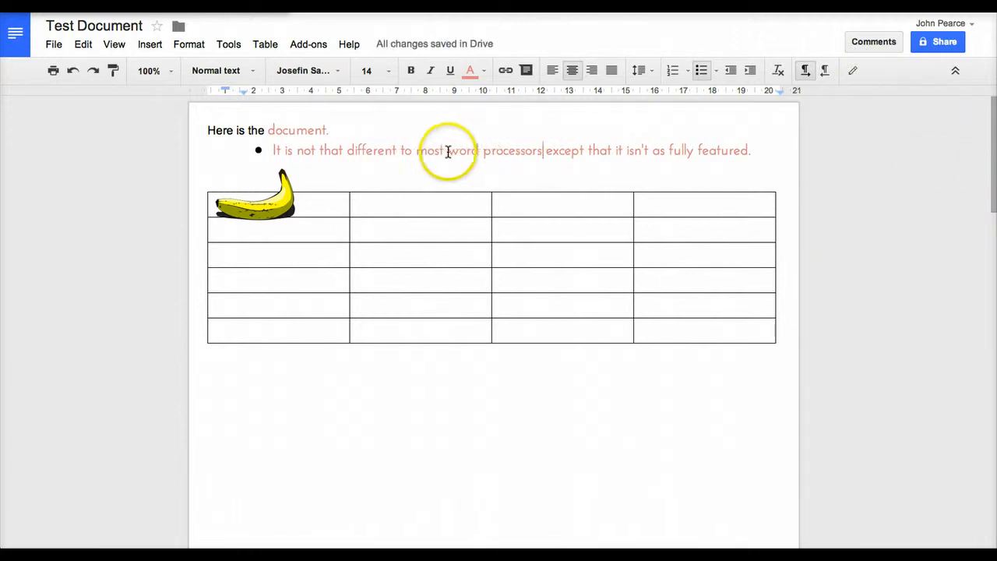
pyautogui.click(873, 41)
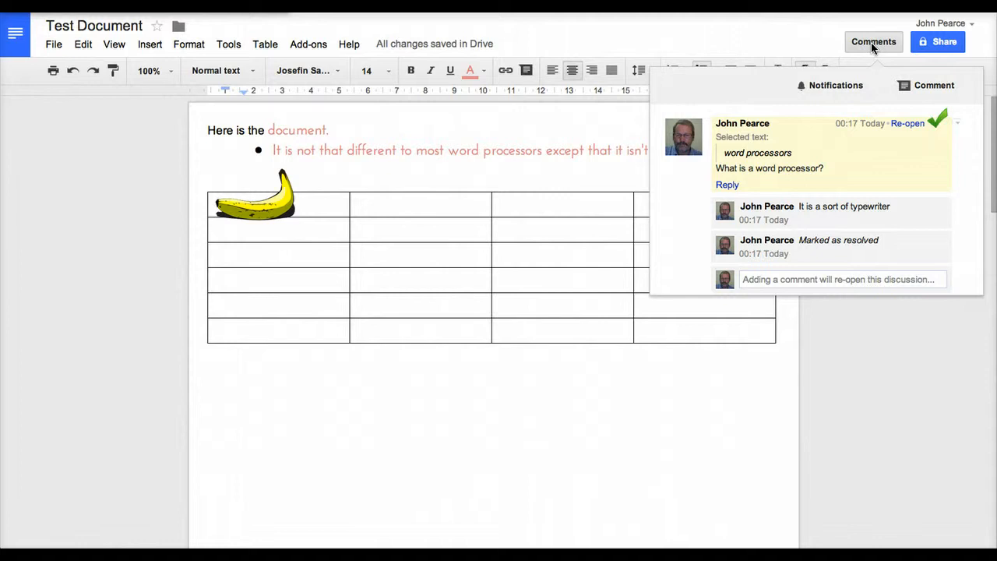
# - Re-open the resolved 'word processors' comment thread
pyautogui.click(907, 123)
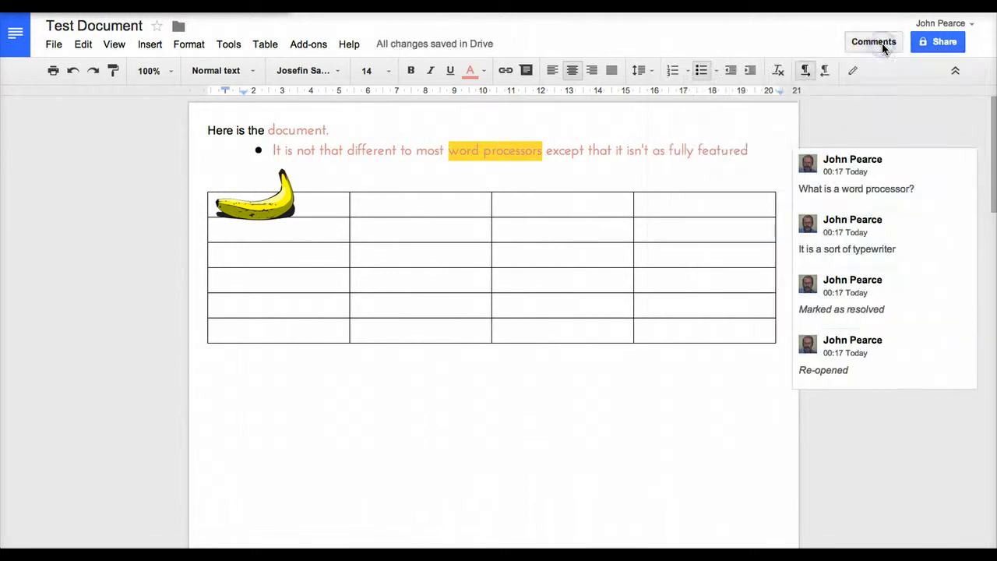
pyautogui.moveTo(912, 214)
pyautogui.write('.')
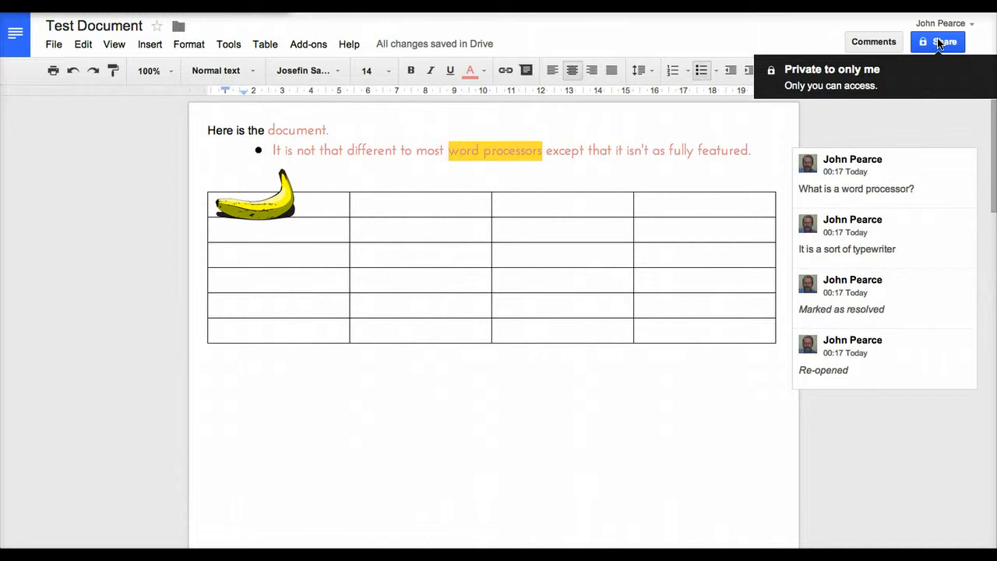
pyautogui.click(939, 41)
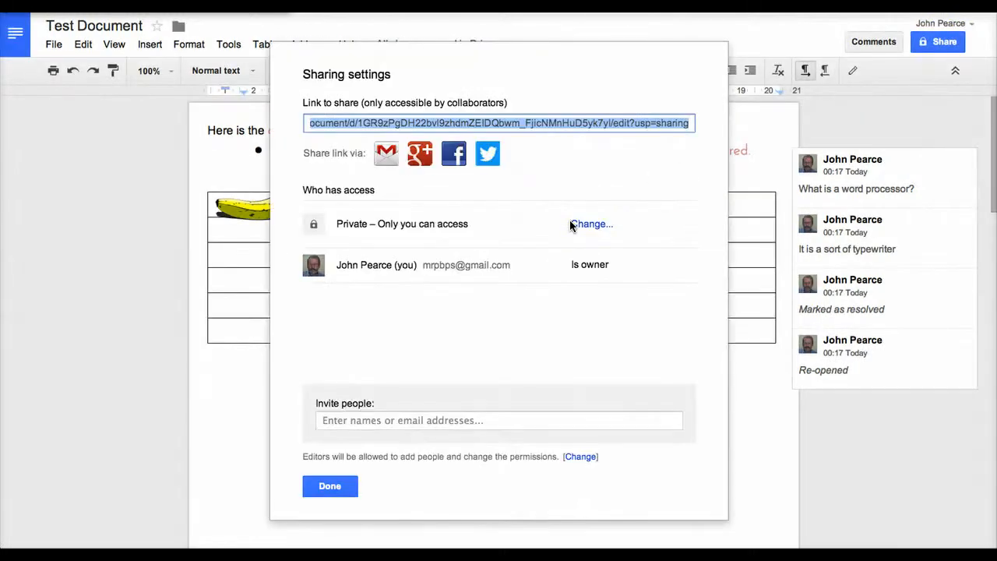
pyautogui.moveTo(571, 203)
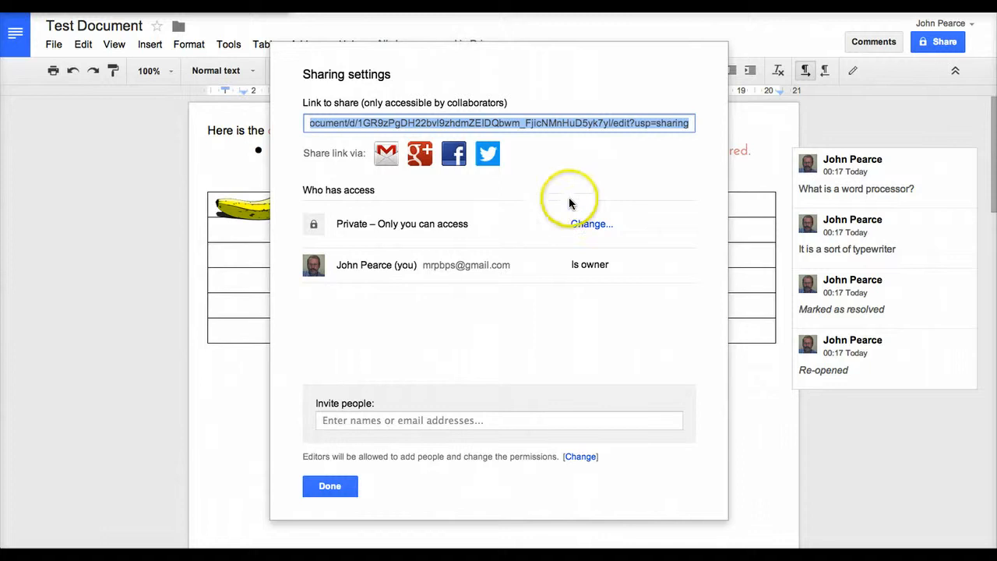
pyautogui.moveTo(543, 238)
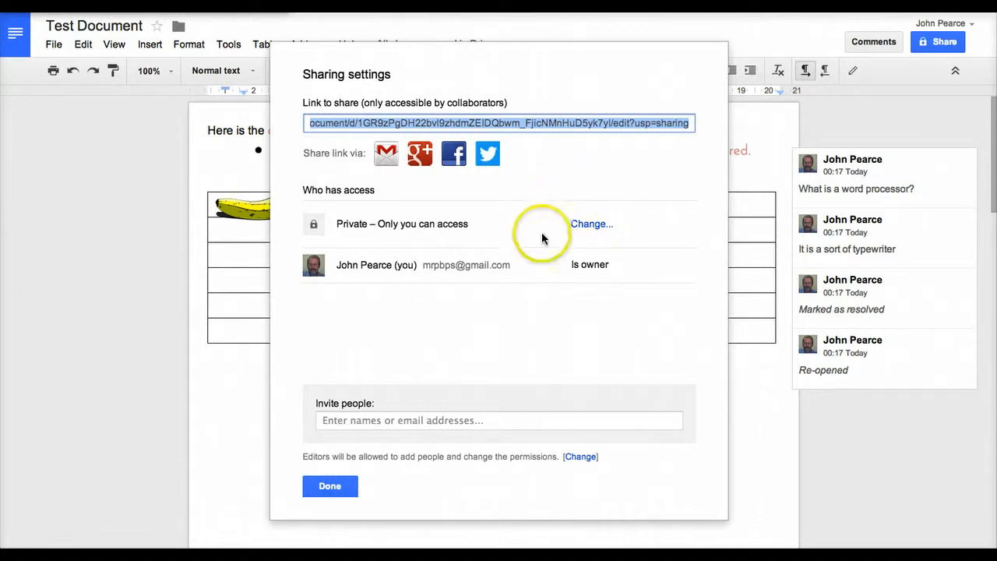
pyautogui.moveTo(420, 152)
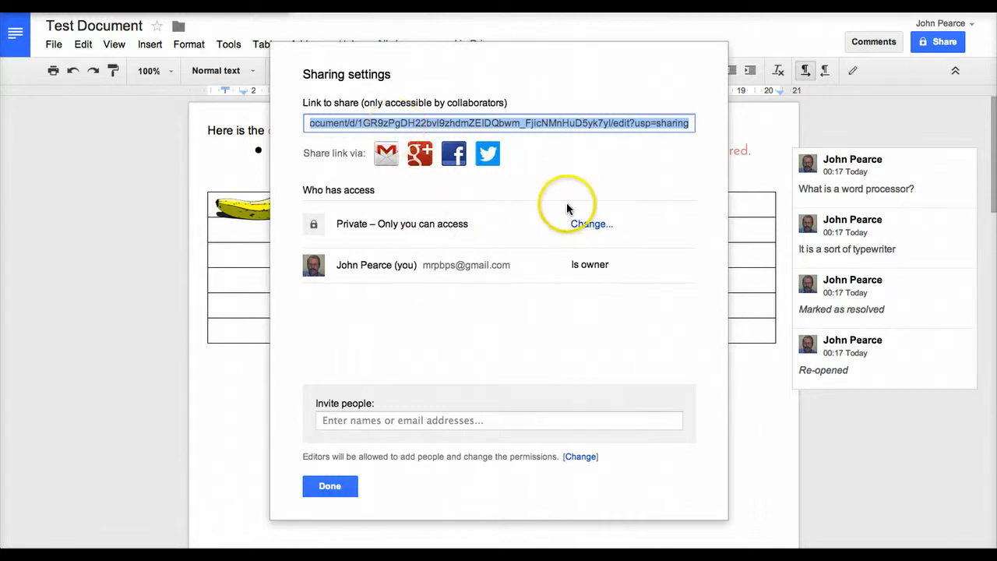
pyautogui.moveTo(592, 225)
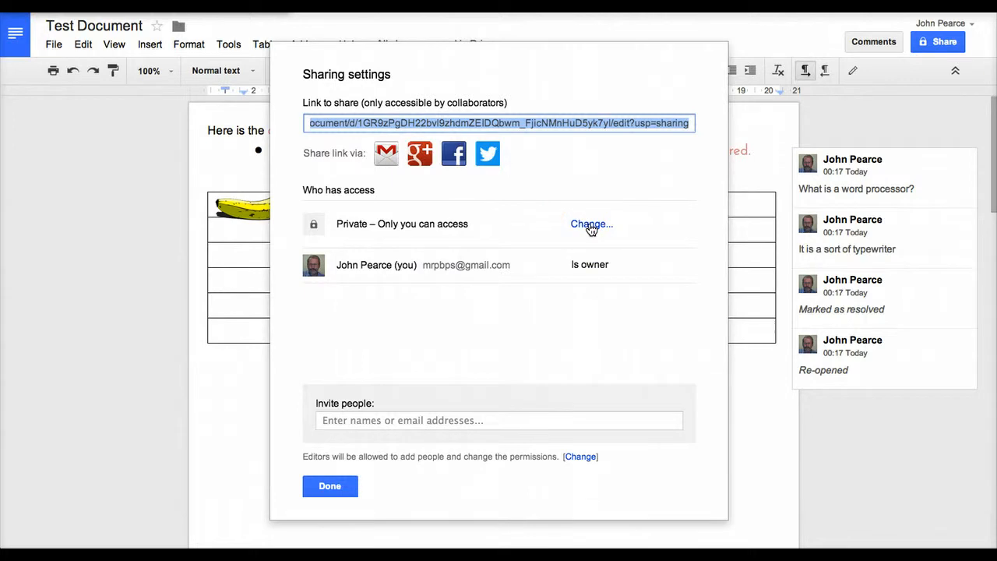
# - Set link sharing to 'Anyone with the link' with 'Can edit' access and save
pyautogui.click(590, 224)
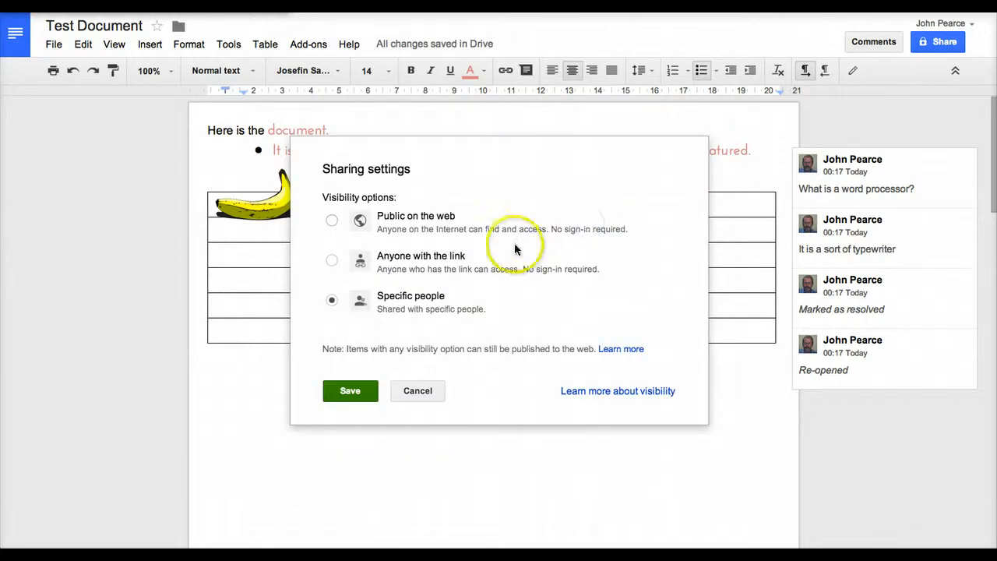
pyautogui.moveTo(392, 195)
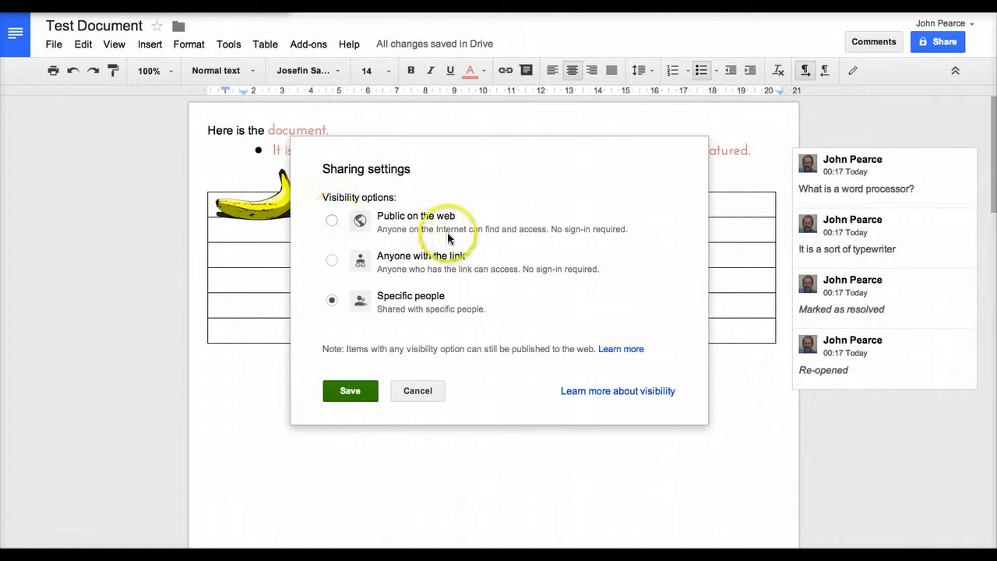
pyautogui.moveTo(567, 236)
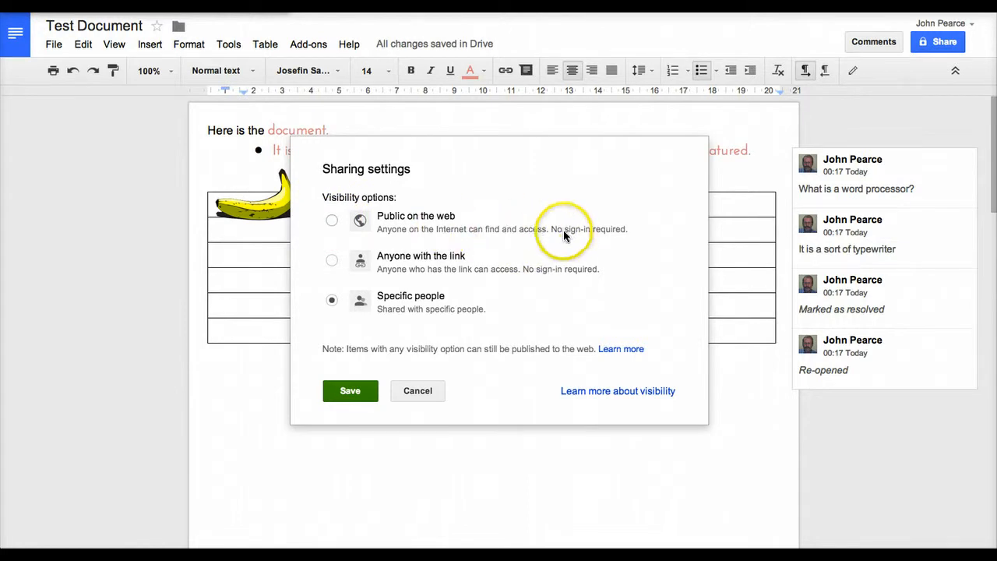
pyautogui.moveTo(335, 265)
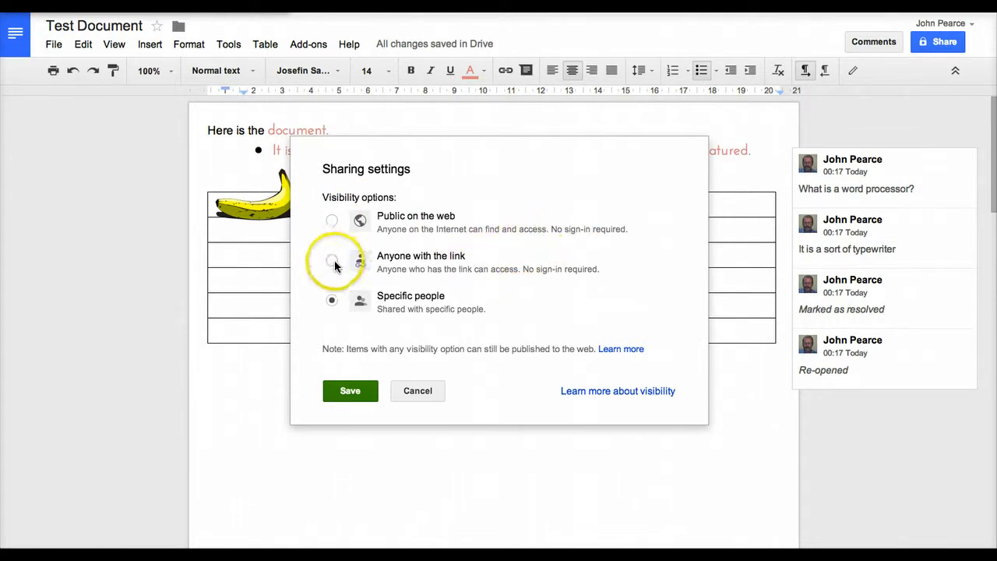
pyautogui.click(332, 259)
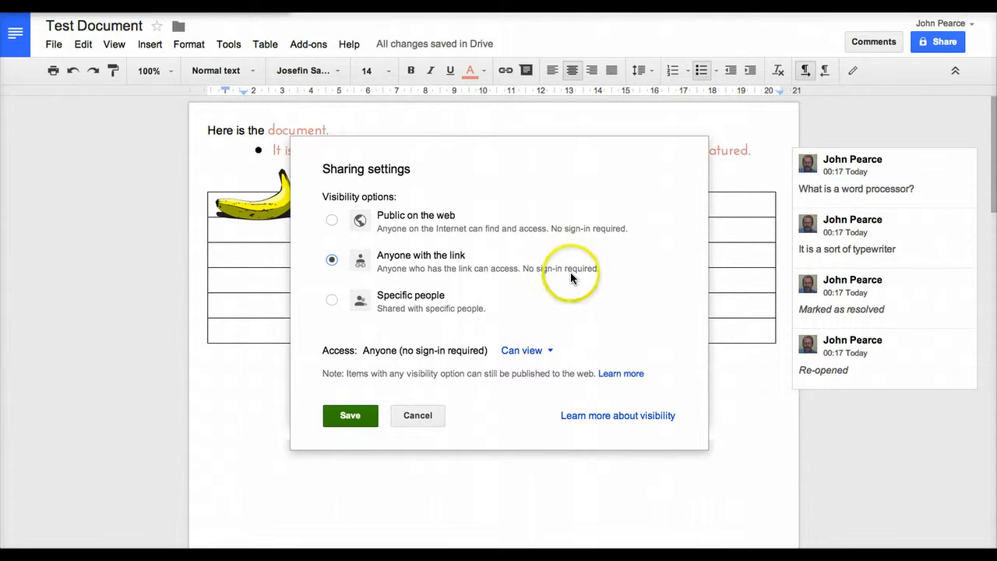
pyautogui.moveTo(570, 322)
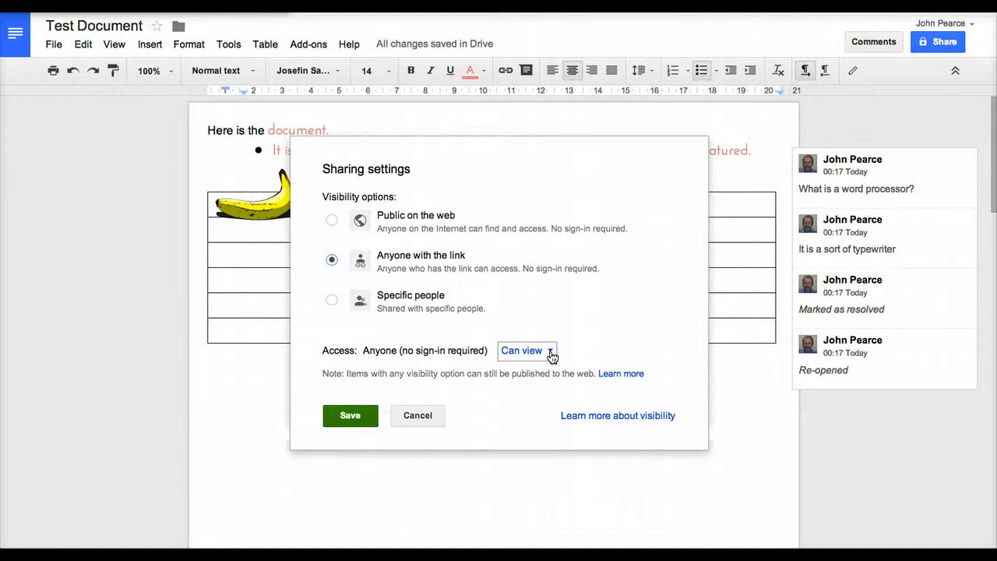
pyautogui.click(527, 350)
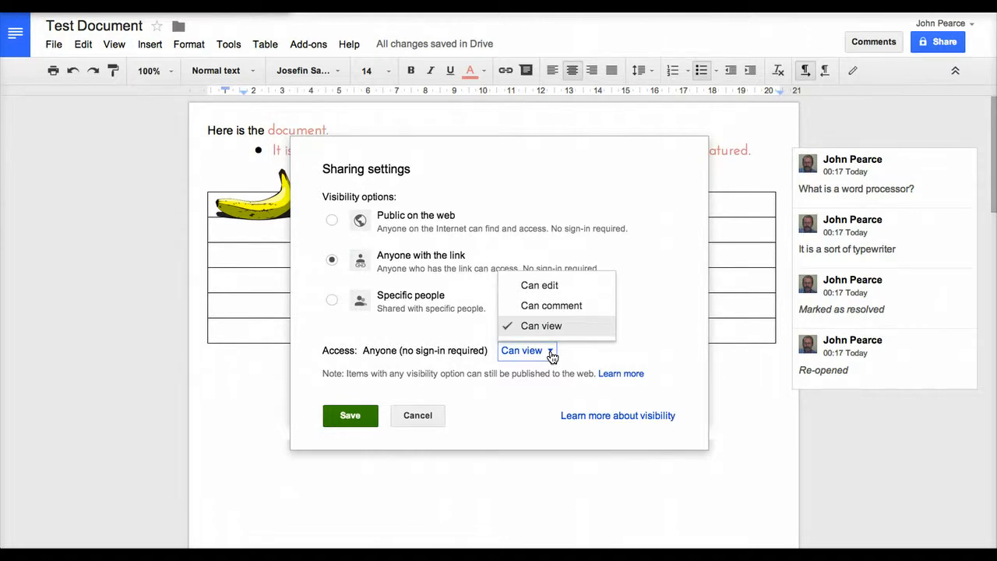
pyautogui.moveTo(554, 304)
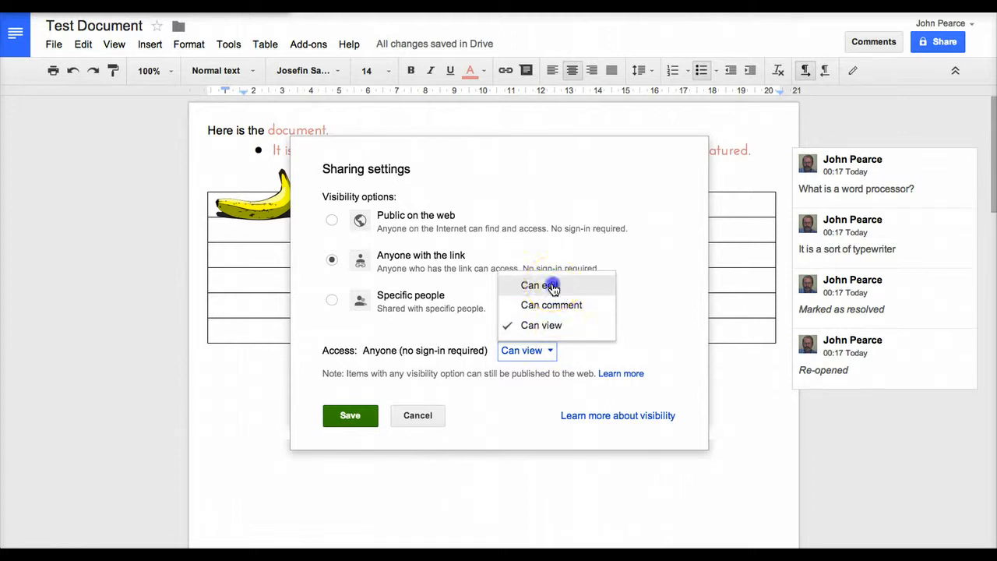
pyautogui.click(534, 286)
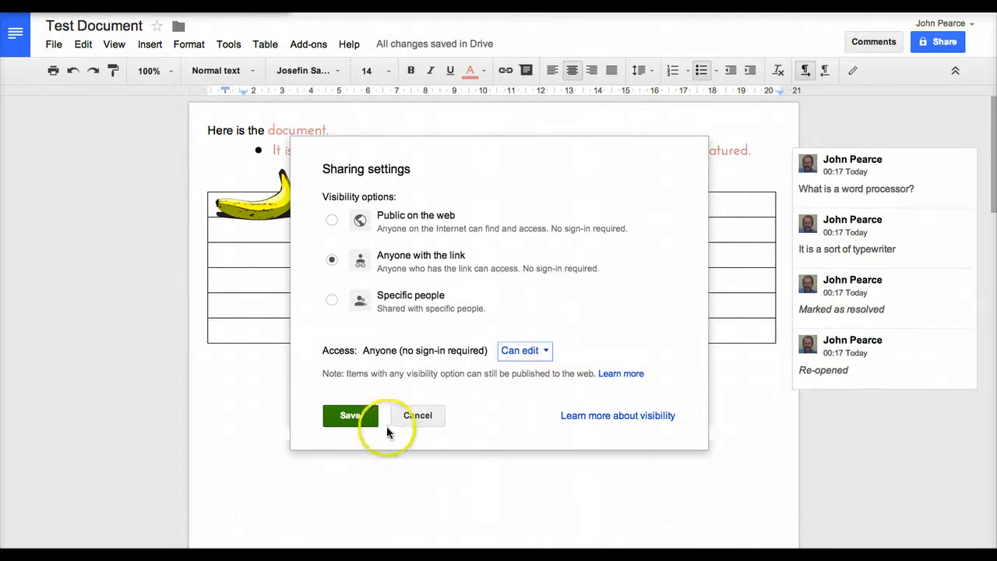
pyautogui.click(350, 415)
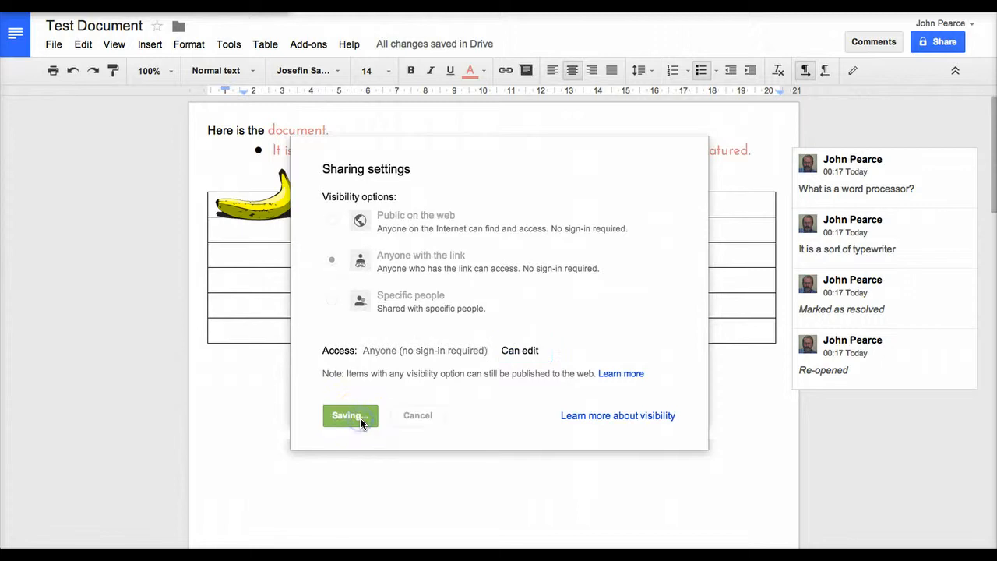
pyautogui.click(350, 415)
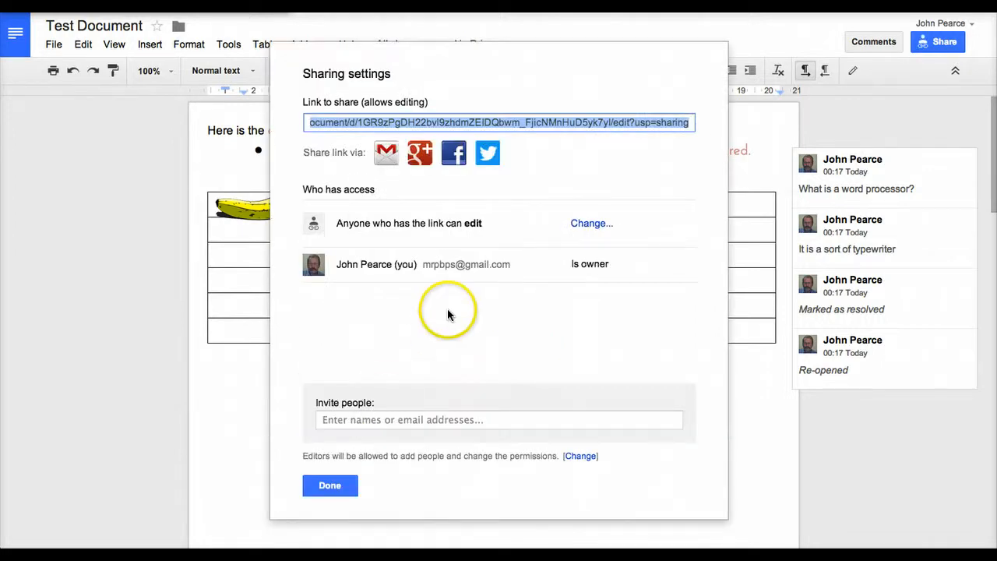
pyautogui.moveTo(514, 341)
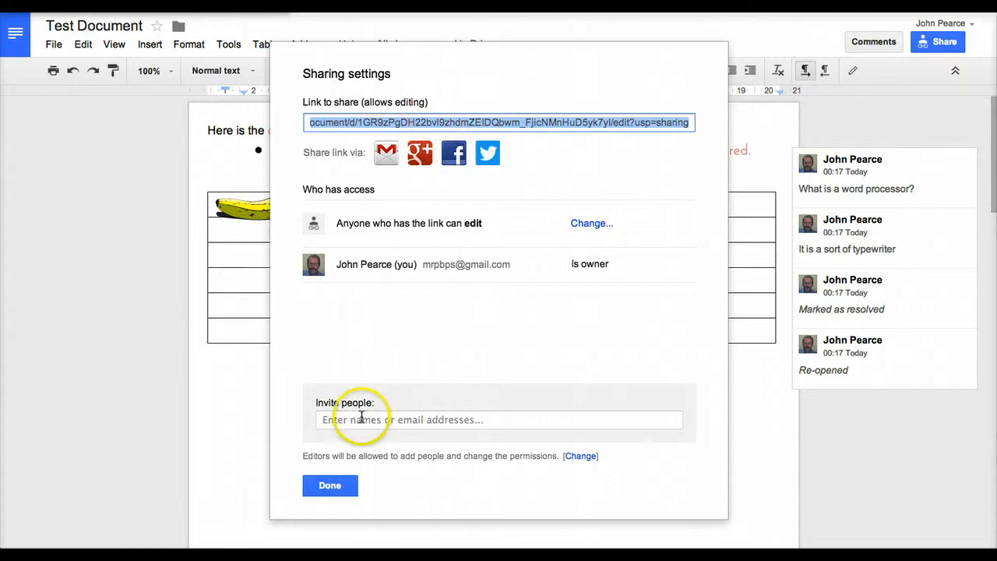
# - Click Done to dismiss the Sharing settings dialog
pyautogui.click(329, 485)
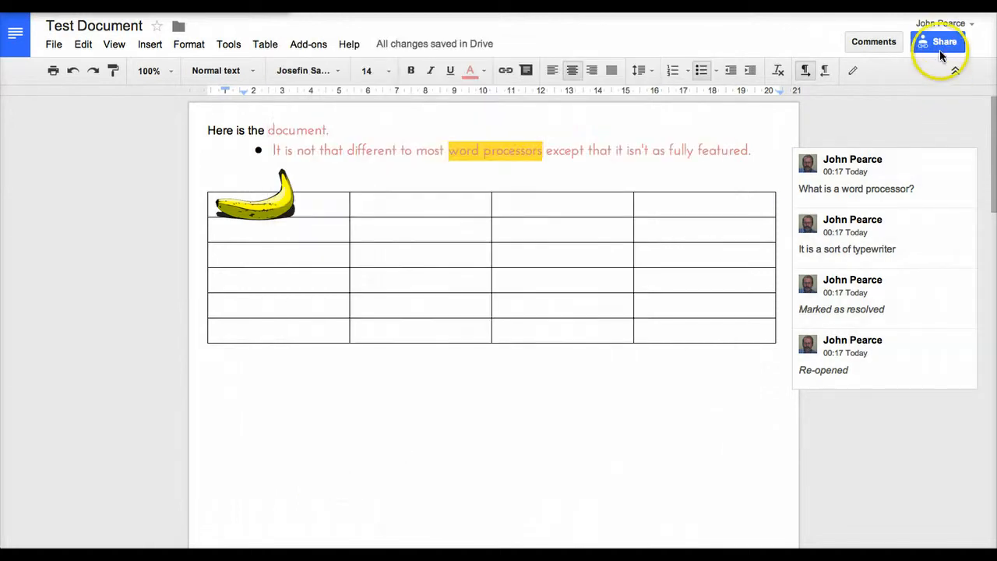
pyautogui.moveTo(943, 41)
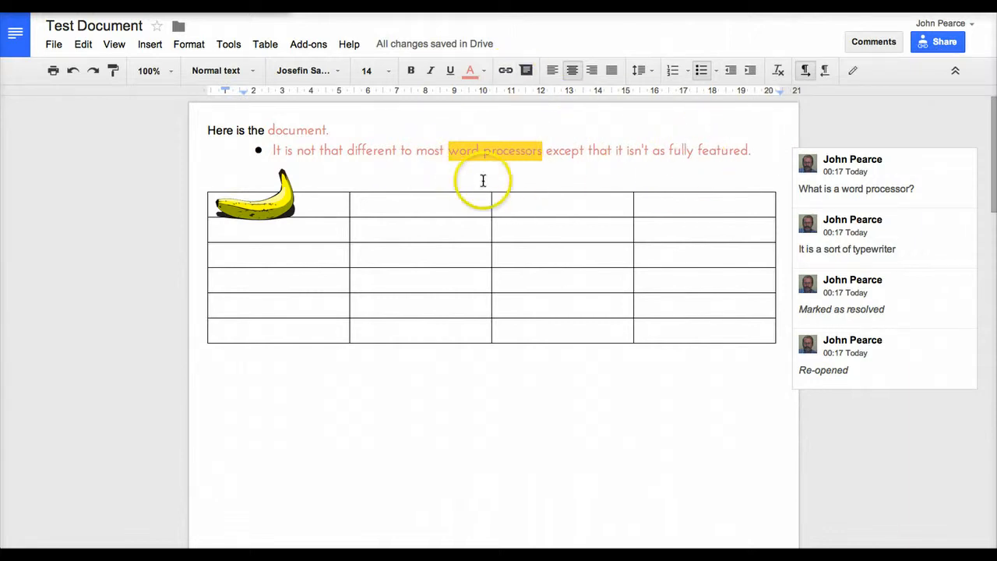
pyautogui.moveTo(506, 71)
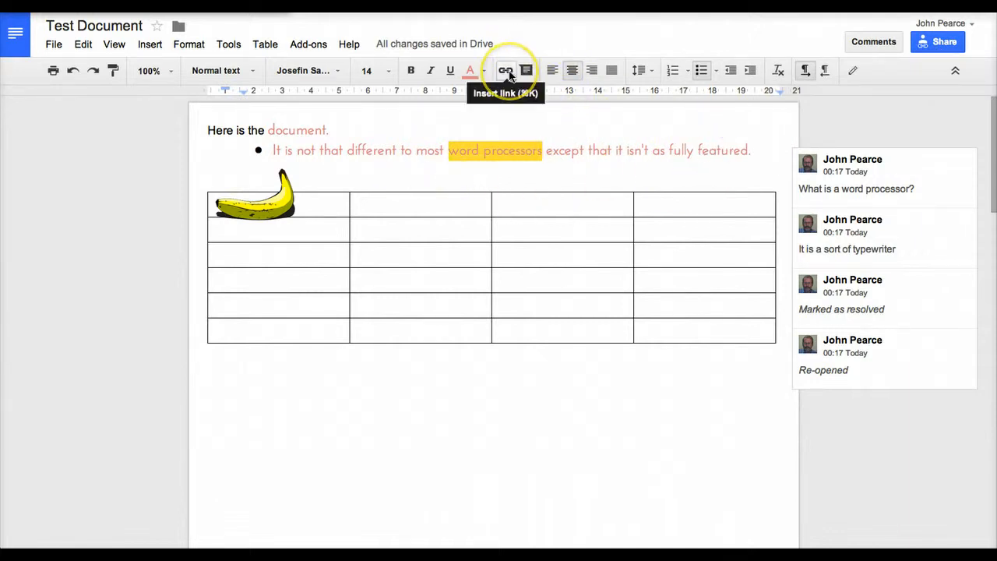
pyautogui.click(505, 70)
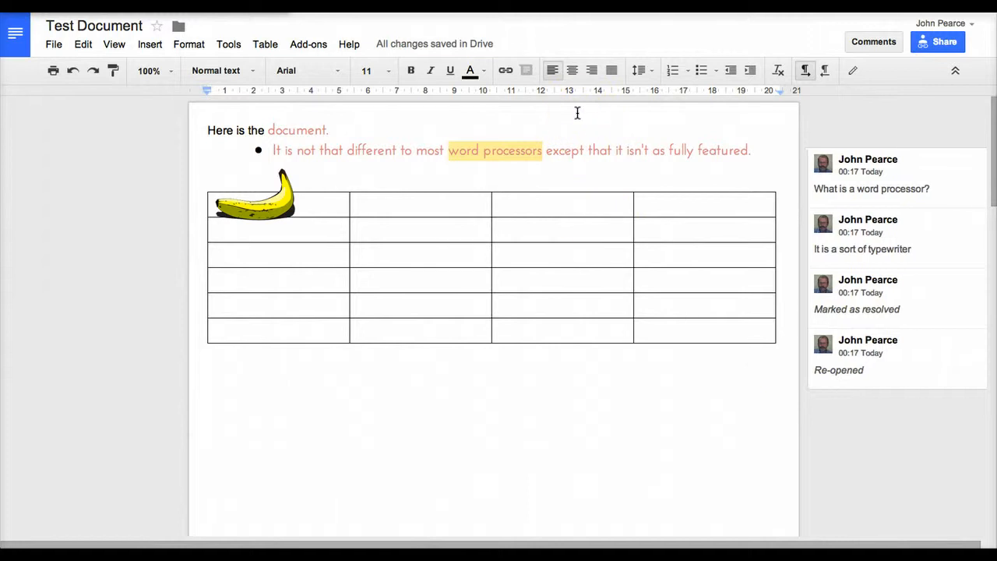
pyautogui.moveTo(832, 92)
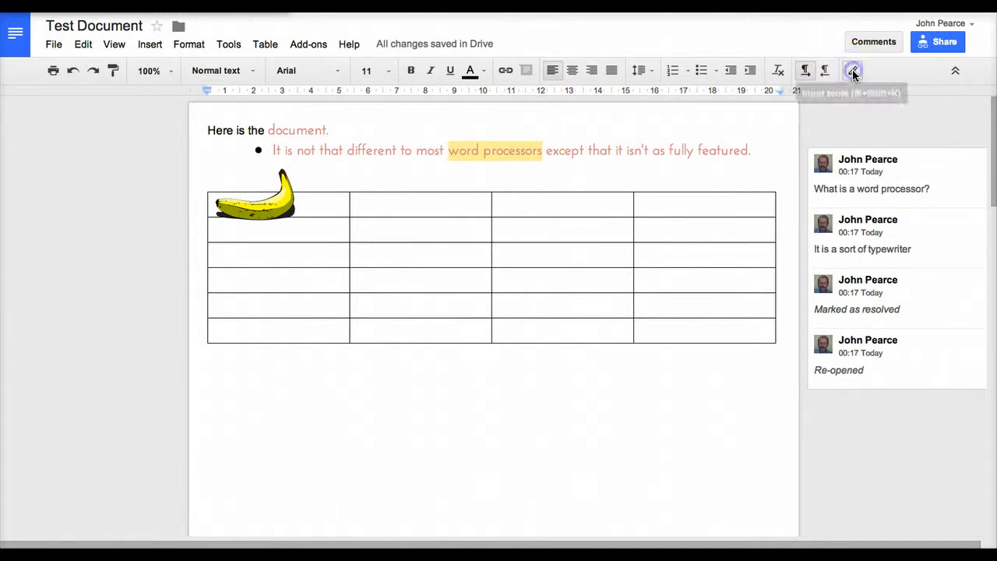
pyautogui.click(852, 71)
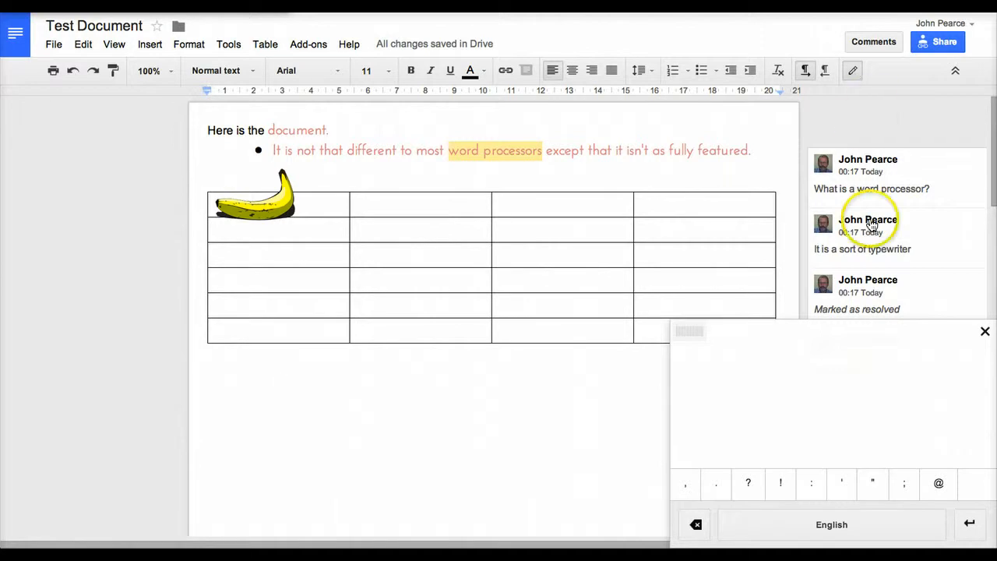
pyautogui.moveTo(945, 531)
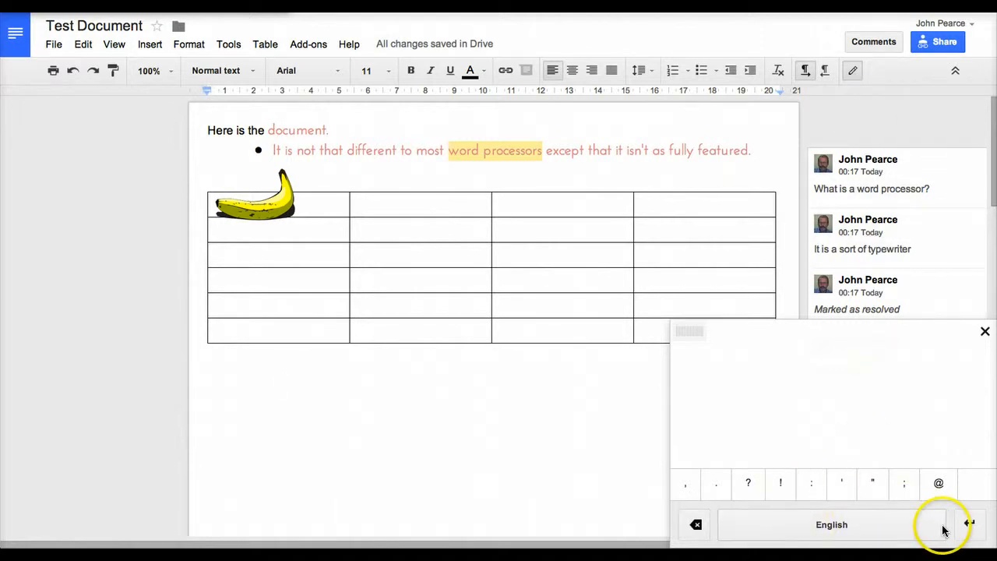
pyautogui.moveTo(981, 344)
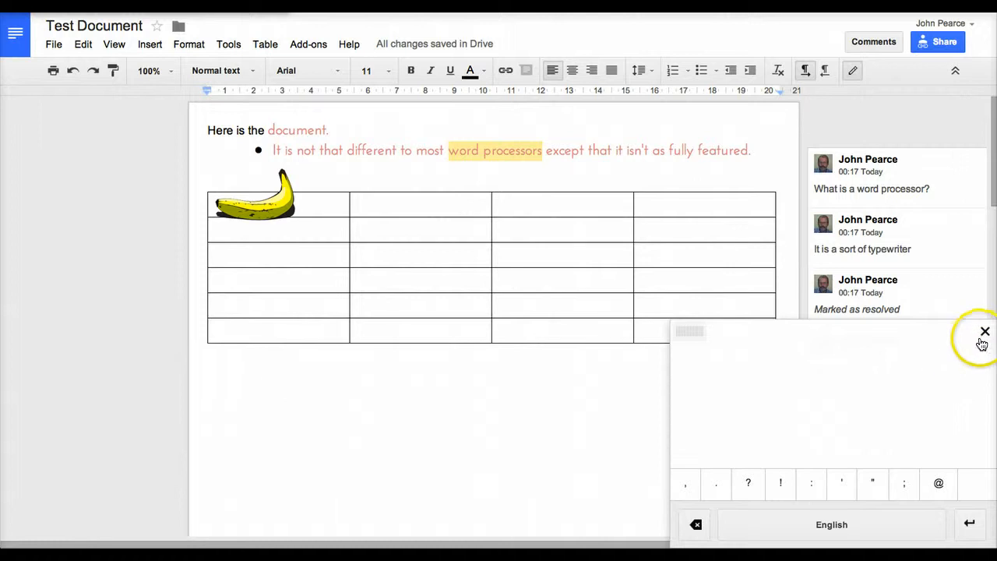
pyautogui.click(985, 332)
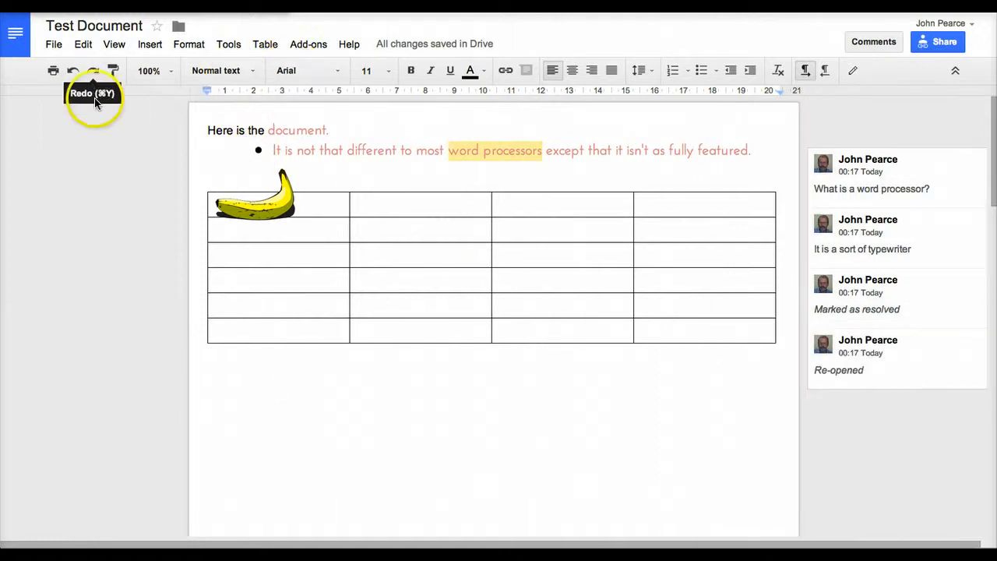
pyautogui.moveTo(132, 135)
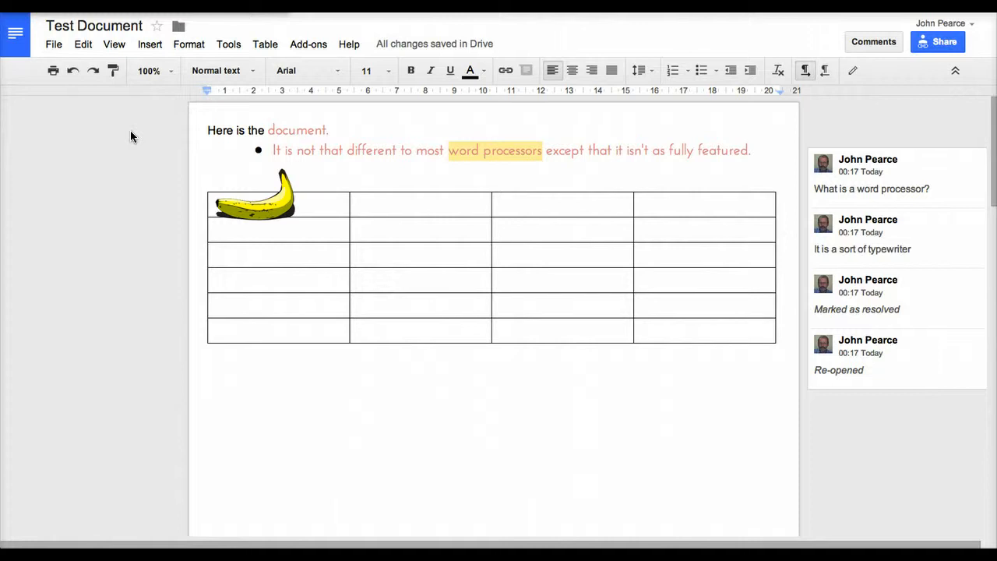